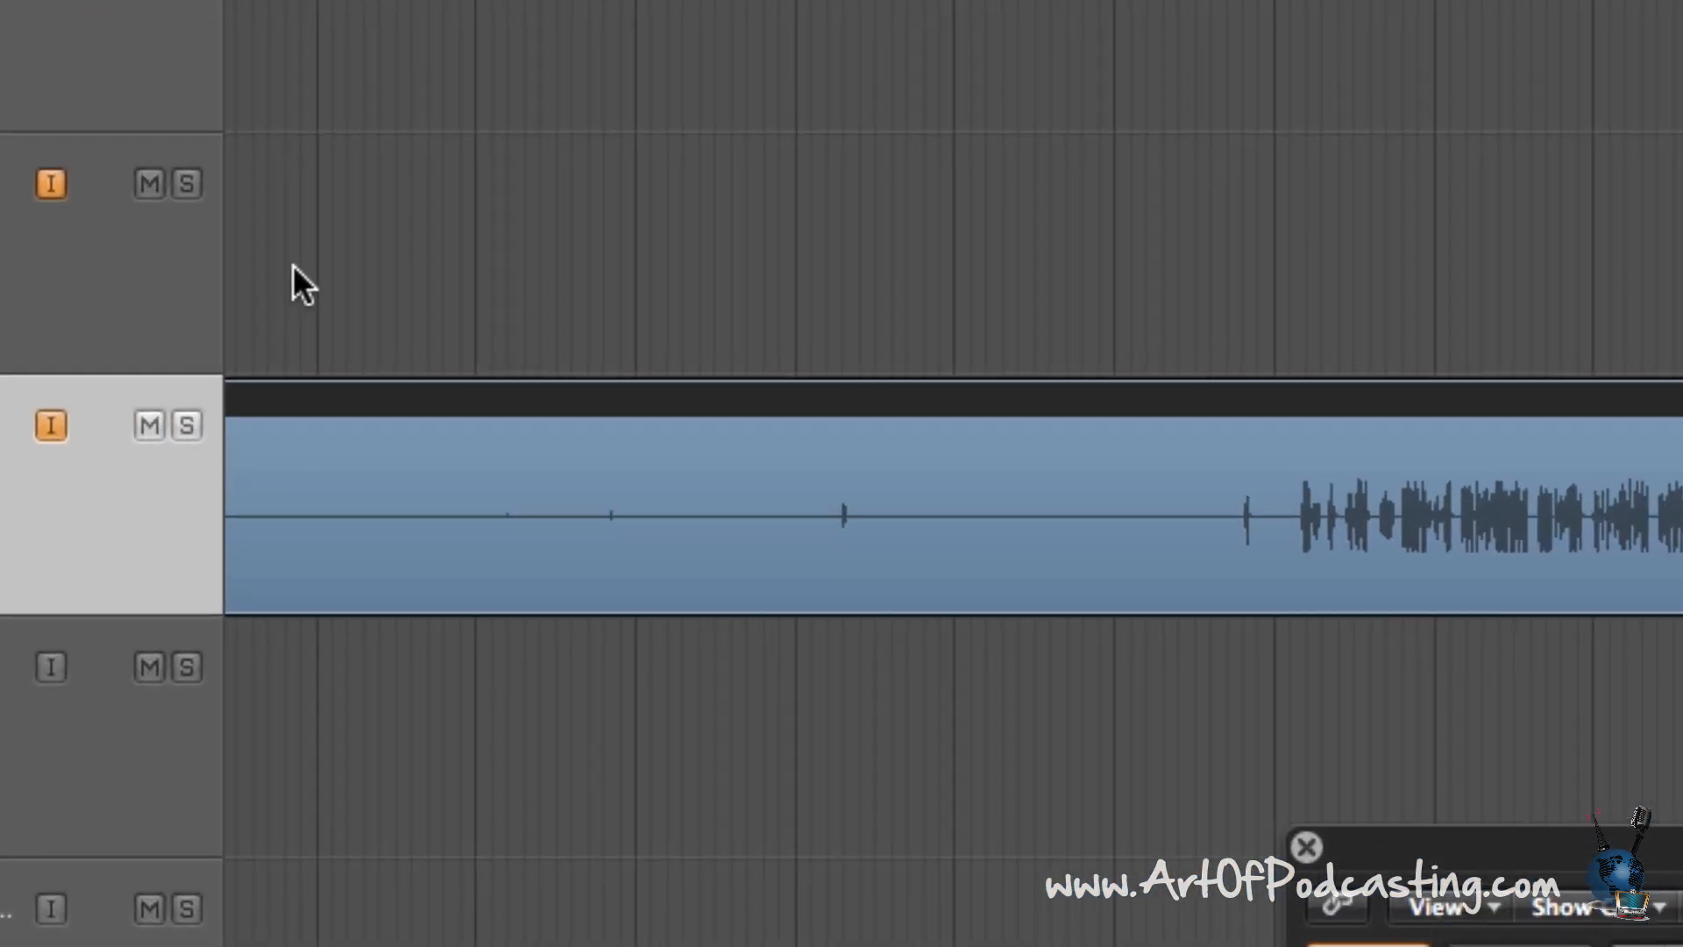
# Cue Mothership playback, enable the Noise Gate, and raise its threshold to -39 dB.
pyautogui.click(188, 425)
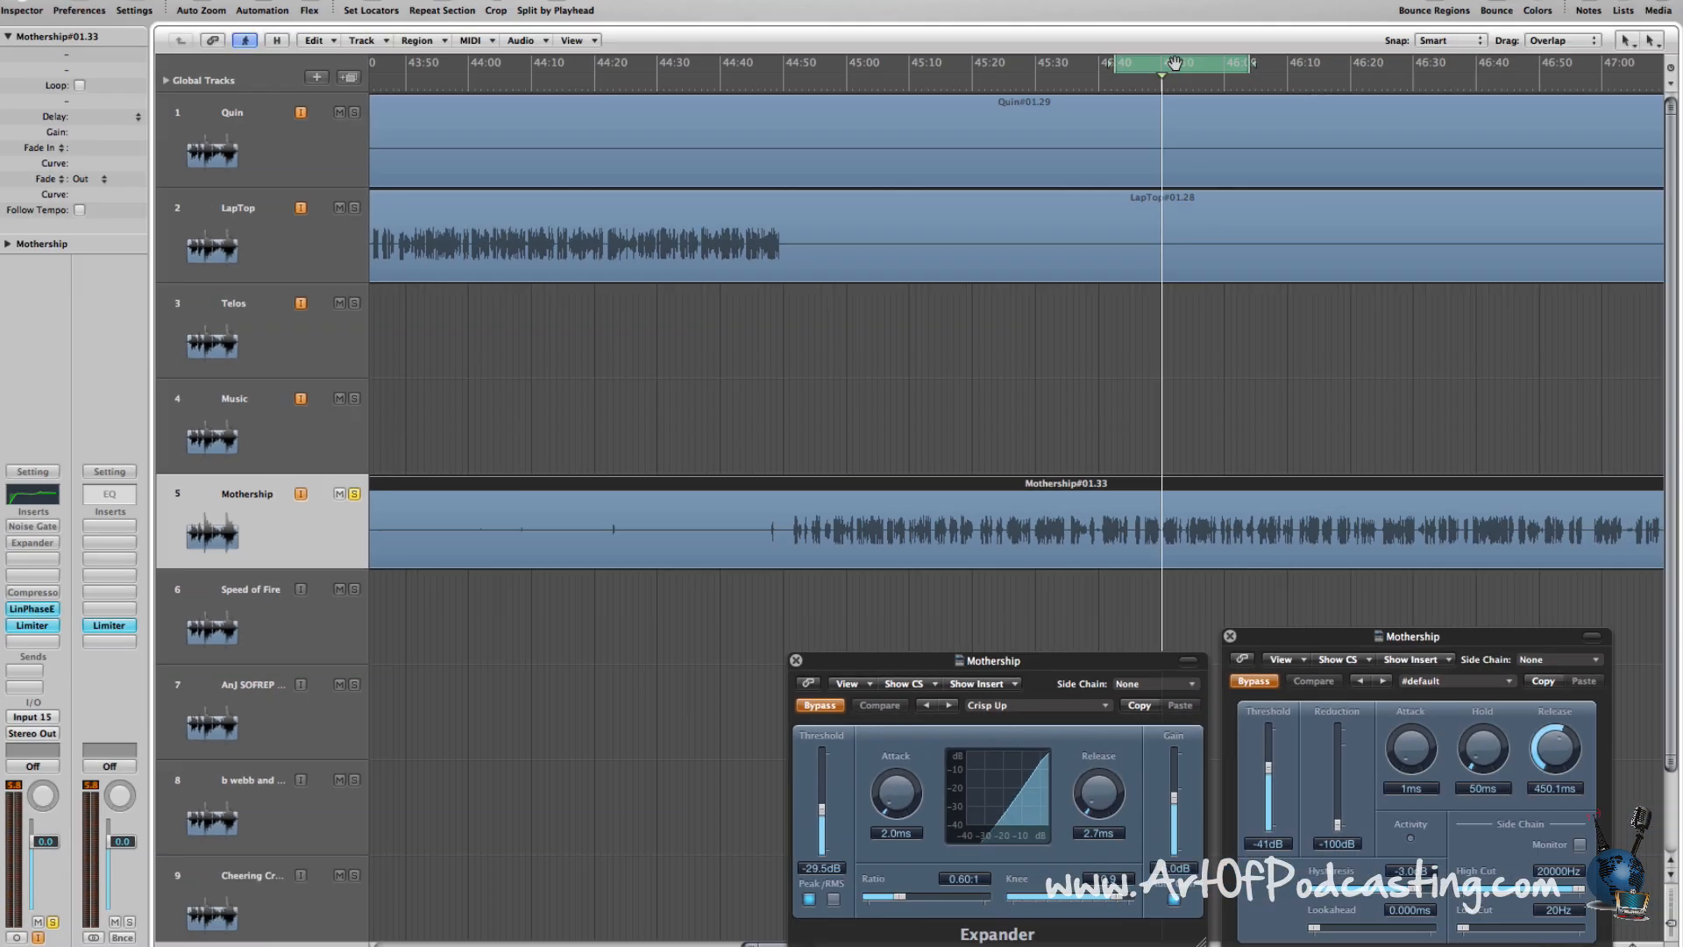
pyautogui.moveTo(1176, 62); pyautogui.dragTo(698, 62)
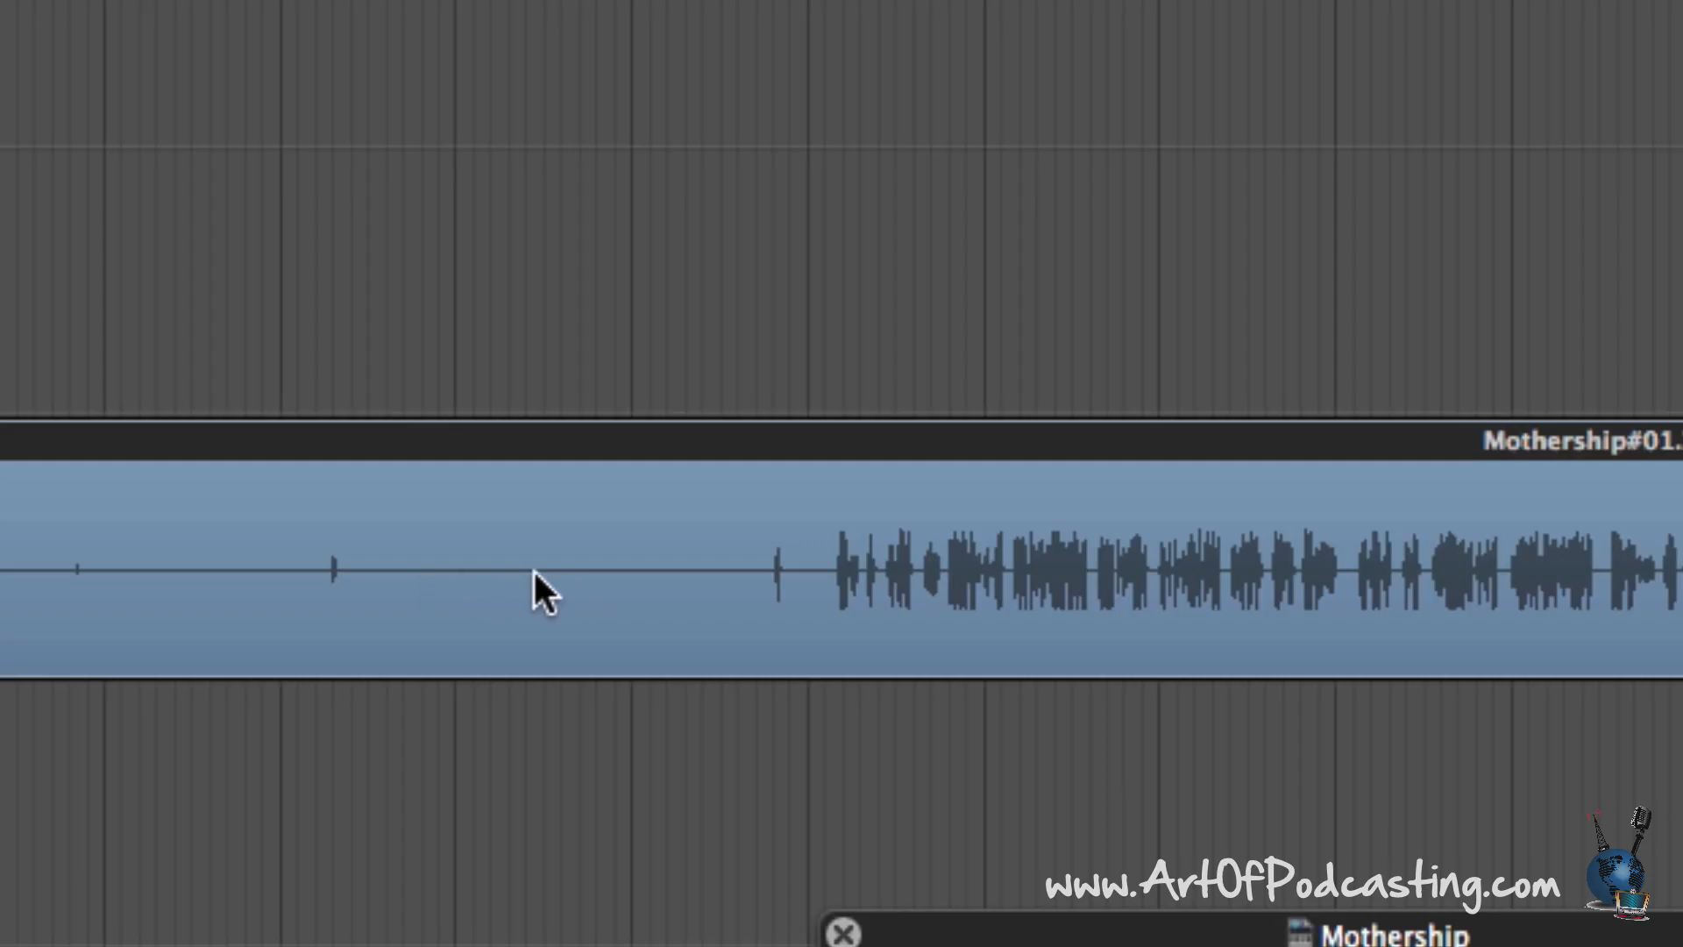
pyautogui.moveTo(660, 600)
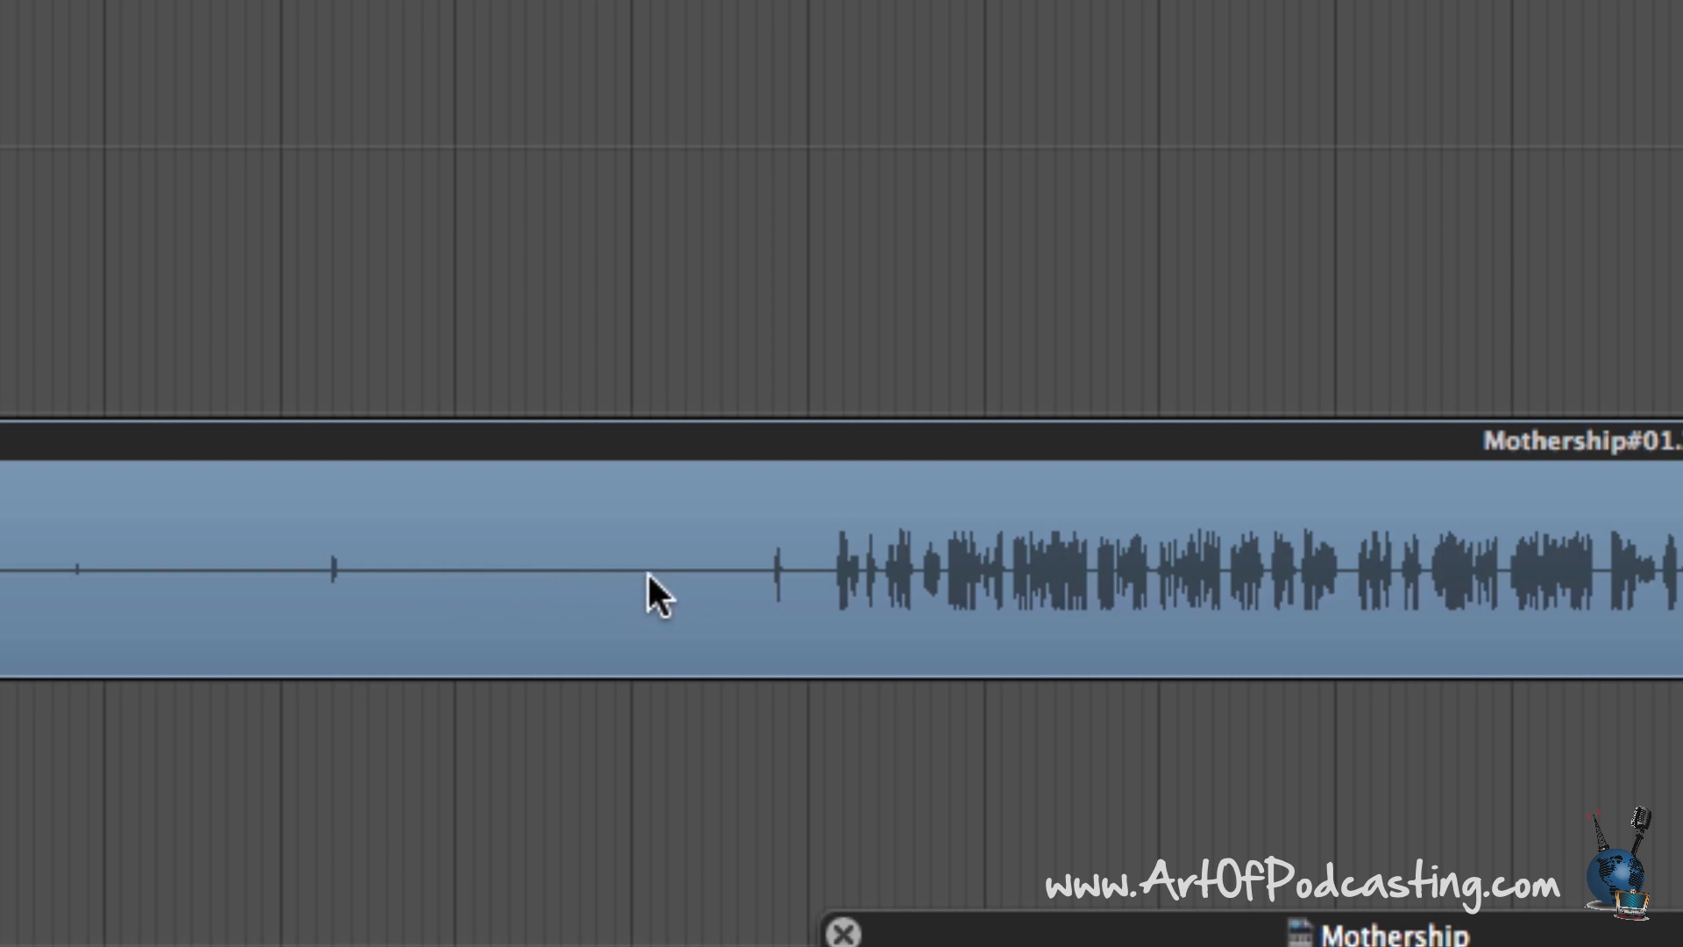
pyautogui.moveTo(709, 608)
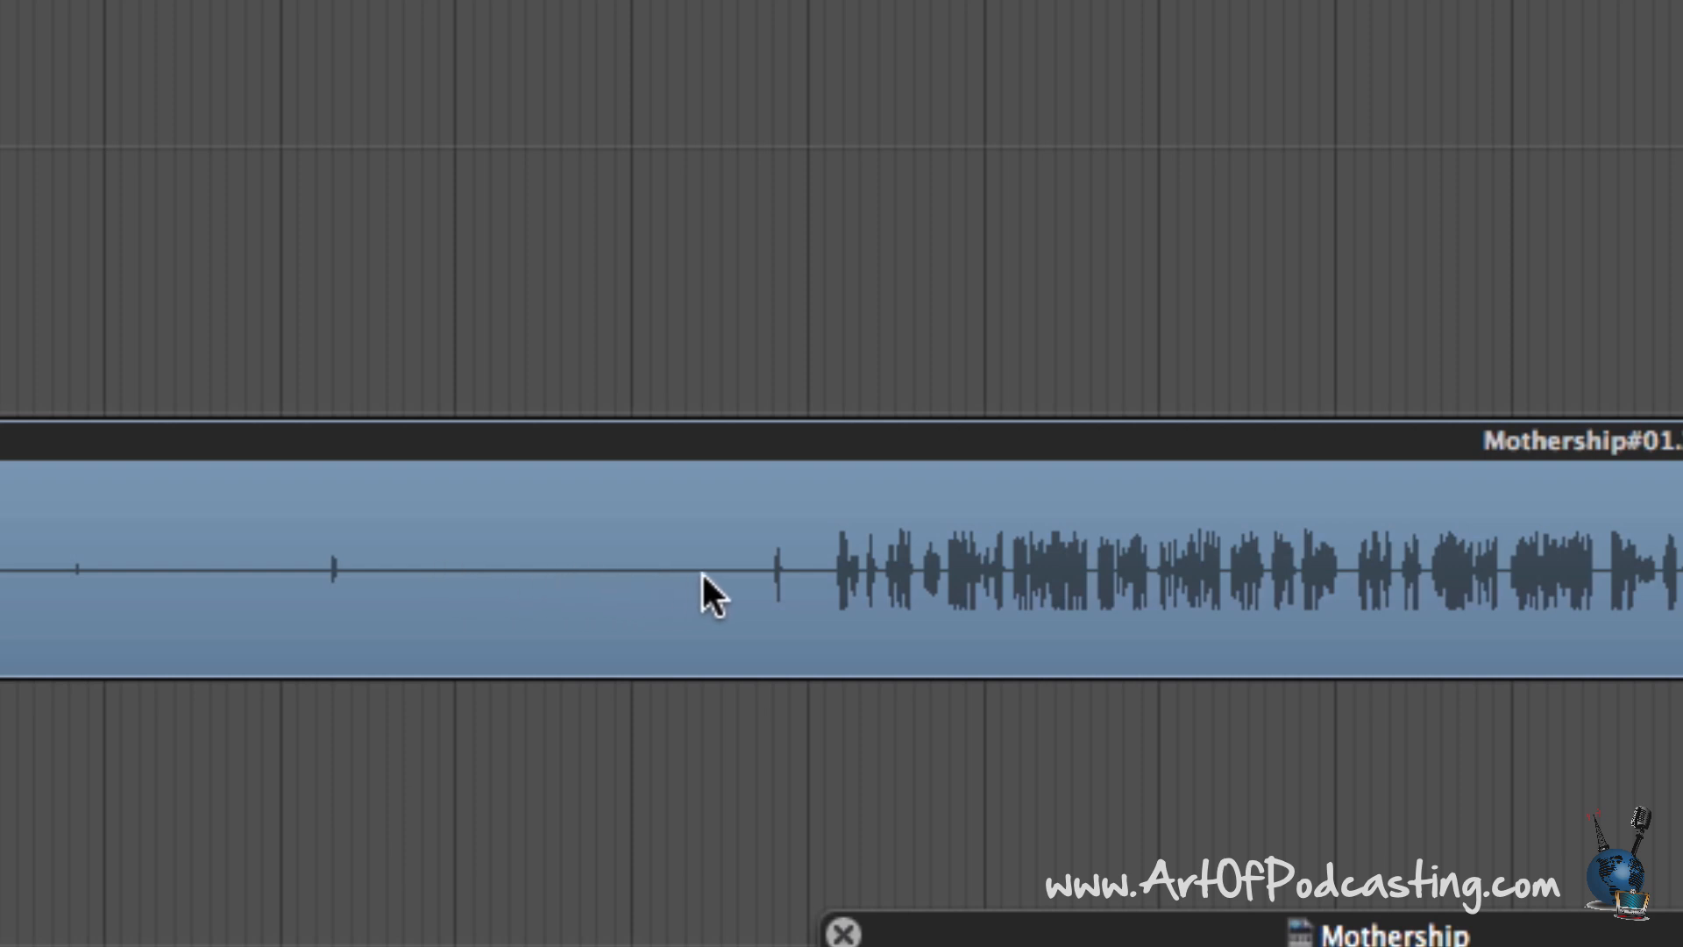
pyautogui.moveTo(551, 629)
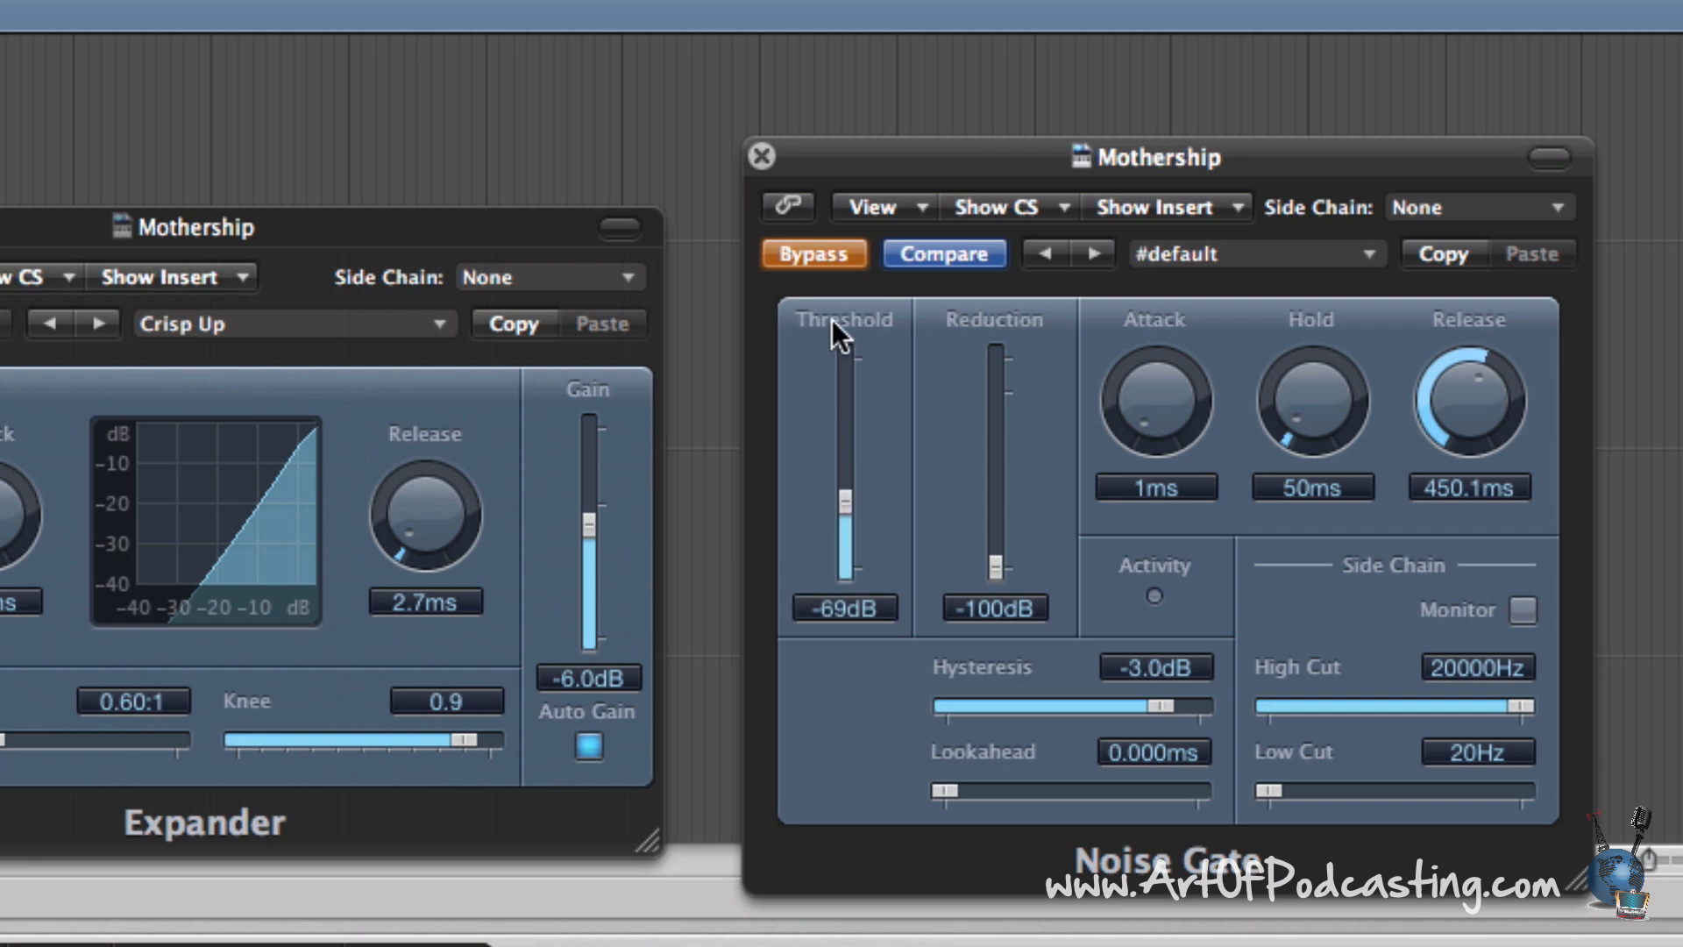
pyautogui.click(814, 254)
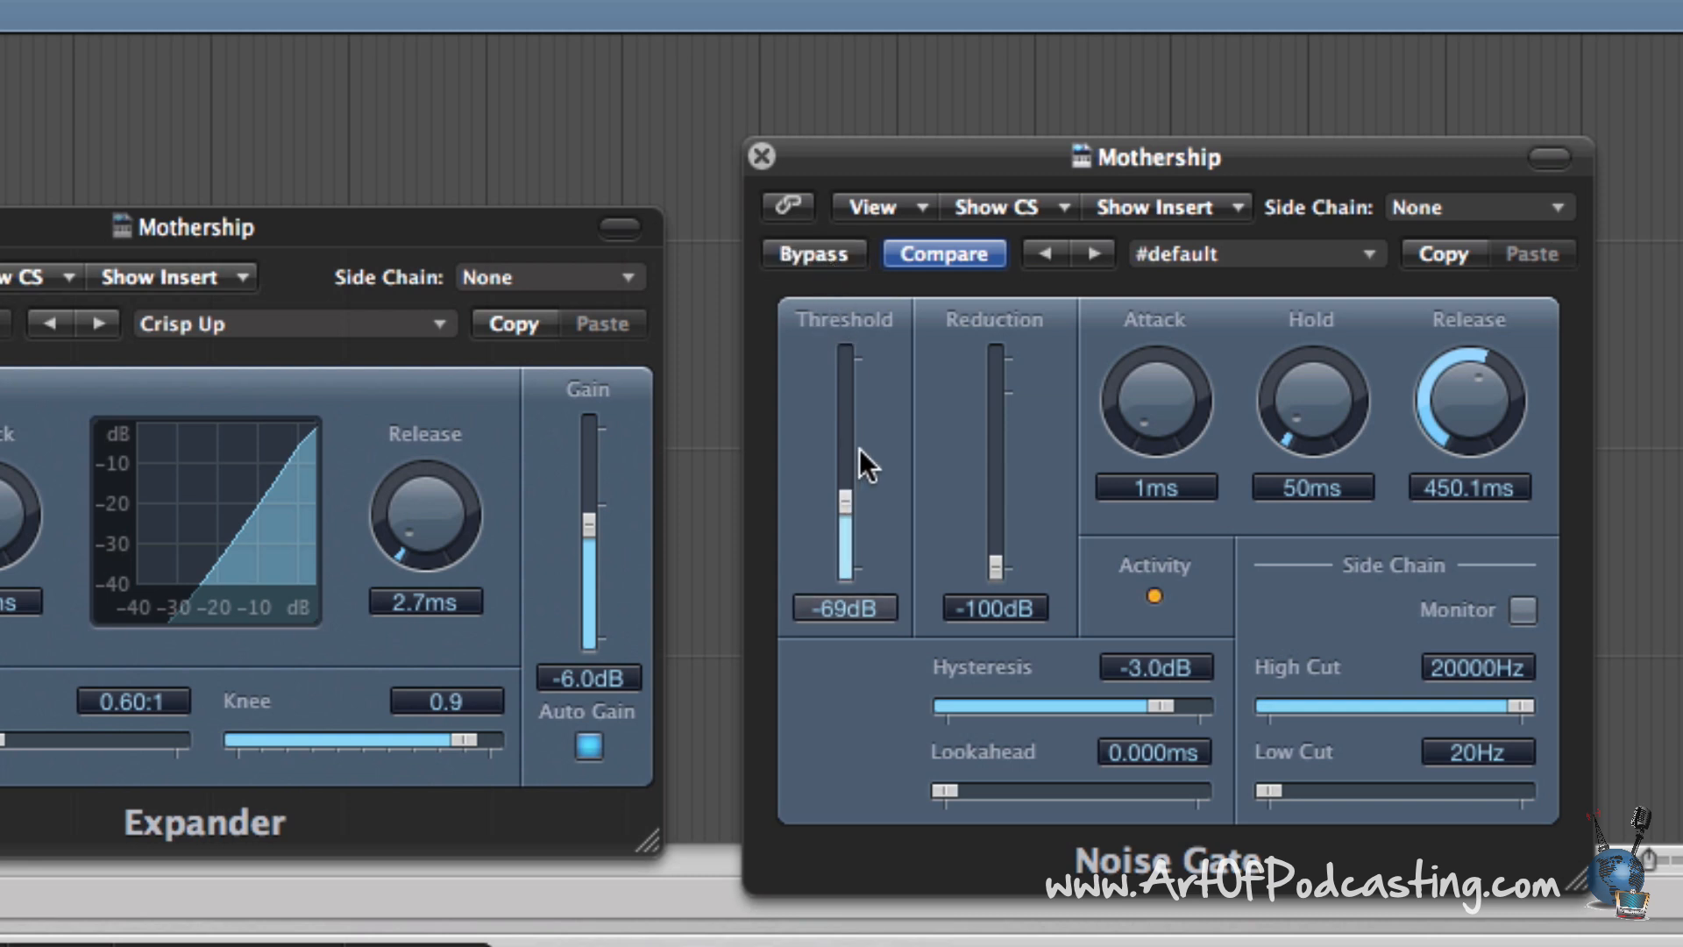
pyautogui.moveTo(855, 407)
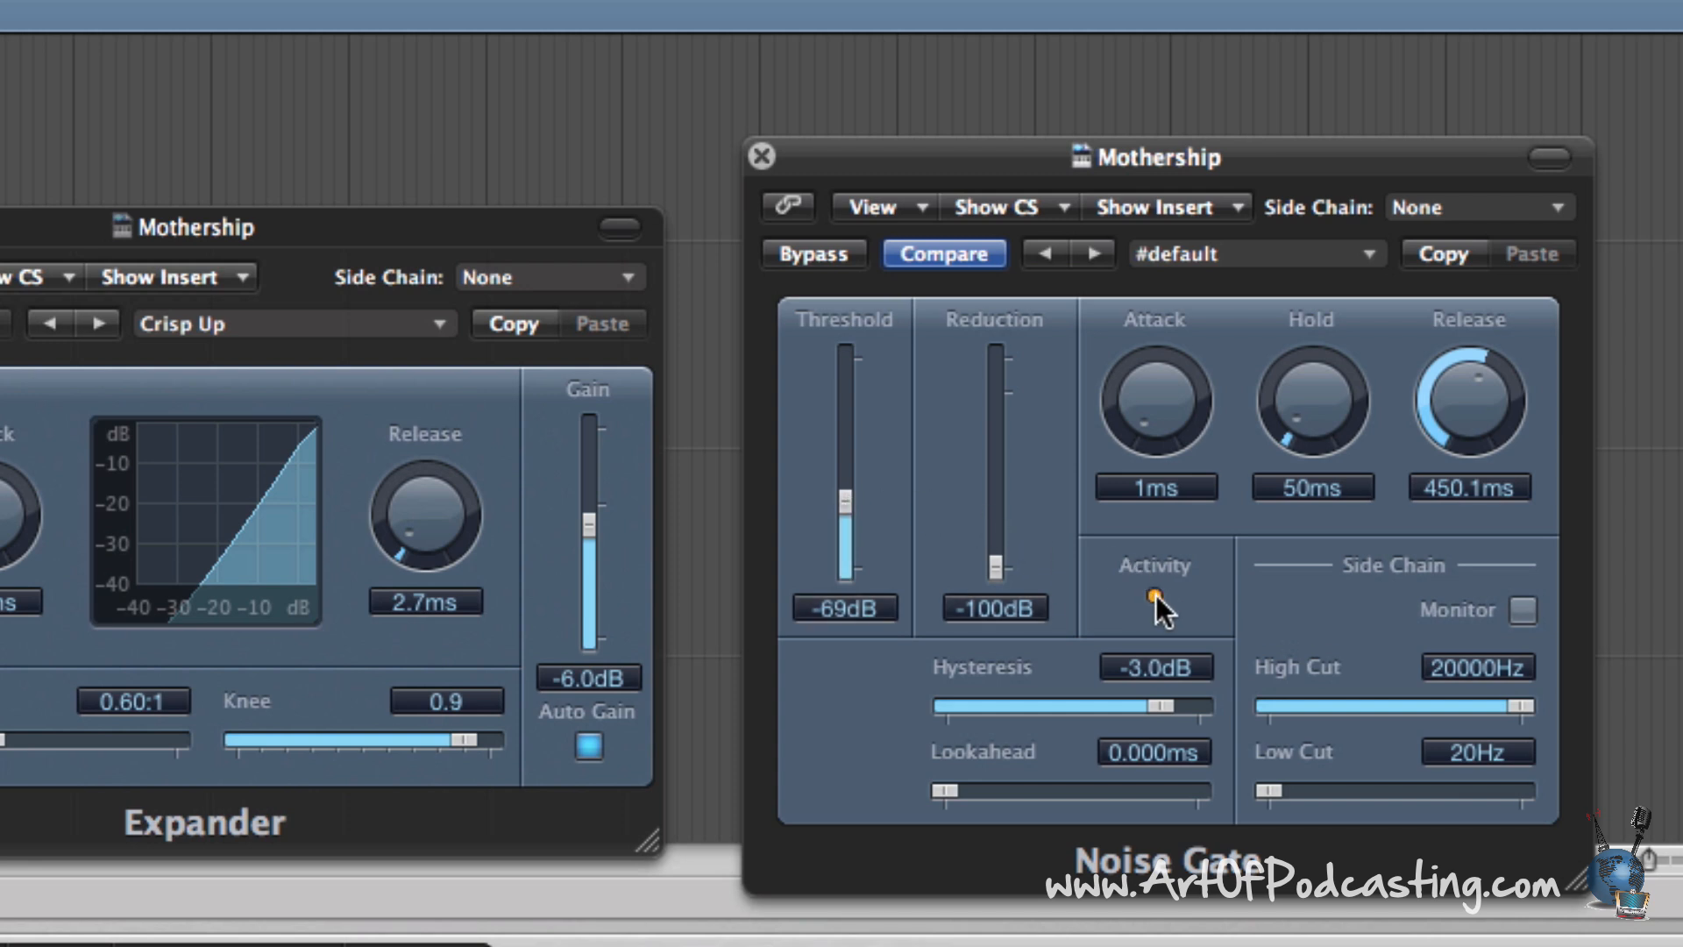
pyautogui.moveTo(906, 513)
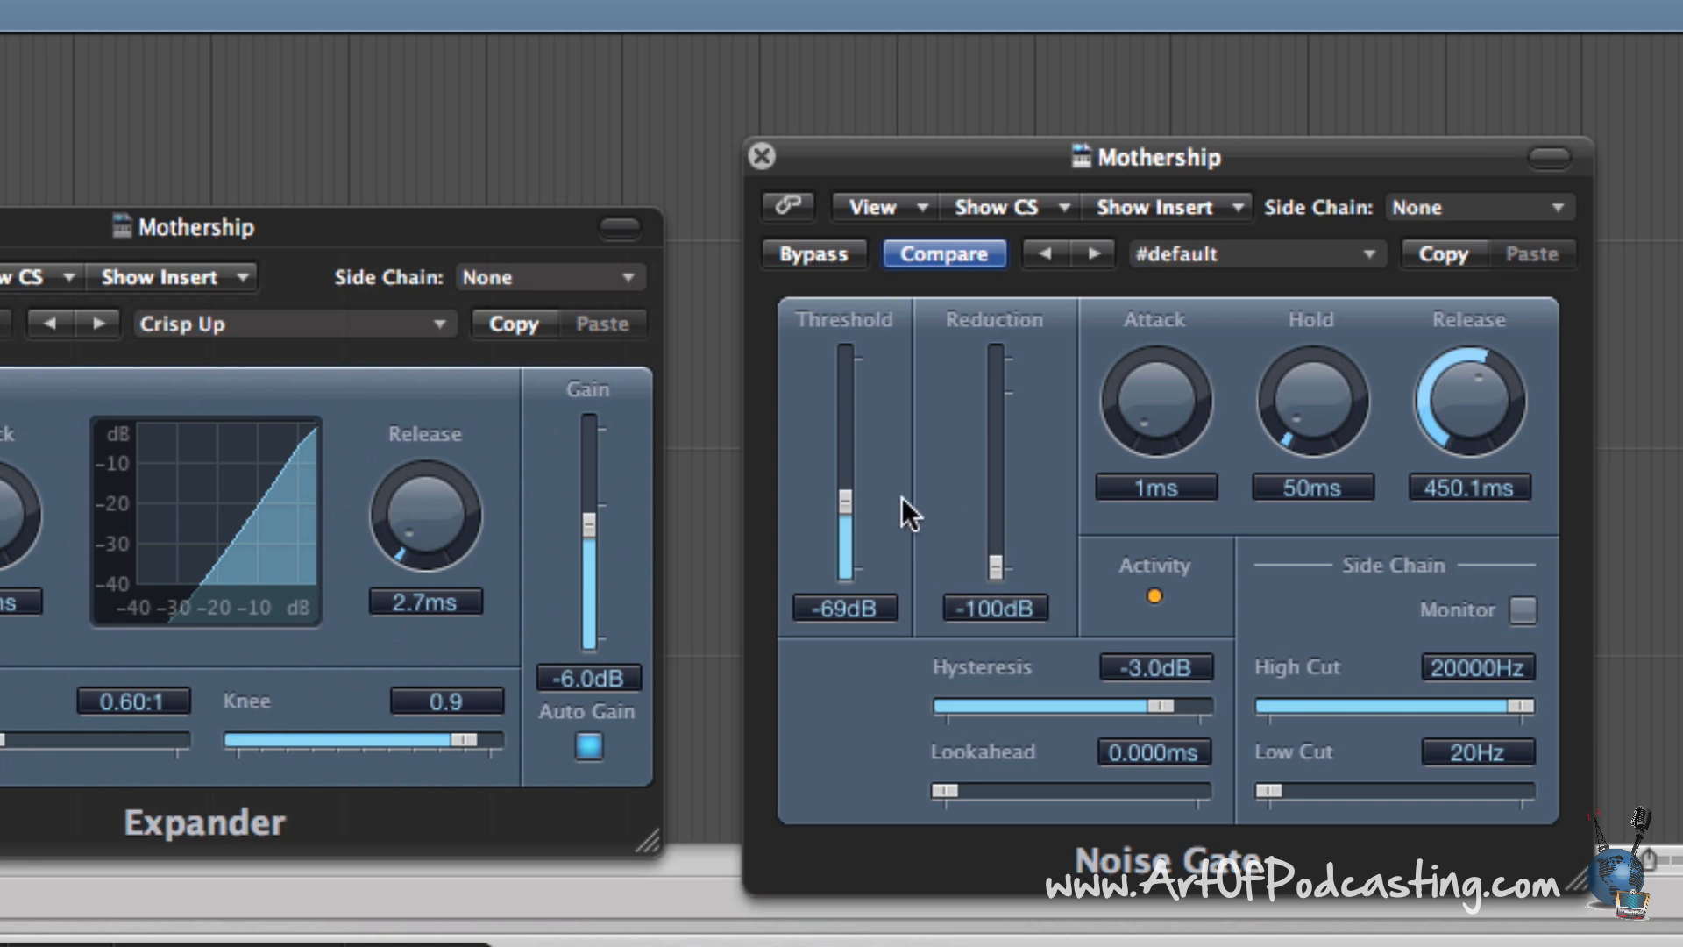
pyautogui.moveTo(844, 505); pyautogui.dragTo(843, 513)
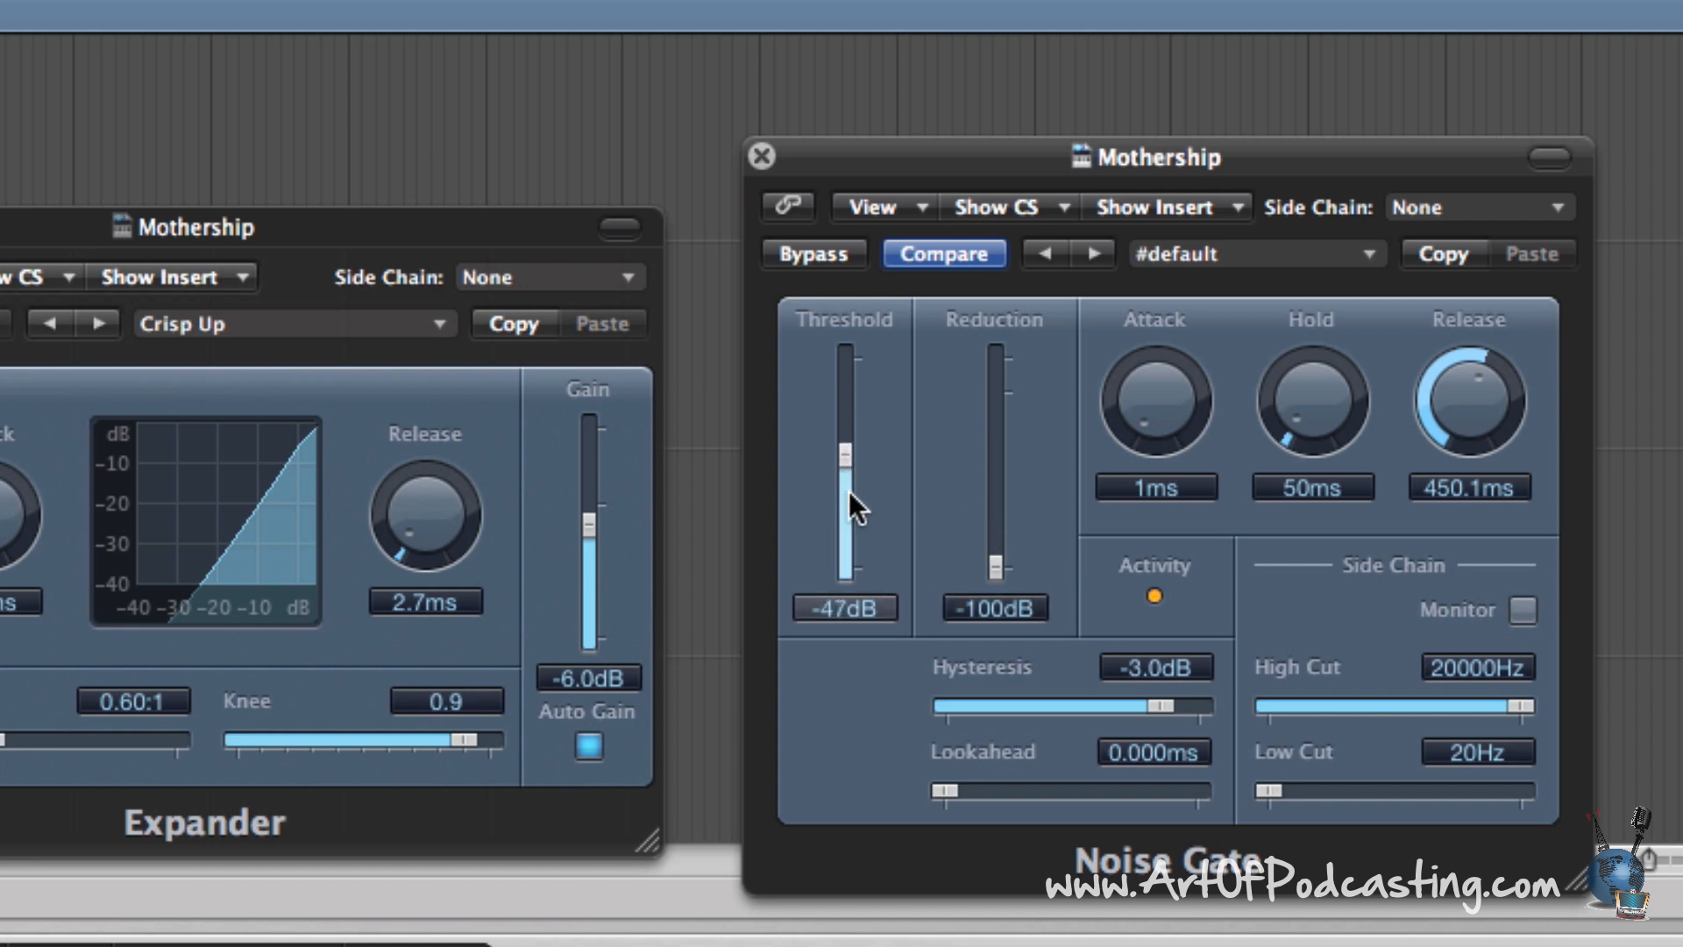
pyautogui.moveTo(845, 473); pyautogui.dragTo(846, 440)
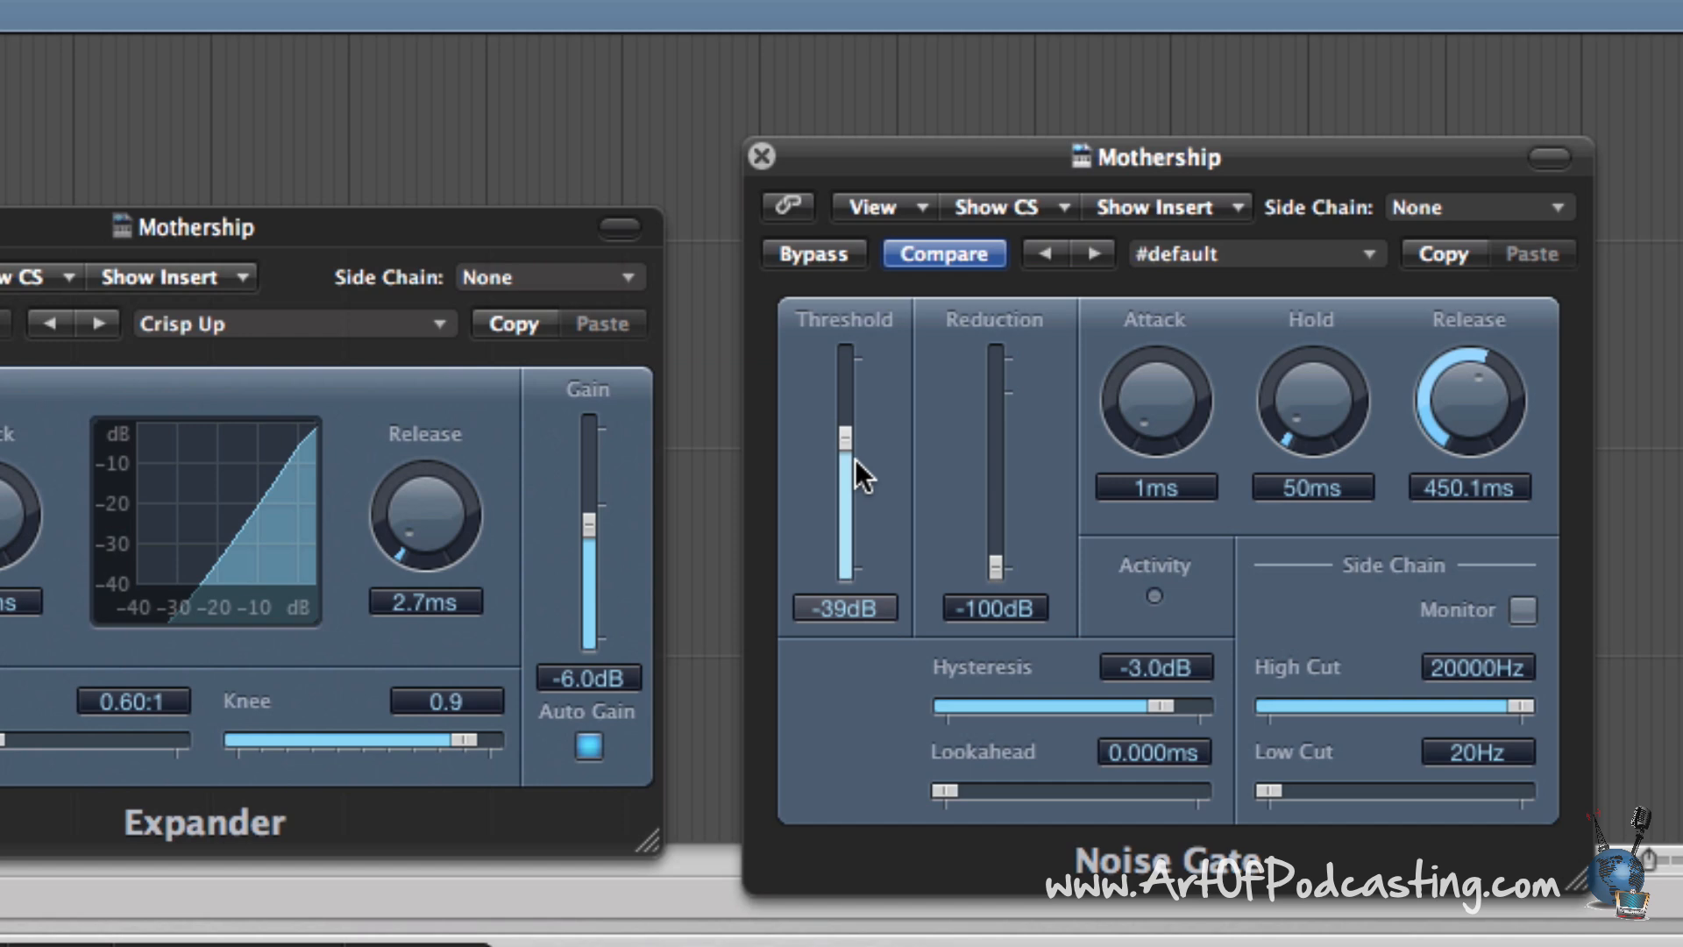
pyautogui.moveTo(832, 454)
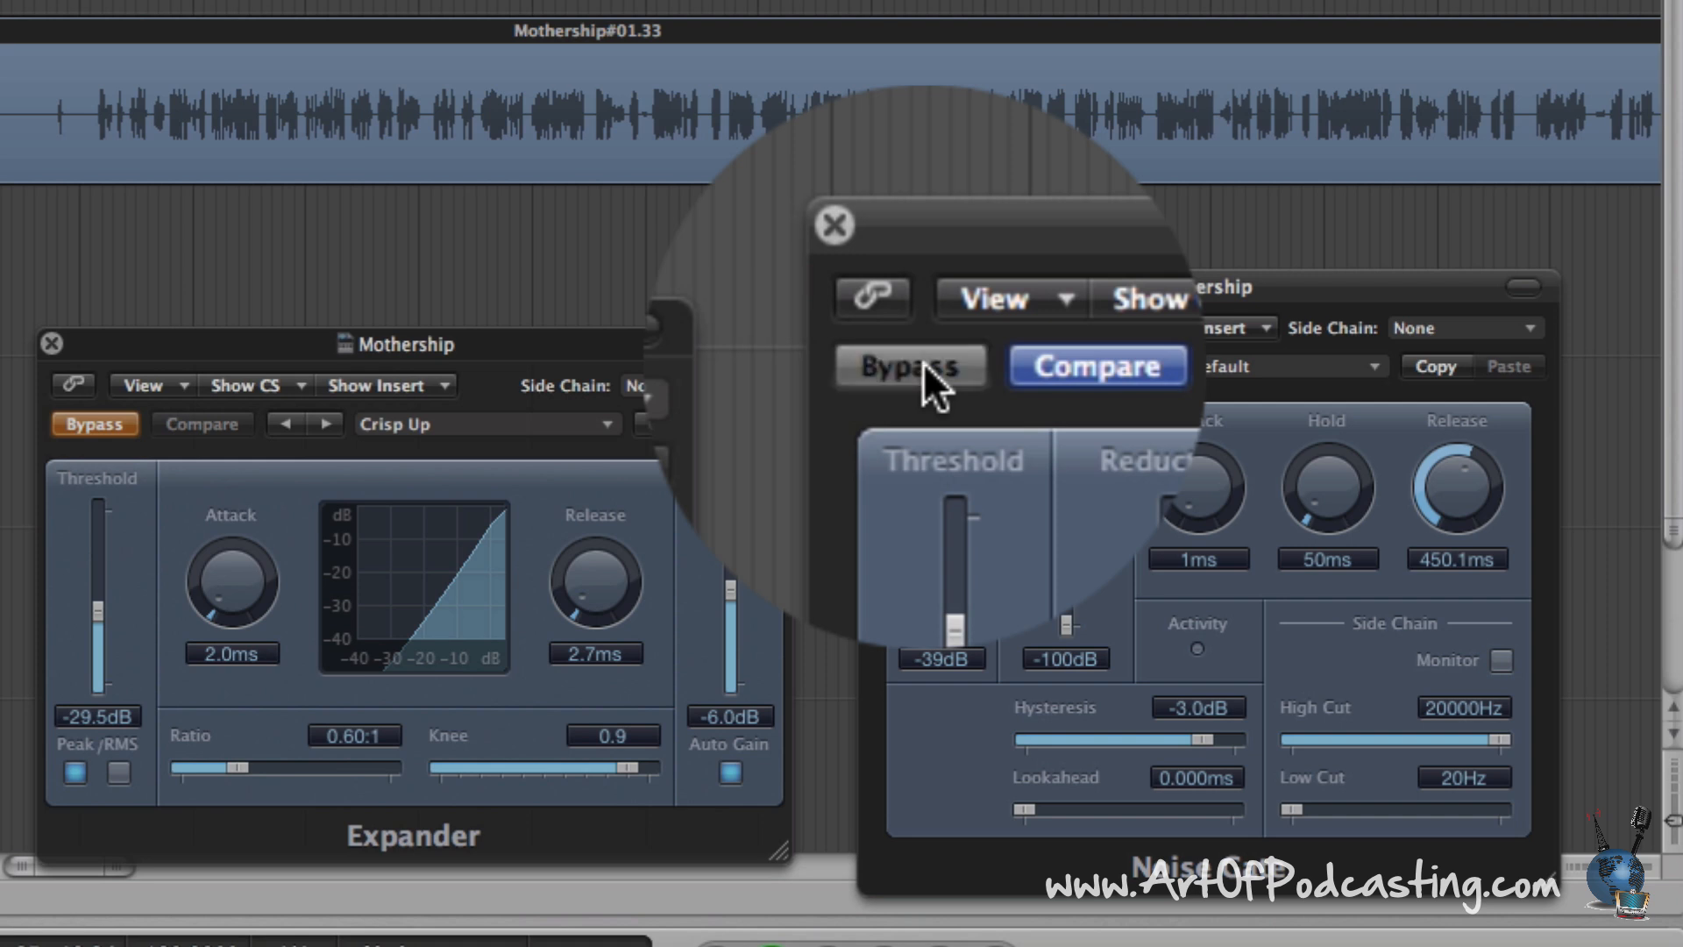
pyautogui.click(910, 366)
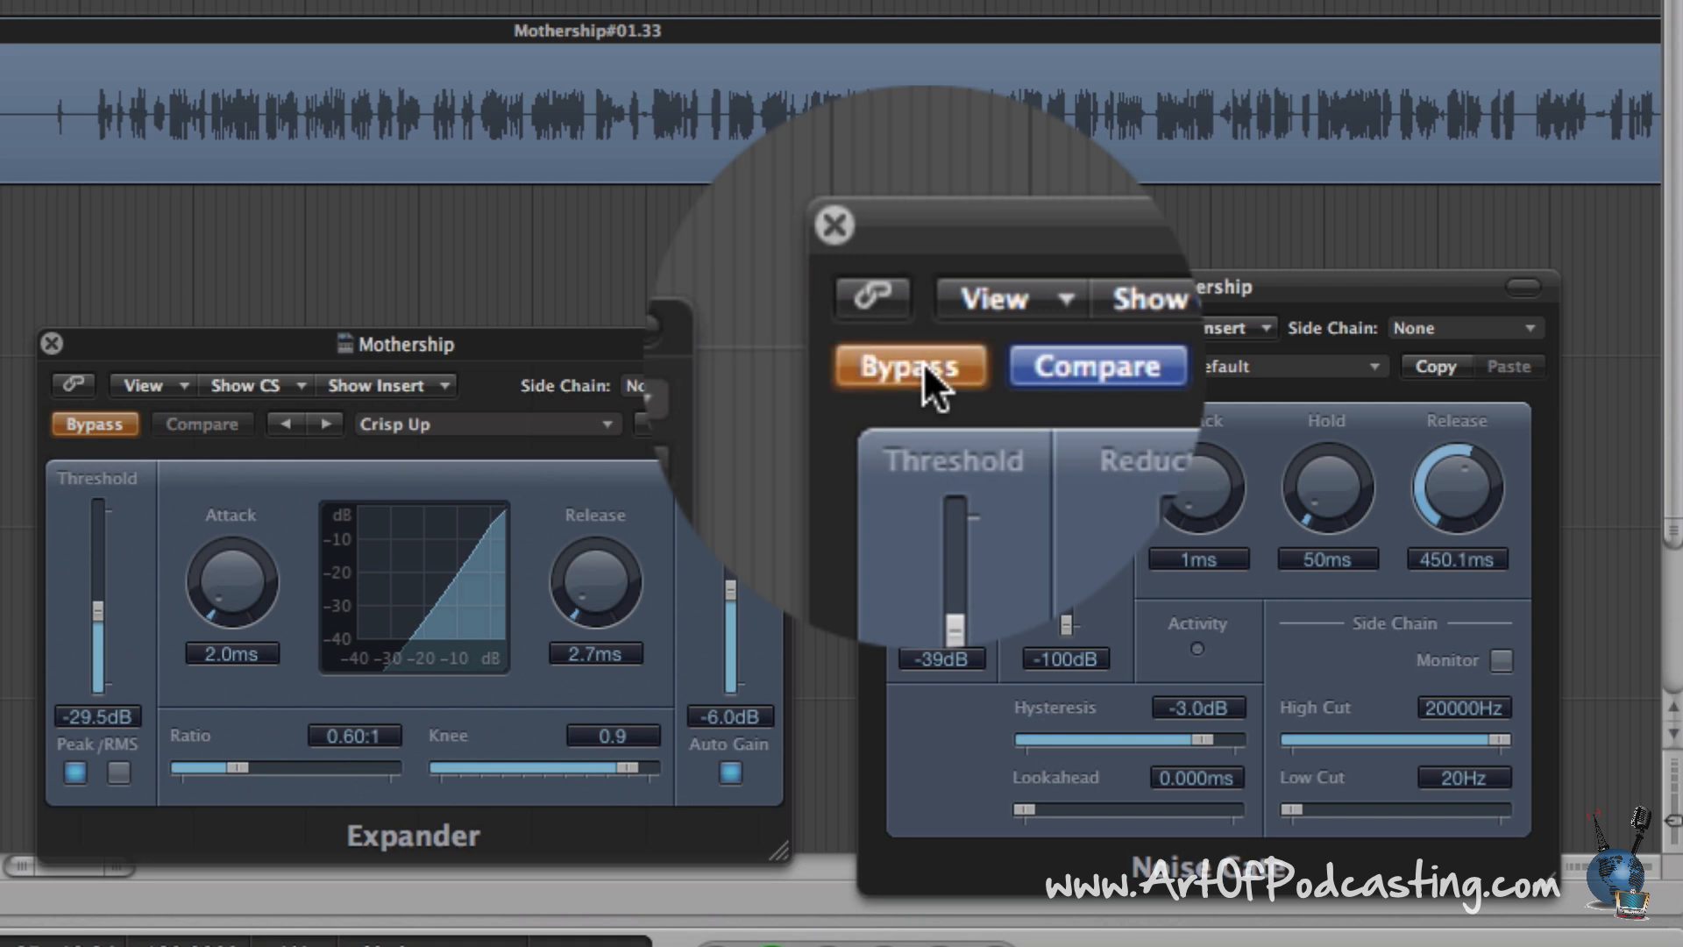
pyautogui.click(911, 366)
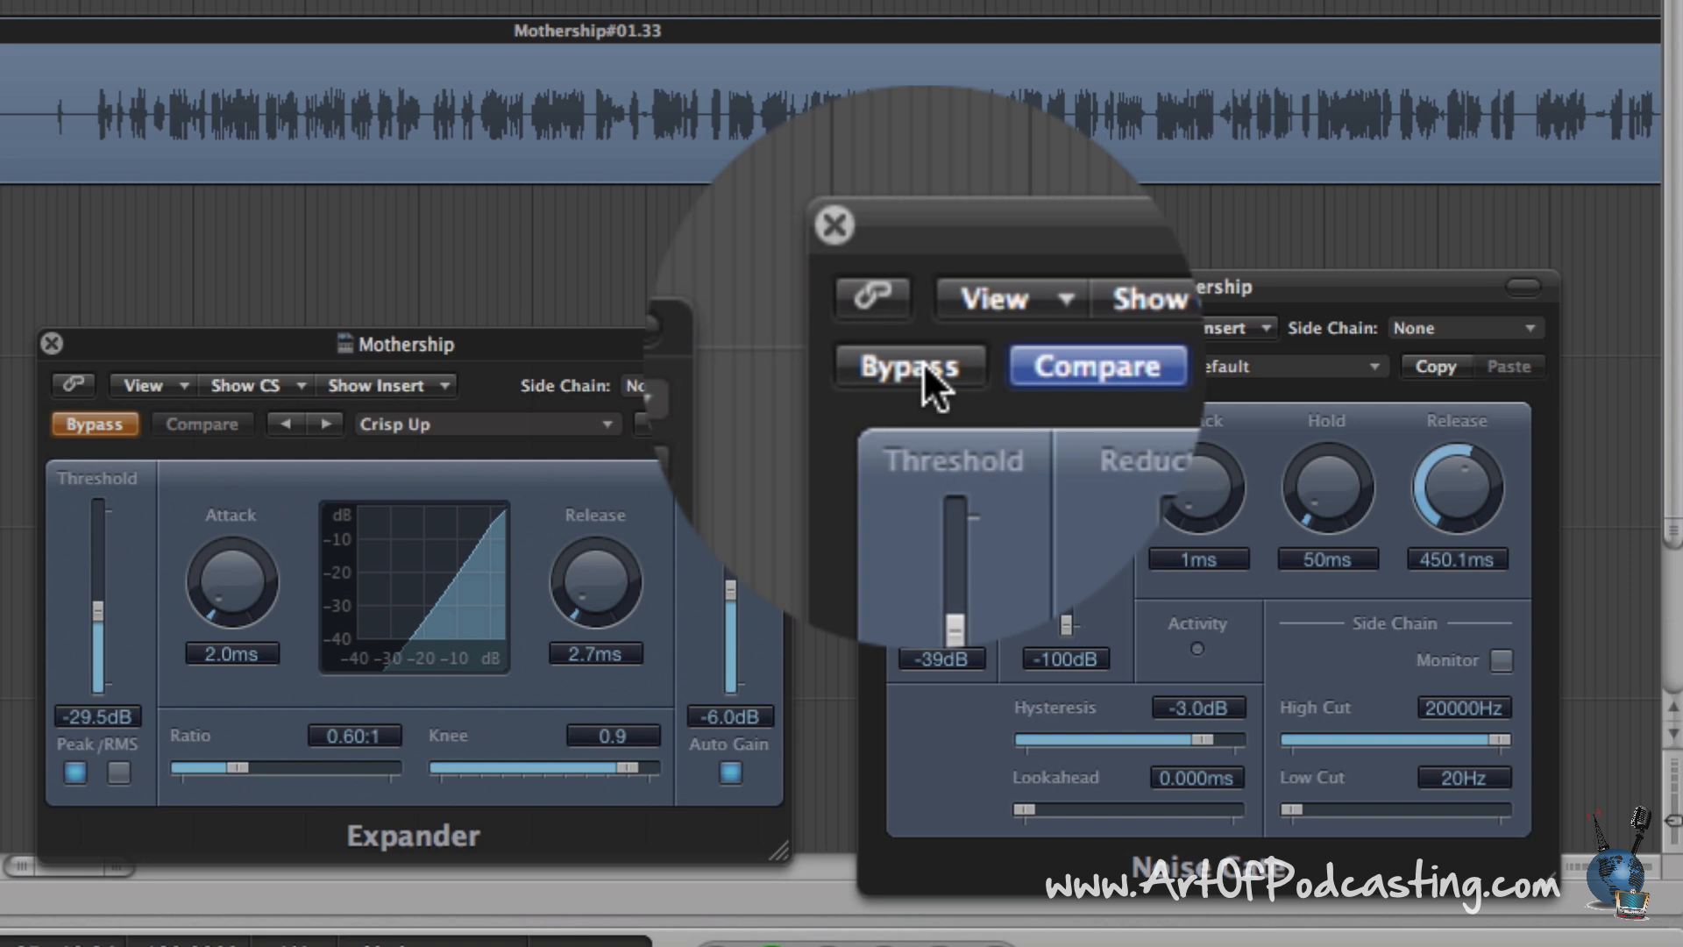
pyautogui.click(910, 365)
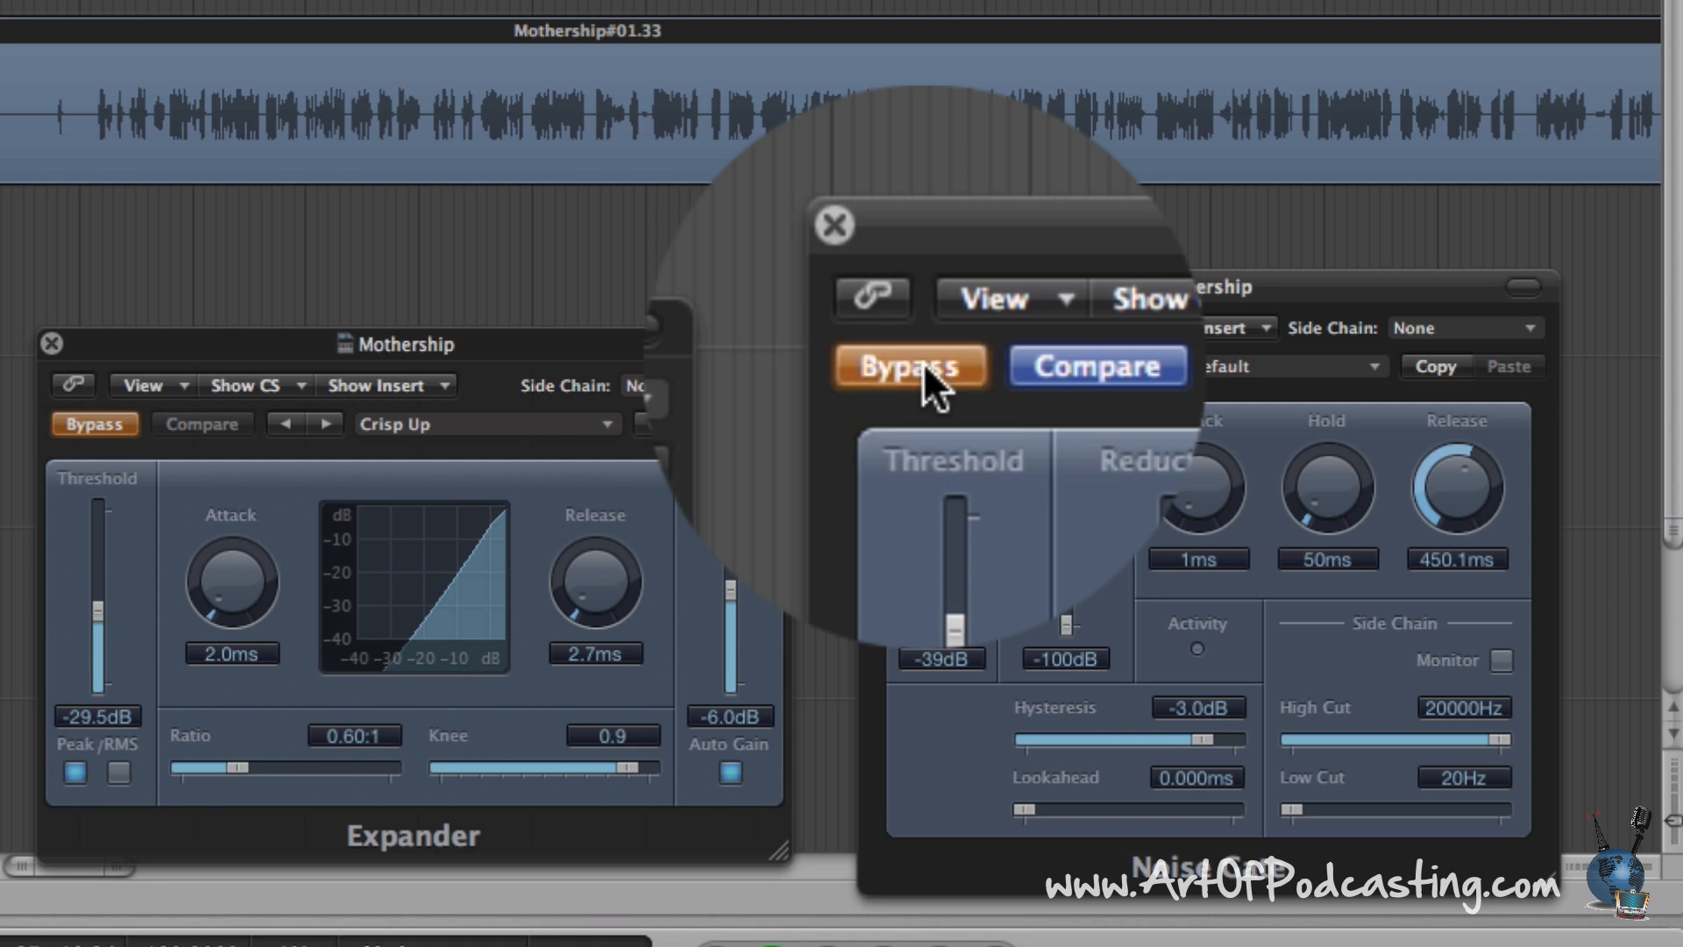
pyautogui.click(911, 366)
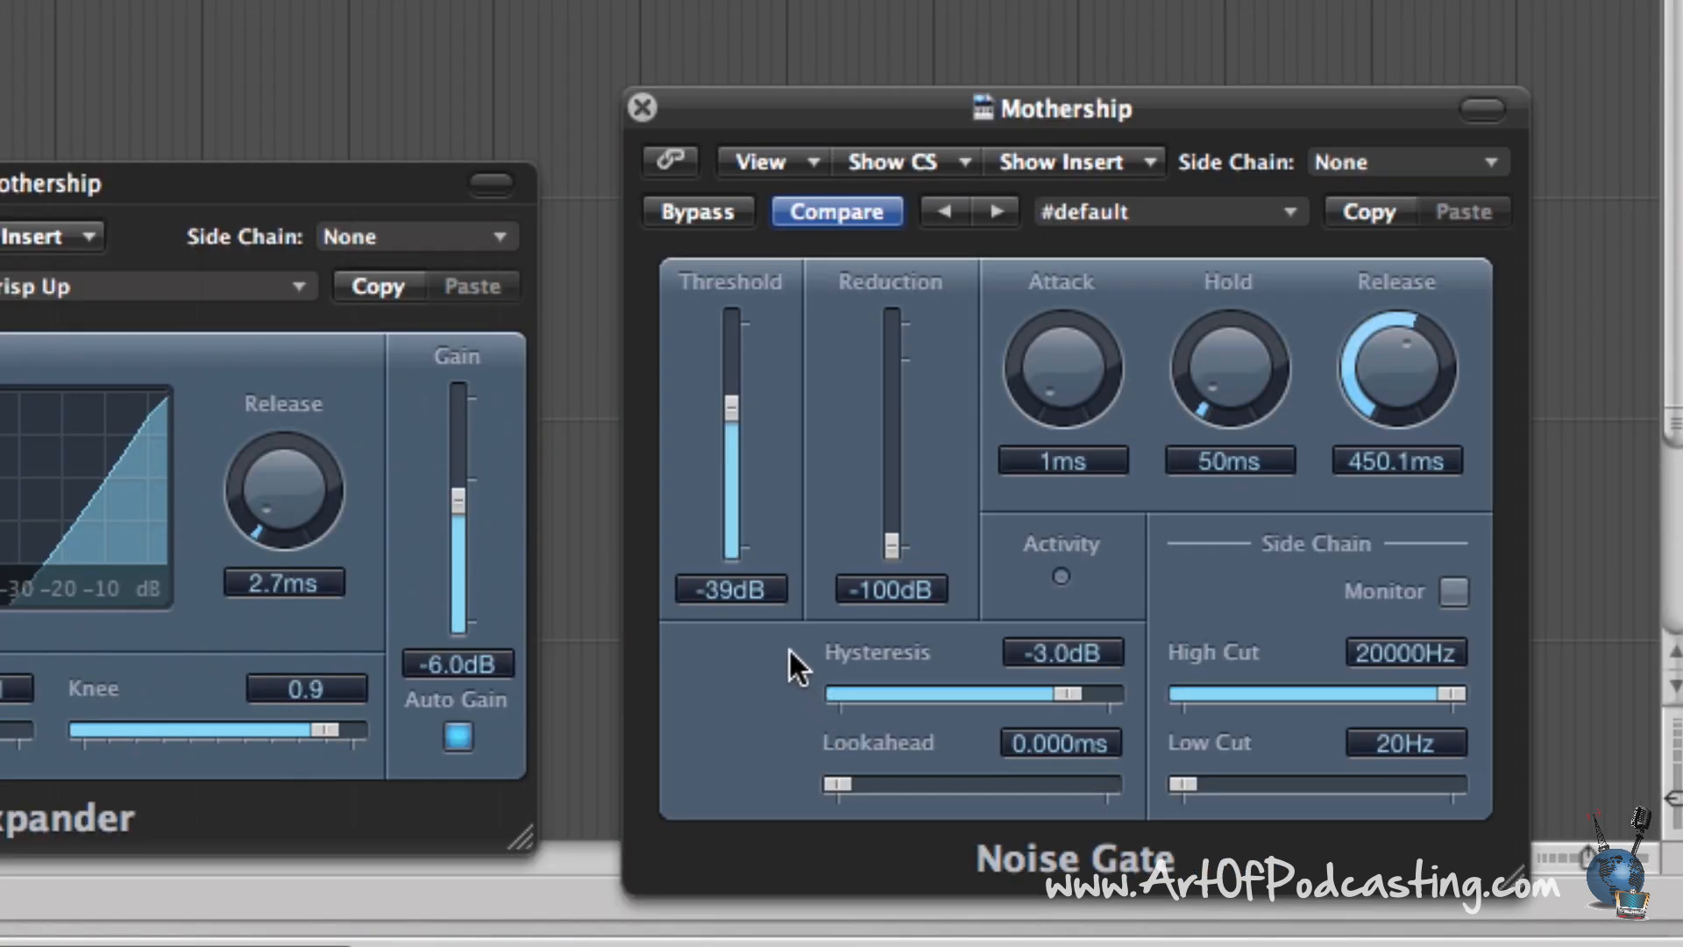
pyautogui.moveTo(786, 708)
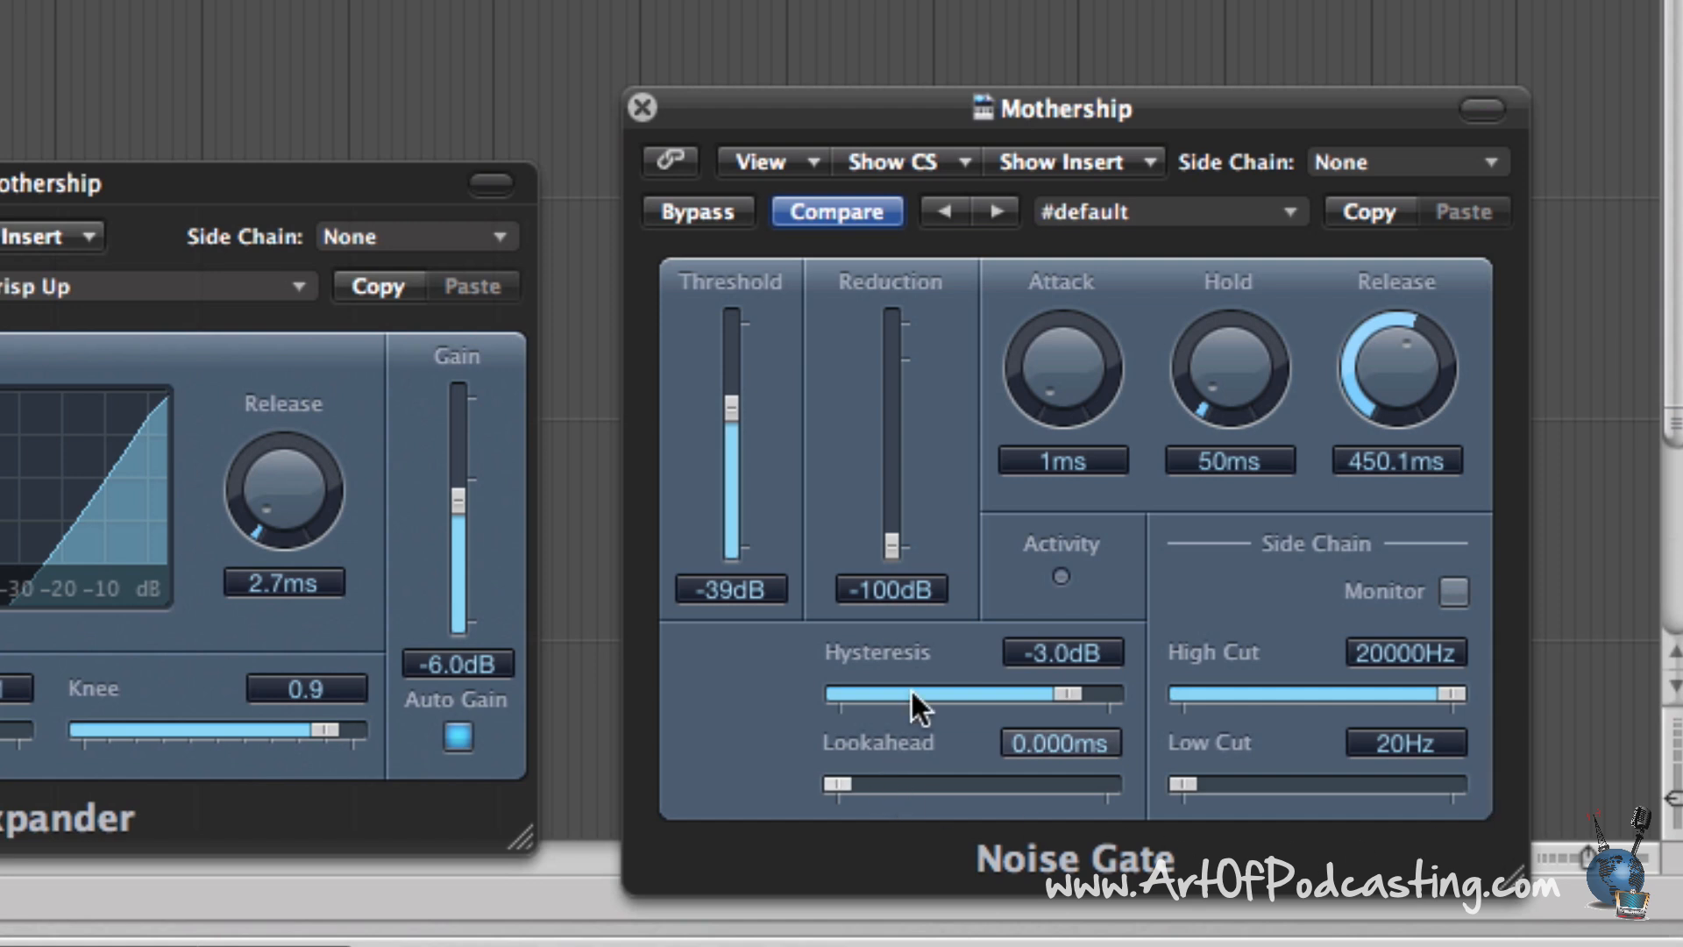
pyautogui.moveTo(1261, 704)
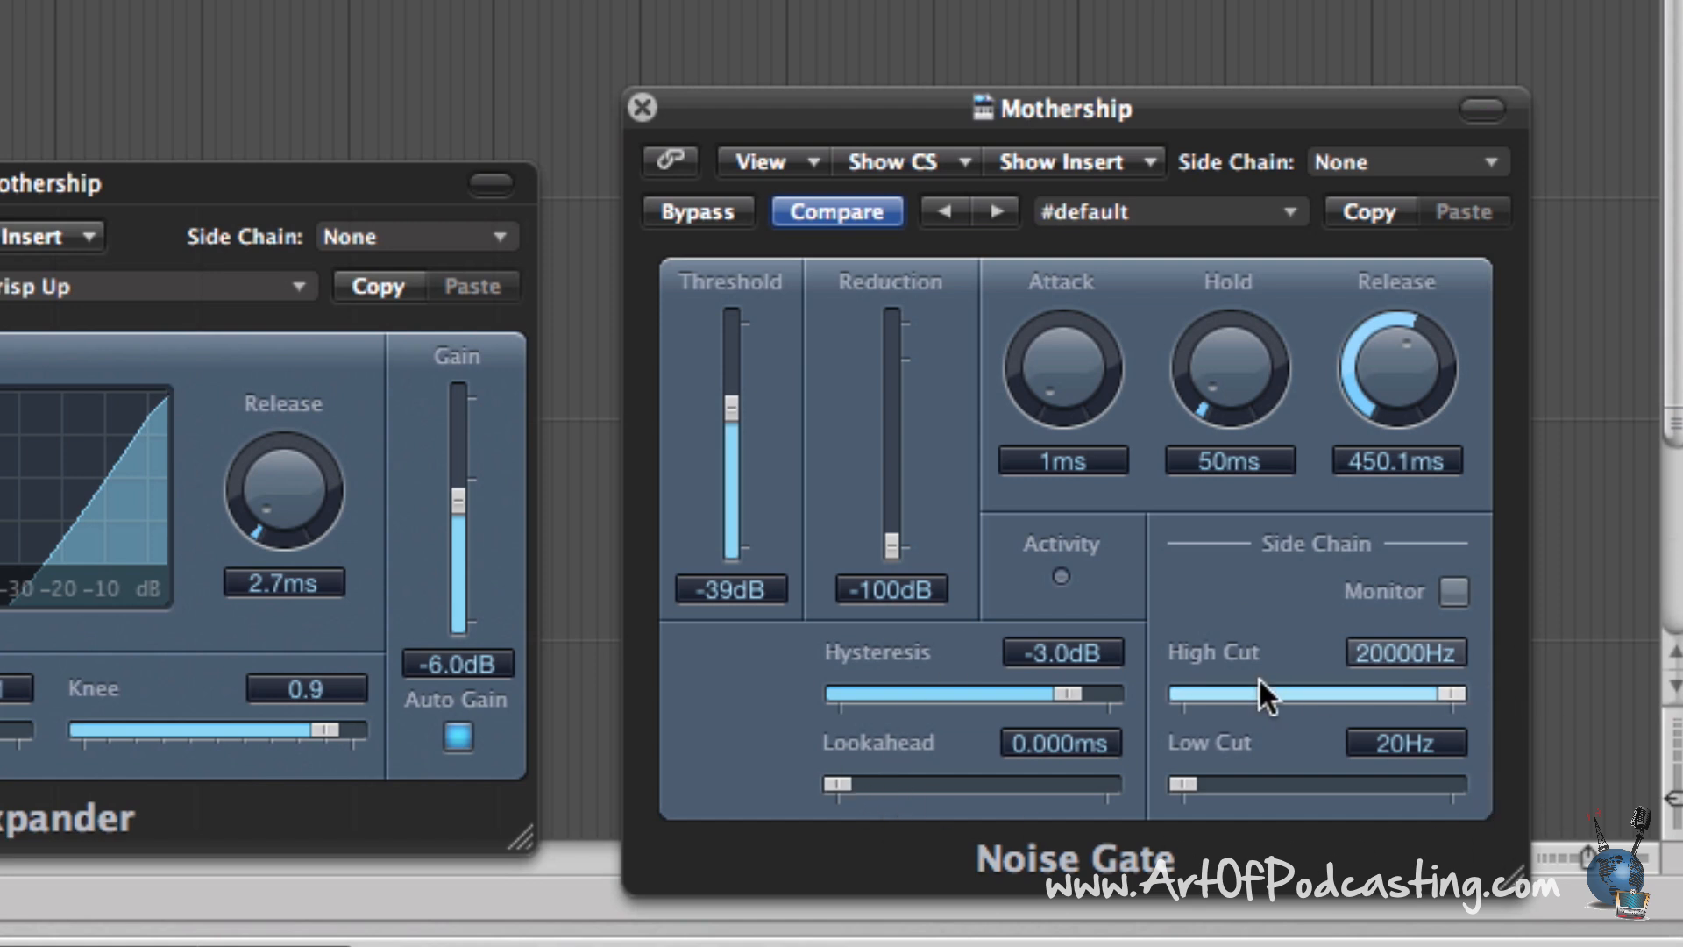
pyautogui.moveTo(1144, 501)
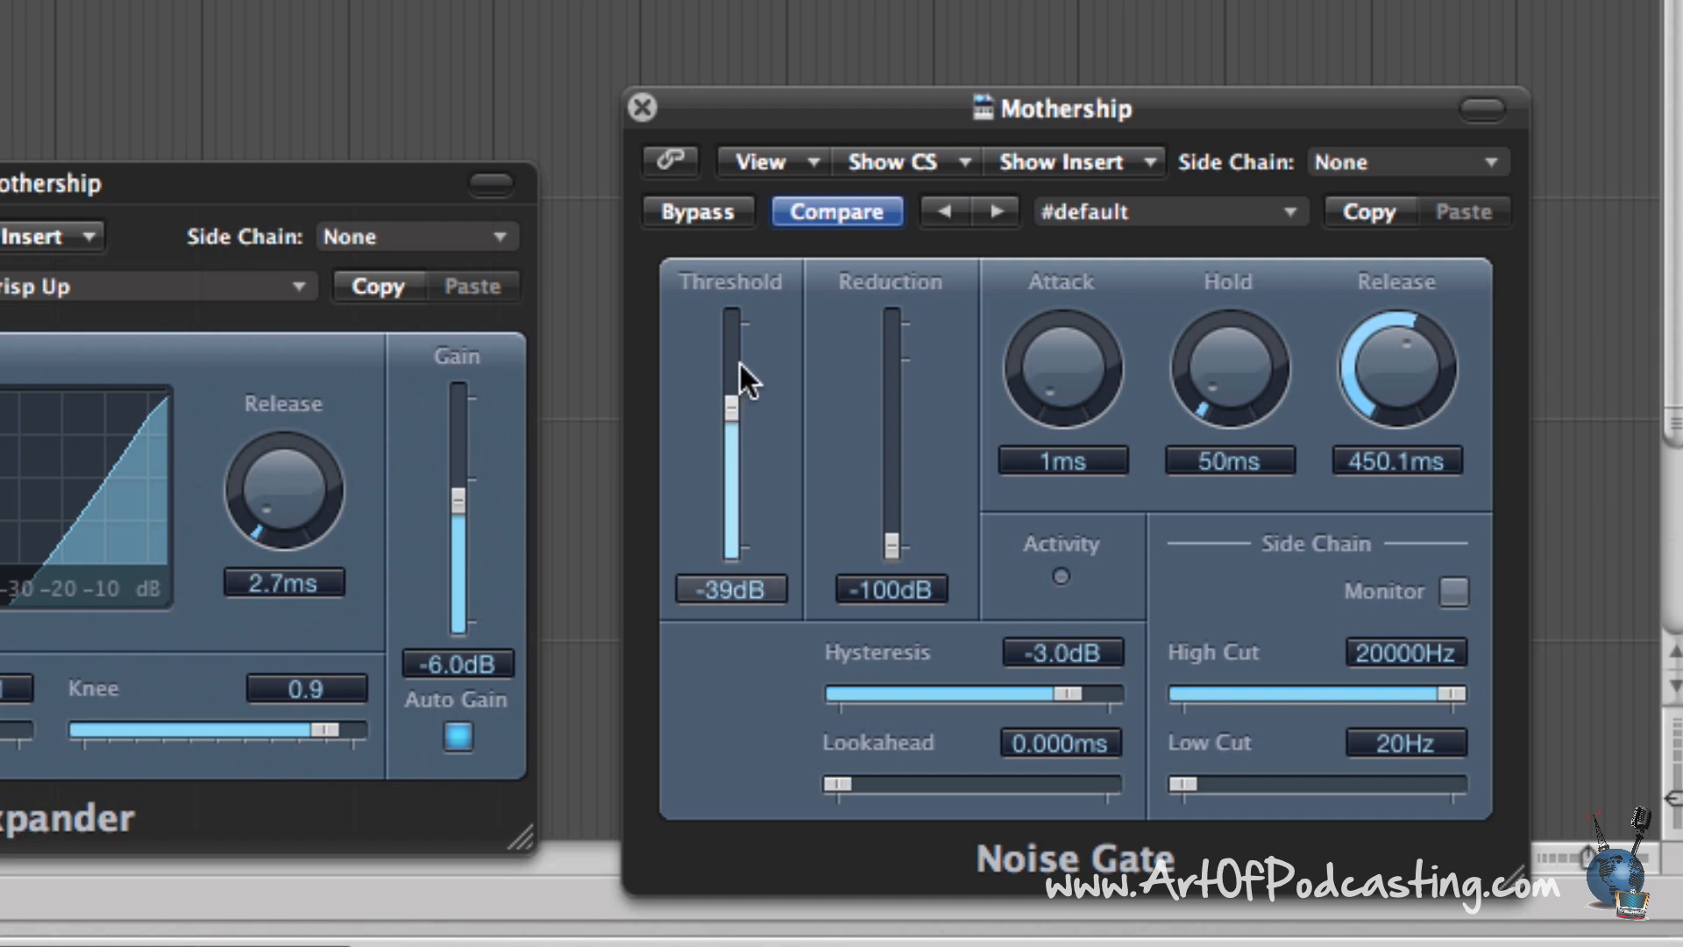
pyautogui.moveTo(754, 309)
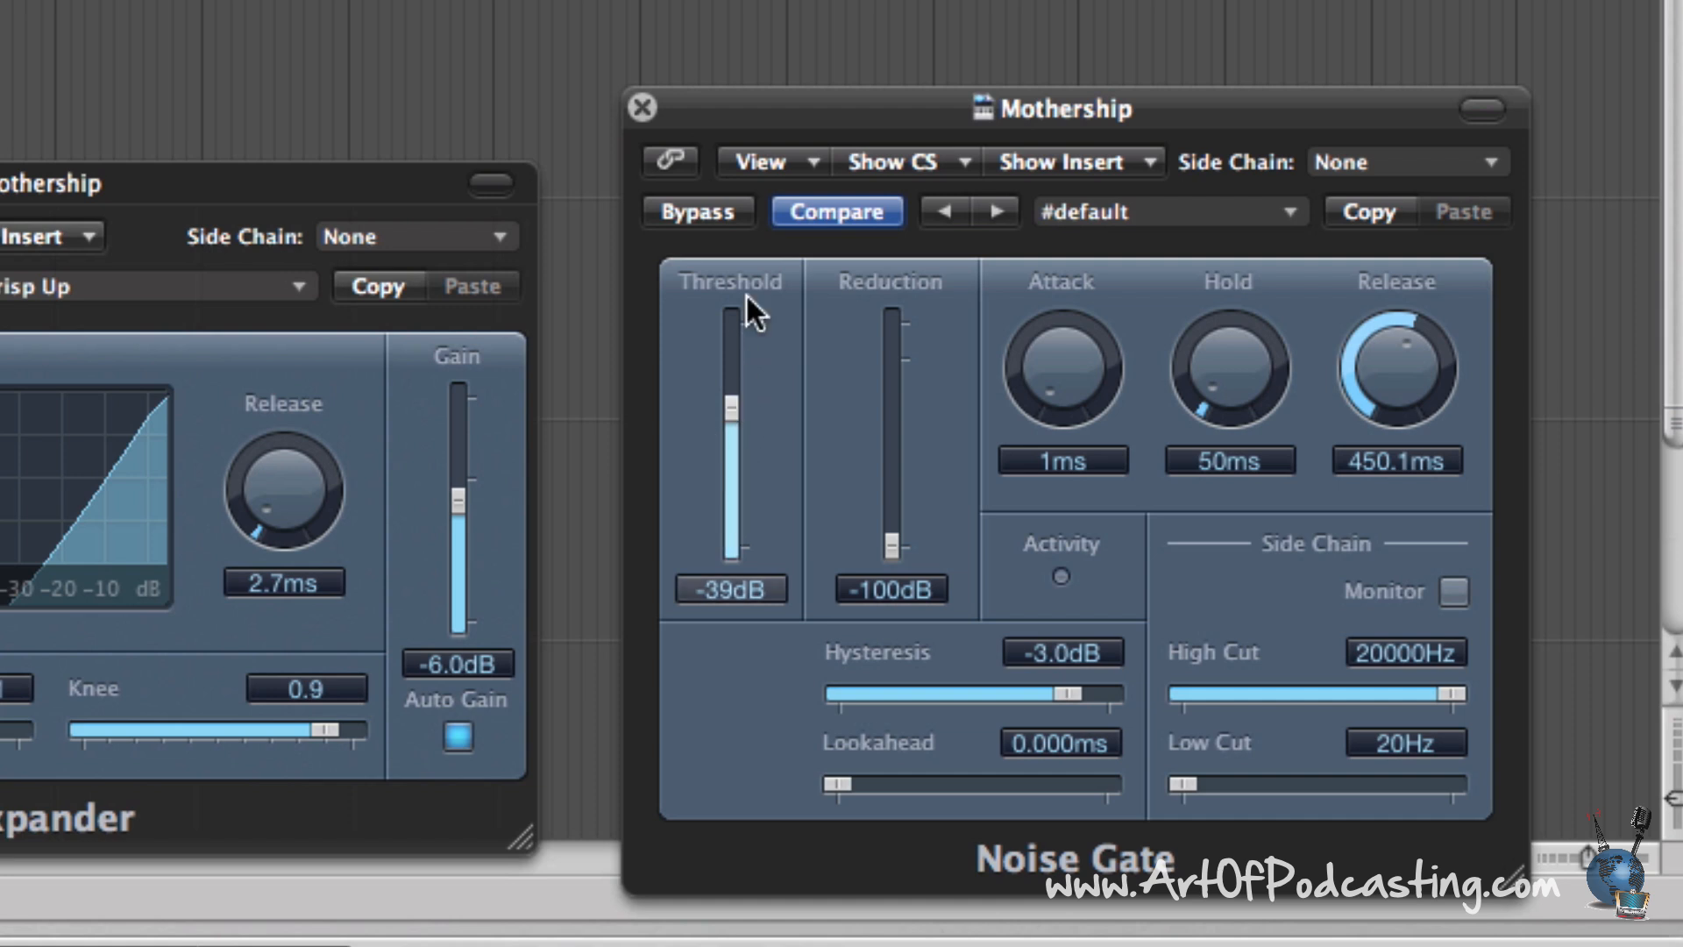
pyautogui.moveTo(1219, 365)
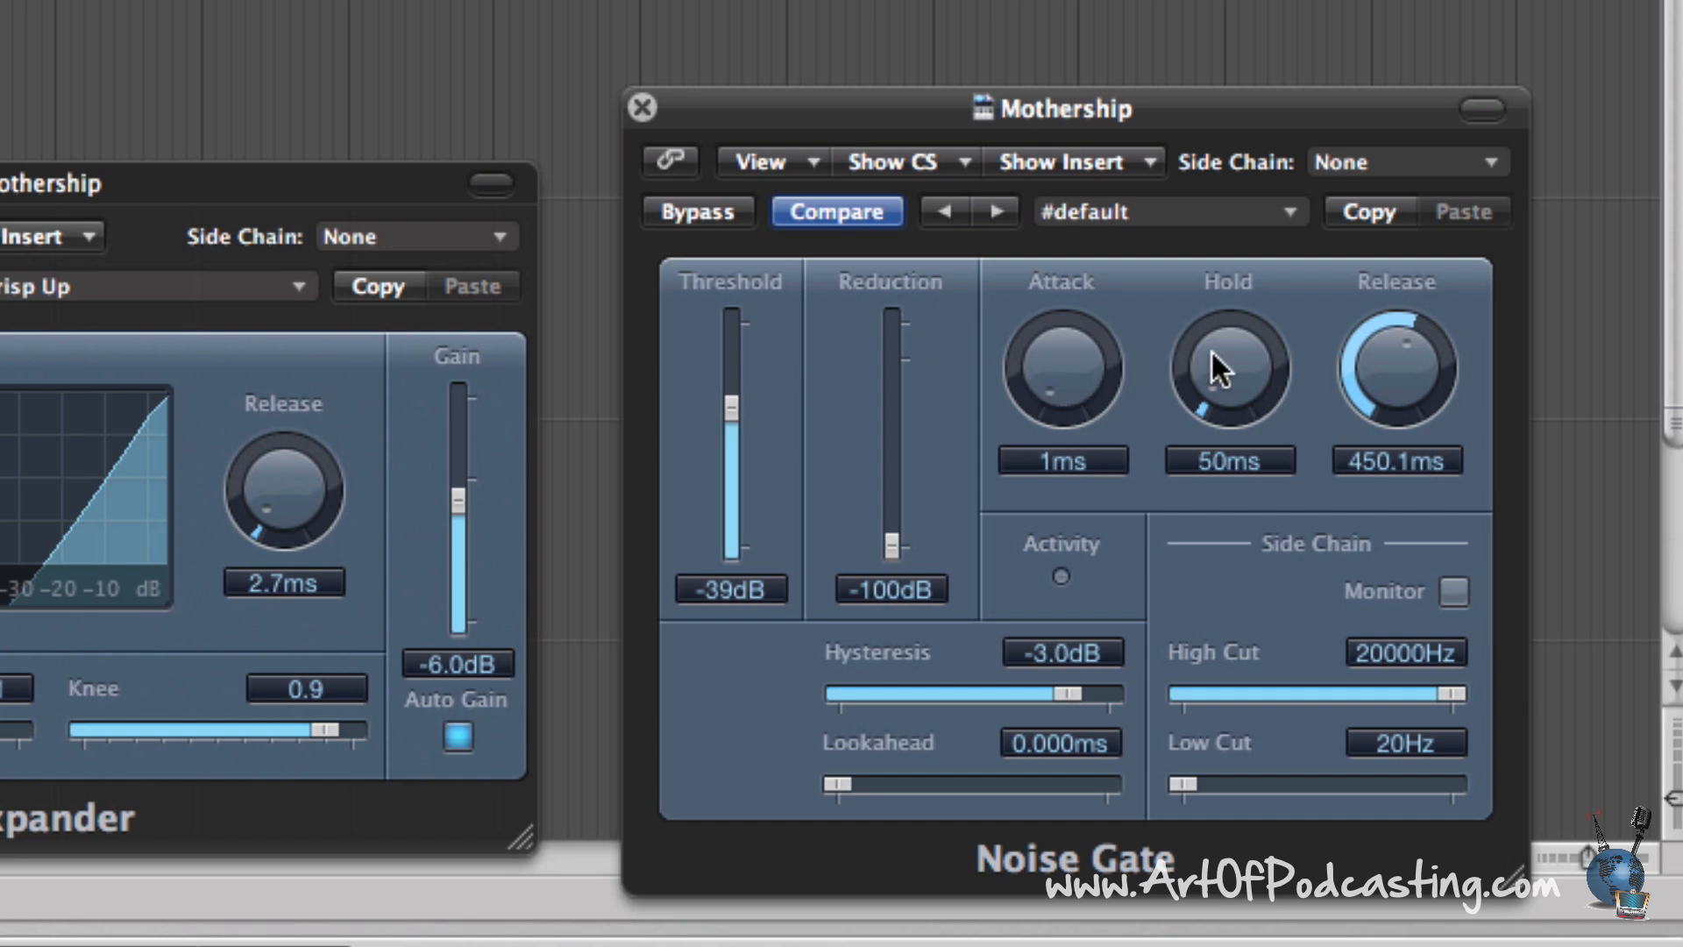
pyautogui.moveTo(1261, 412)
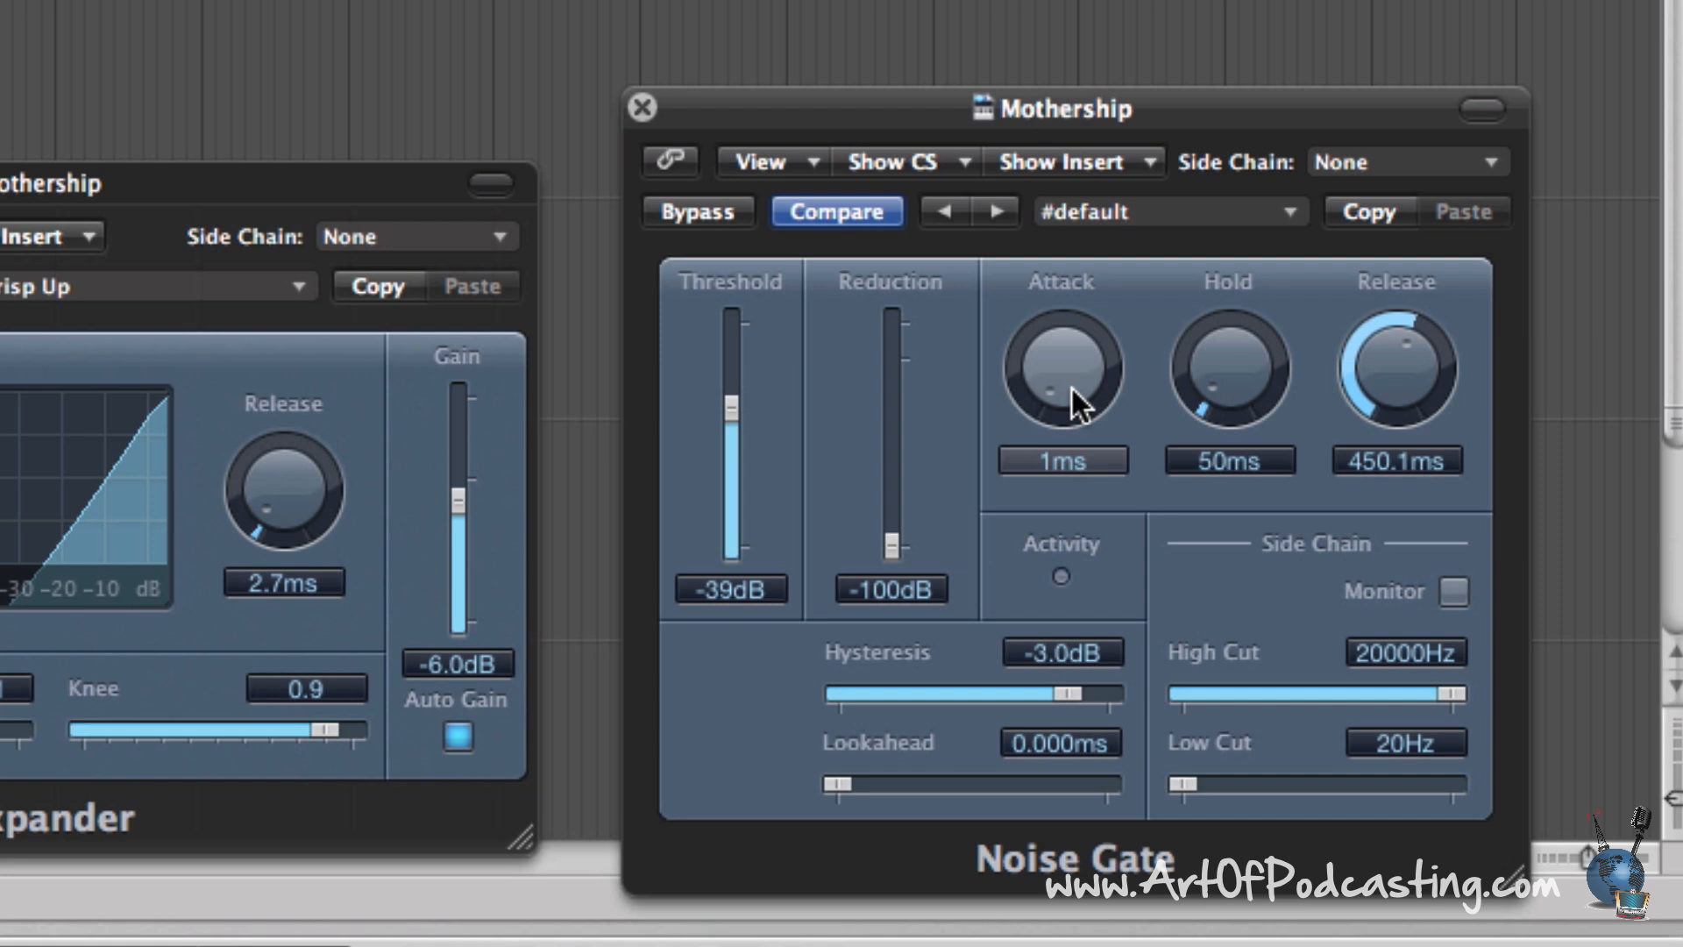
pyautogui.moveTo(1292, 408)
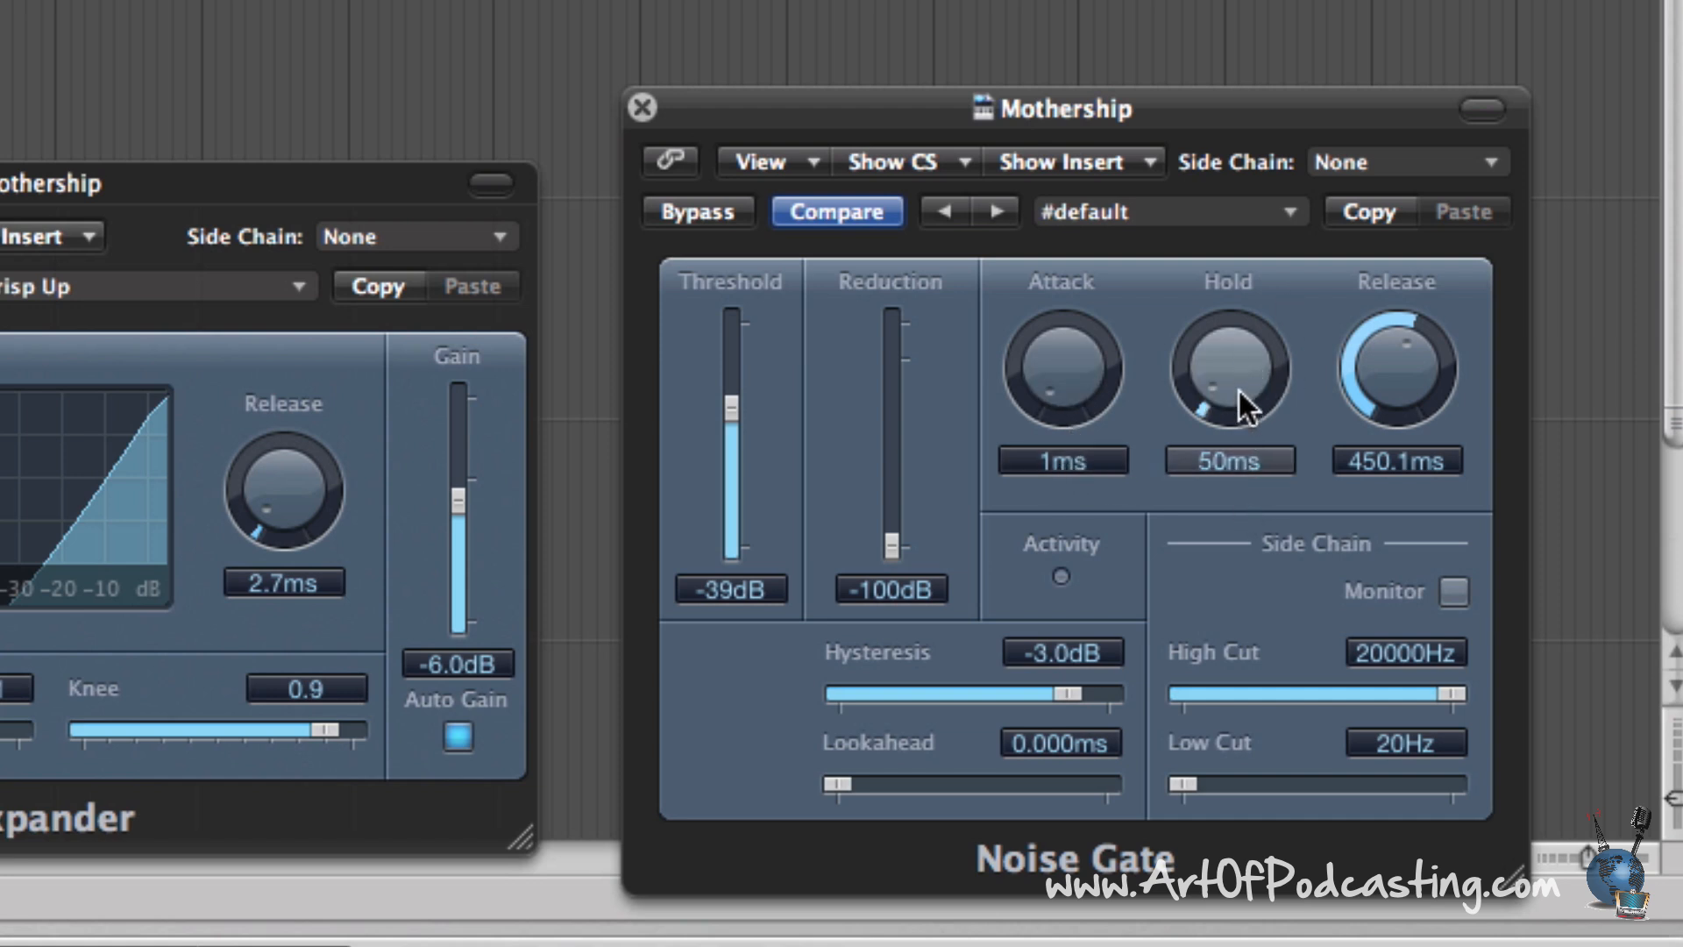
# Set the Noise Gate hold to about 40 ms and release to 351 ms.
pyautogui.moveTo(1229, 370); pyautogui.dragTo(1229, 402)
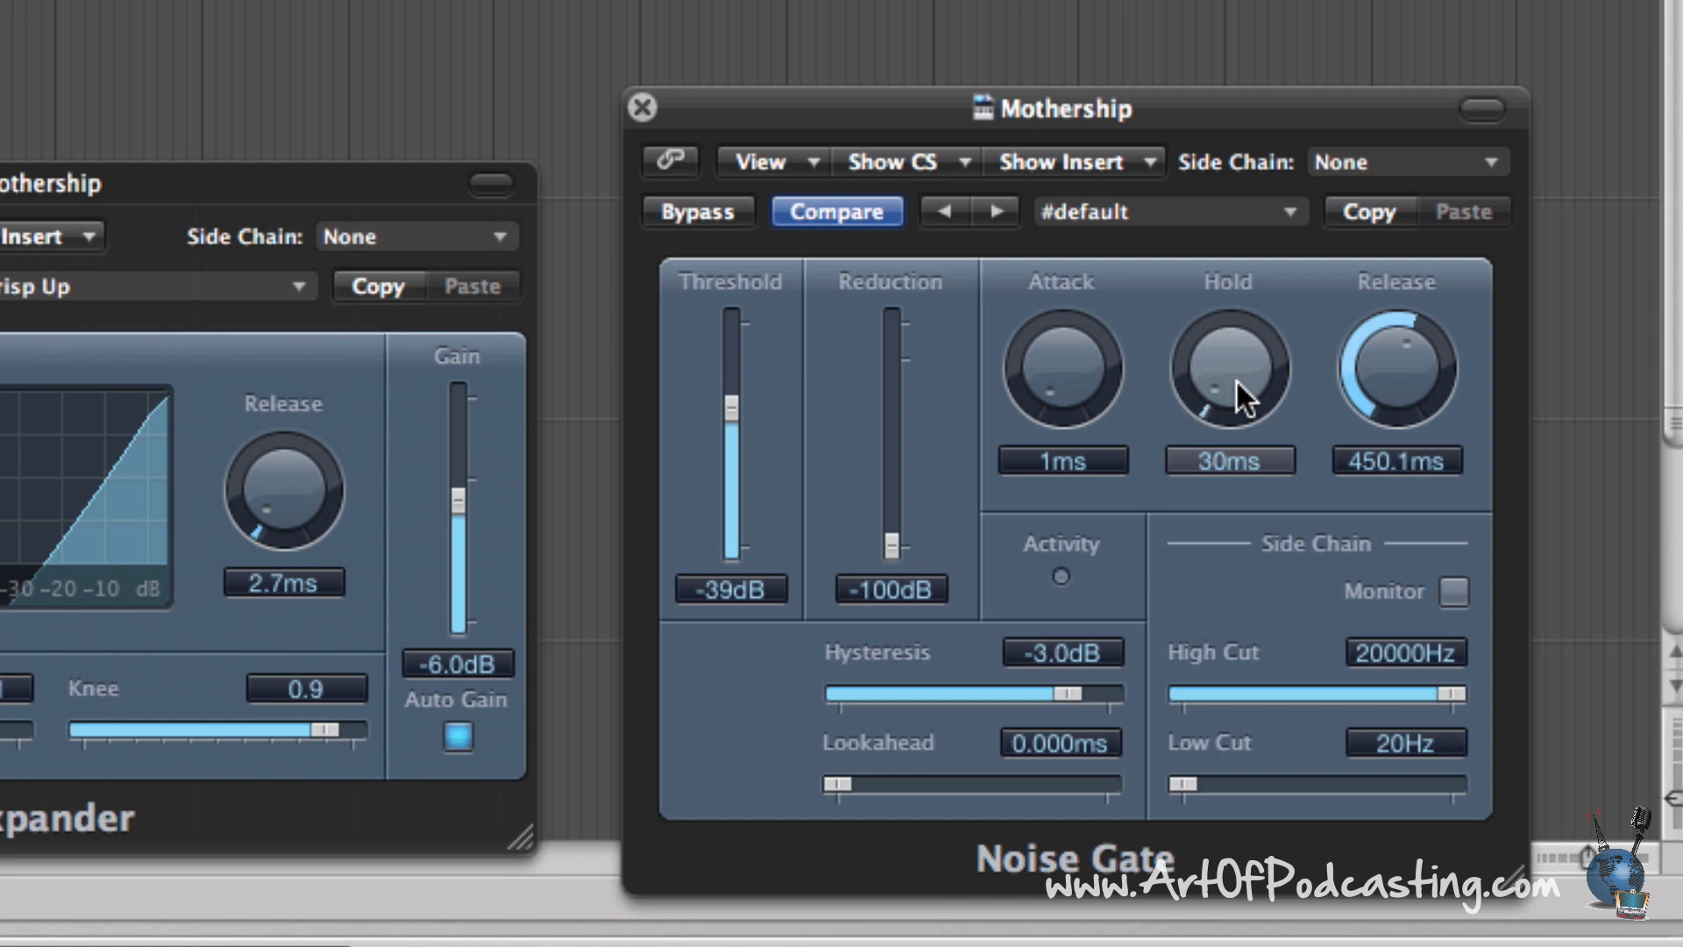
pyautogui.moveTo(1229, 370); pyautogui.dragTo(1233, 354)
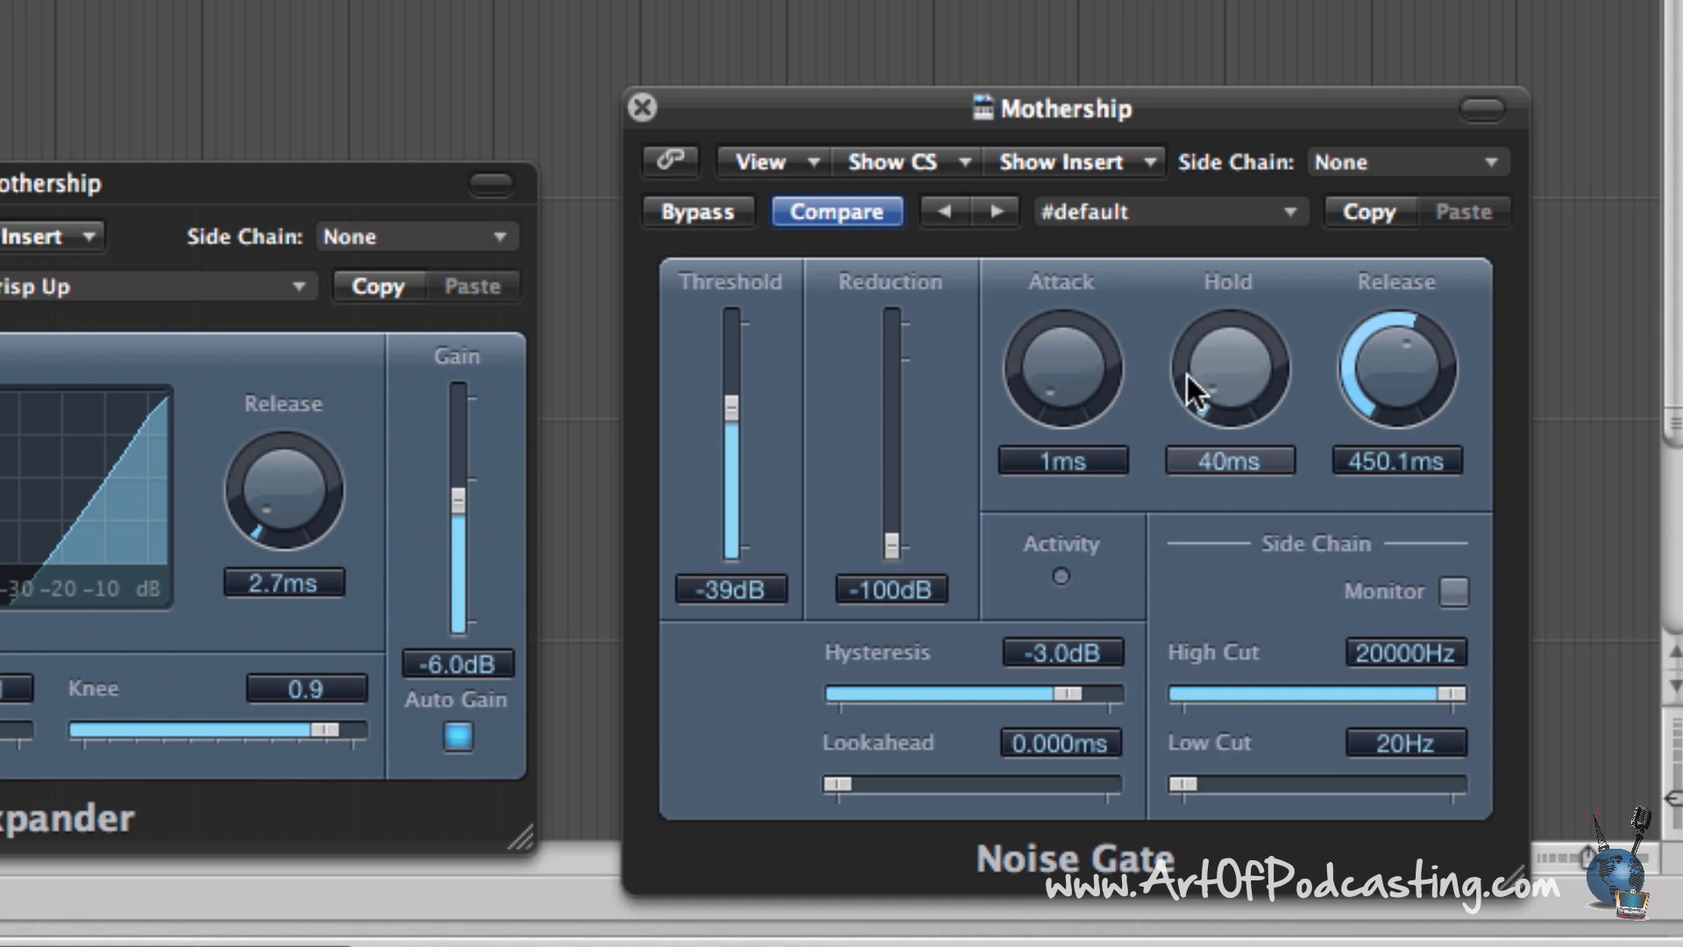
pyautogui.moveTo(730, 480)
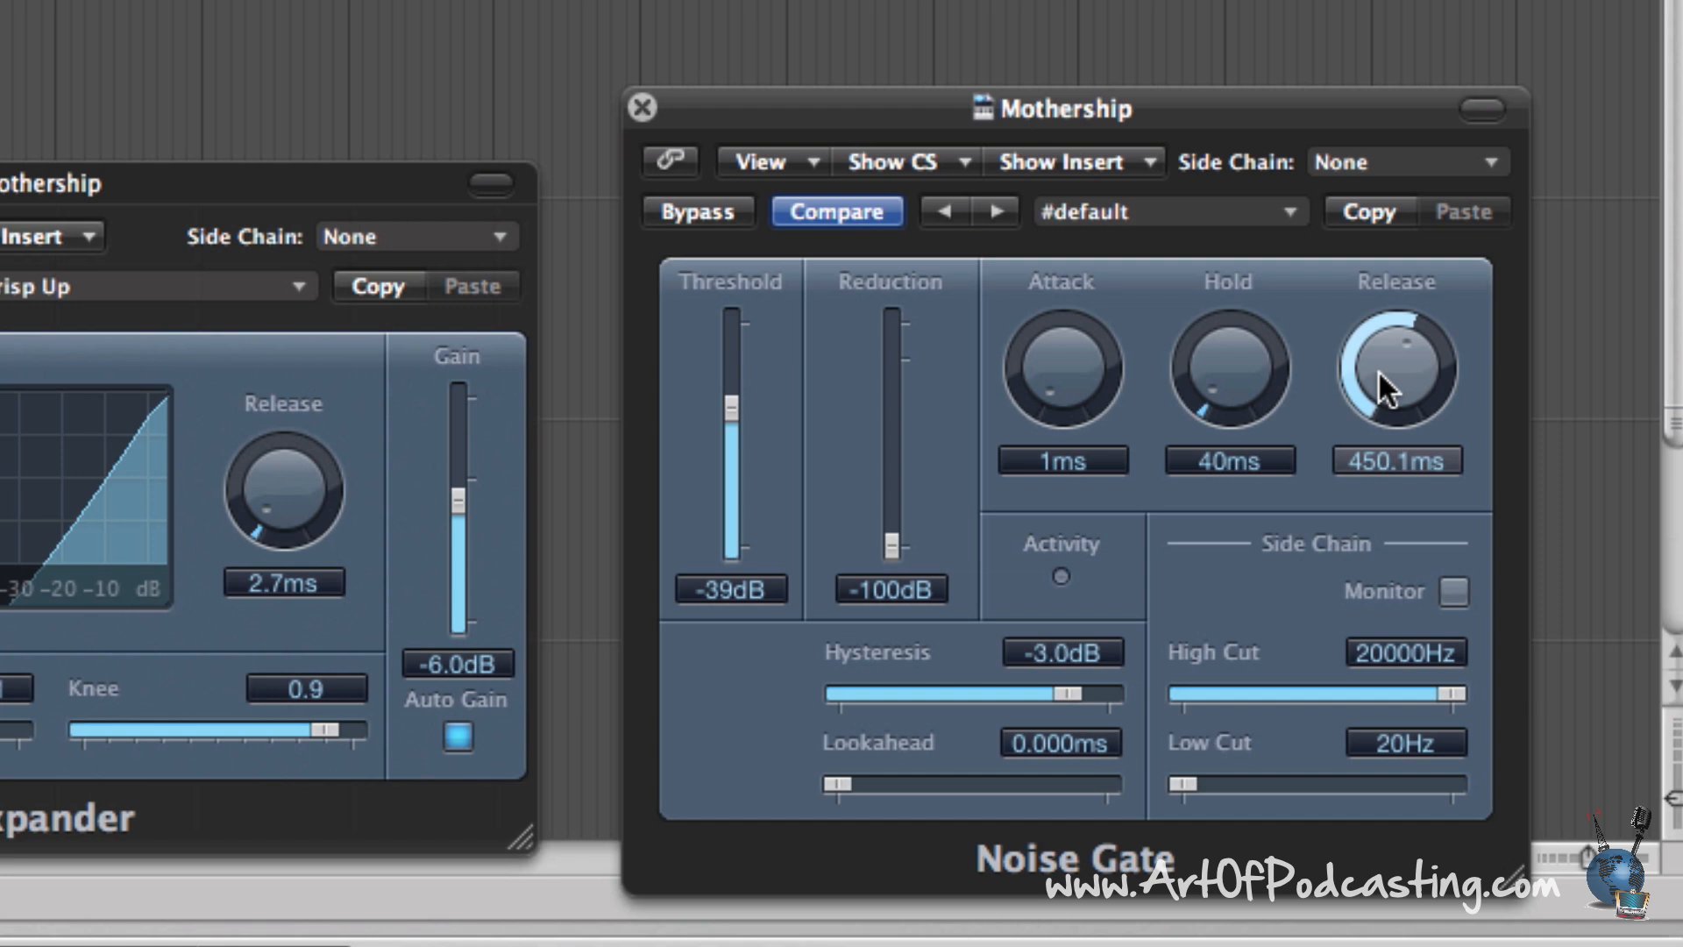
pyautogui.moveTo(1388, 401)
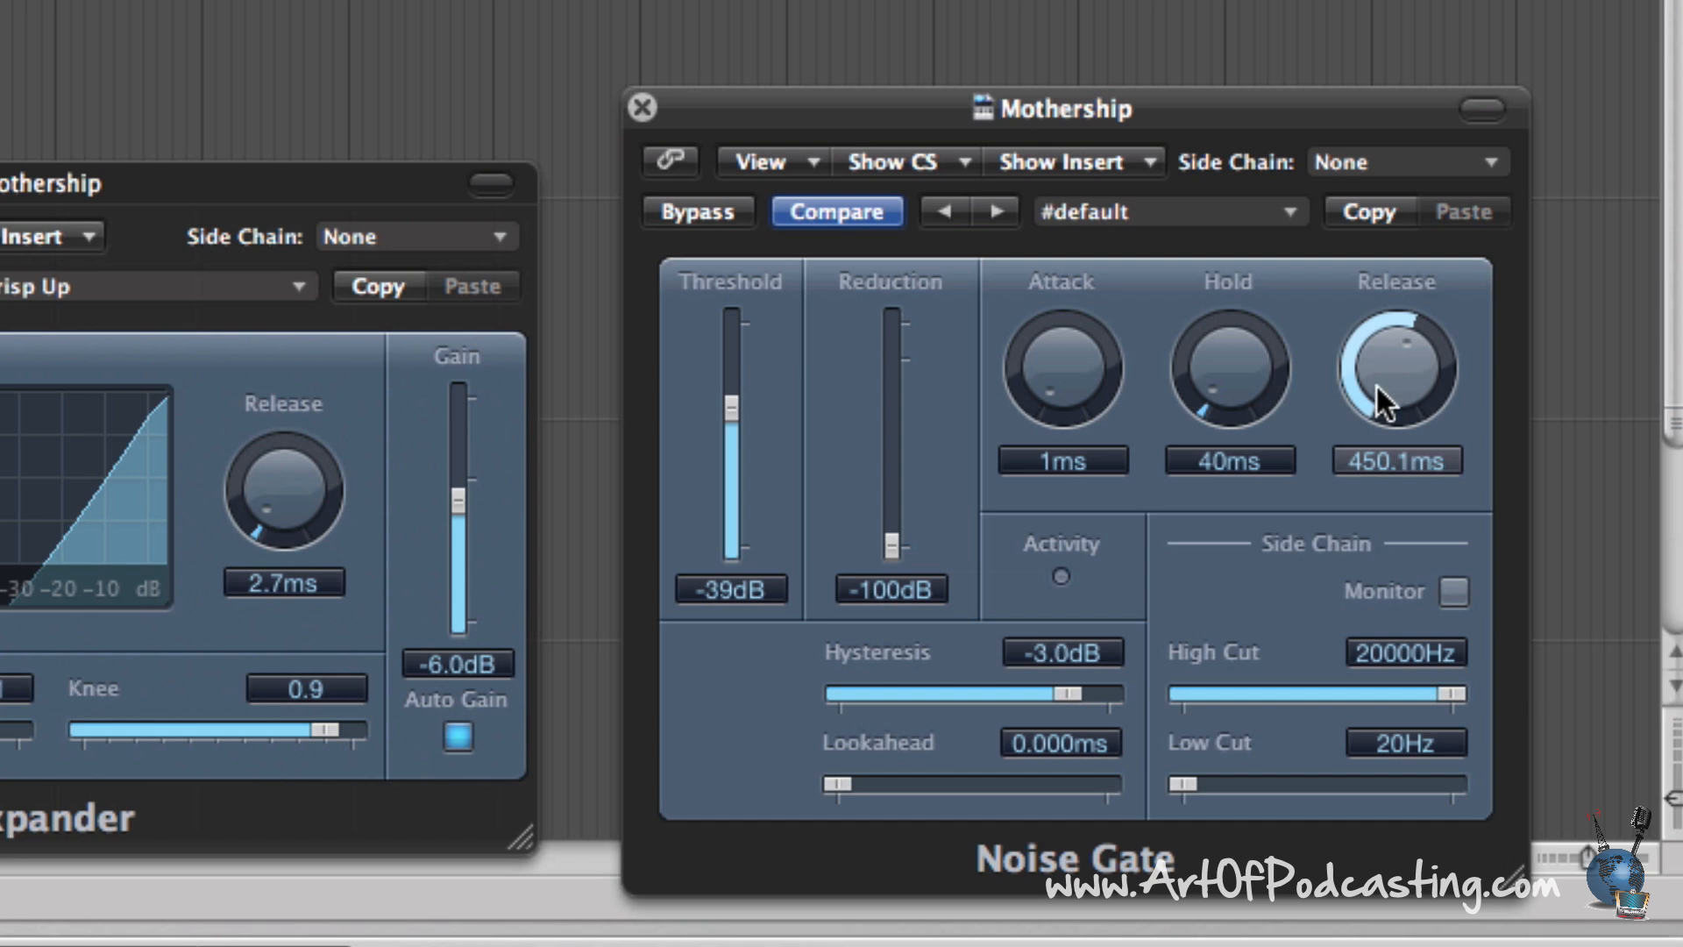
pyautogui.moveTo(731, 408)
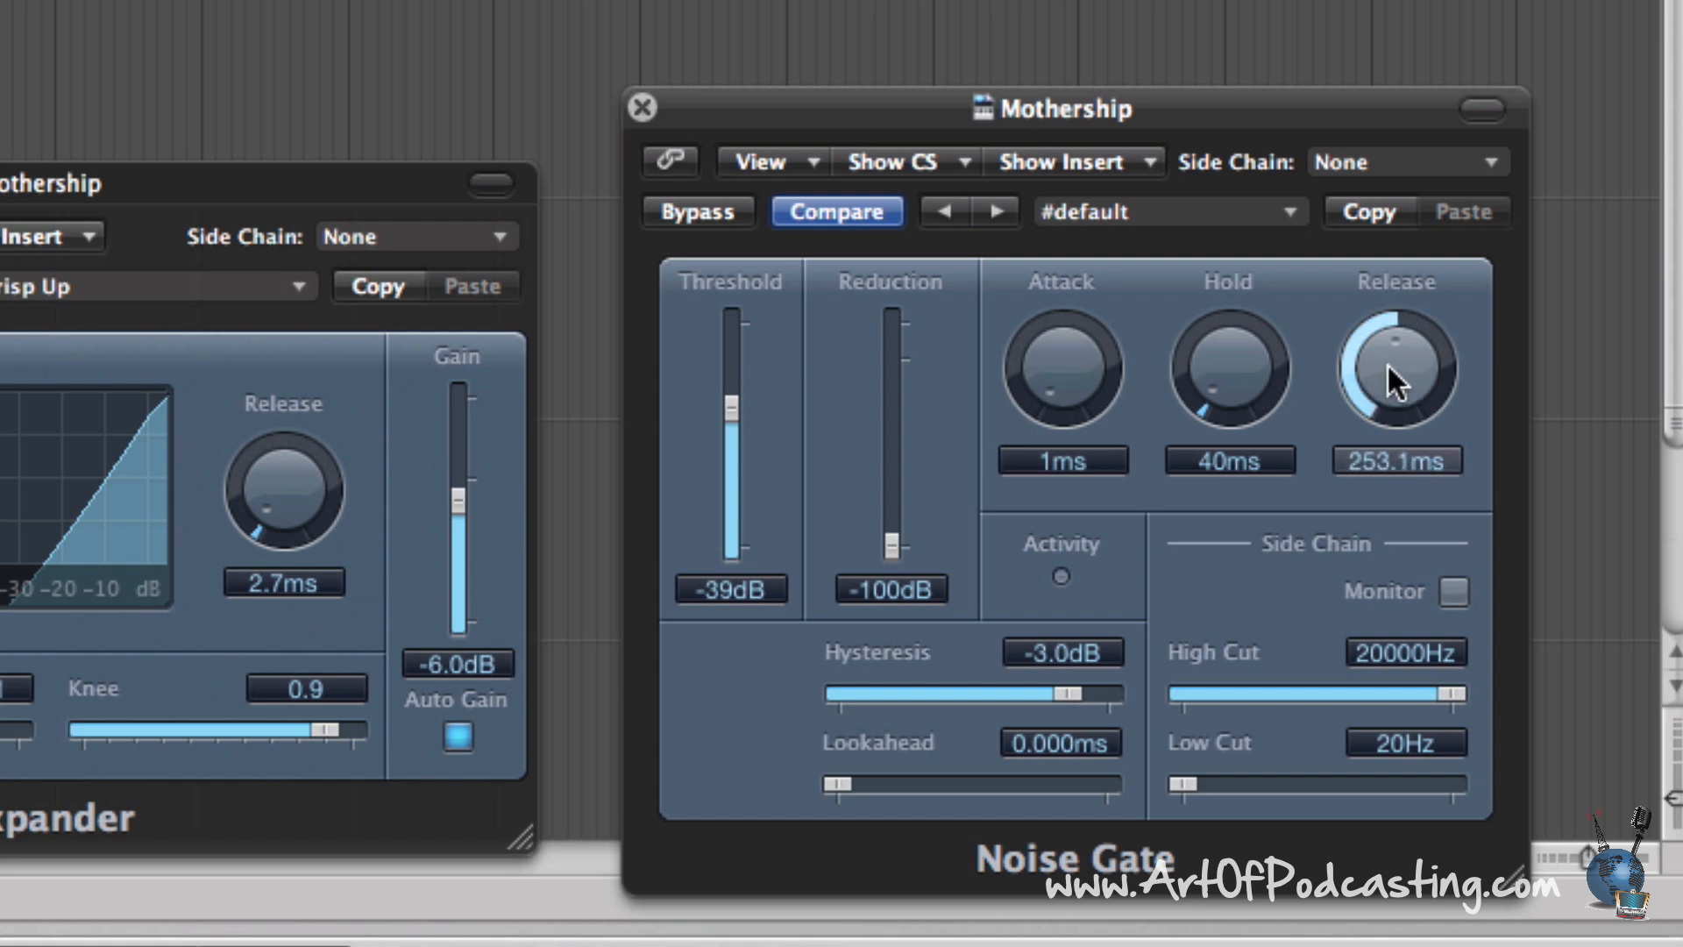
pyautogui.moveTo(1397, 370); pyautogui.dragTo(1397, 333)
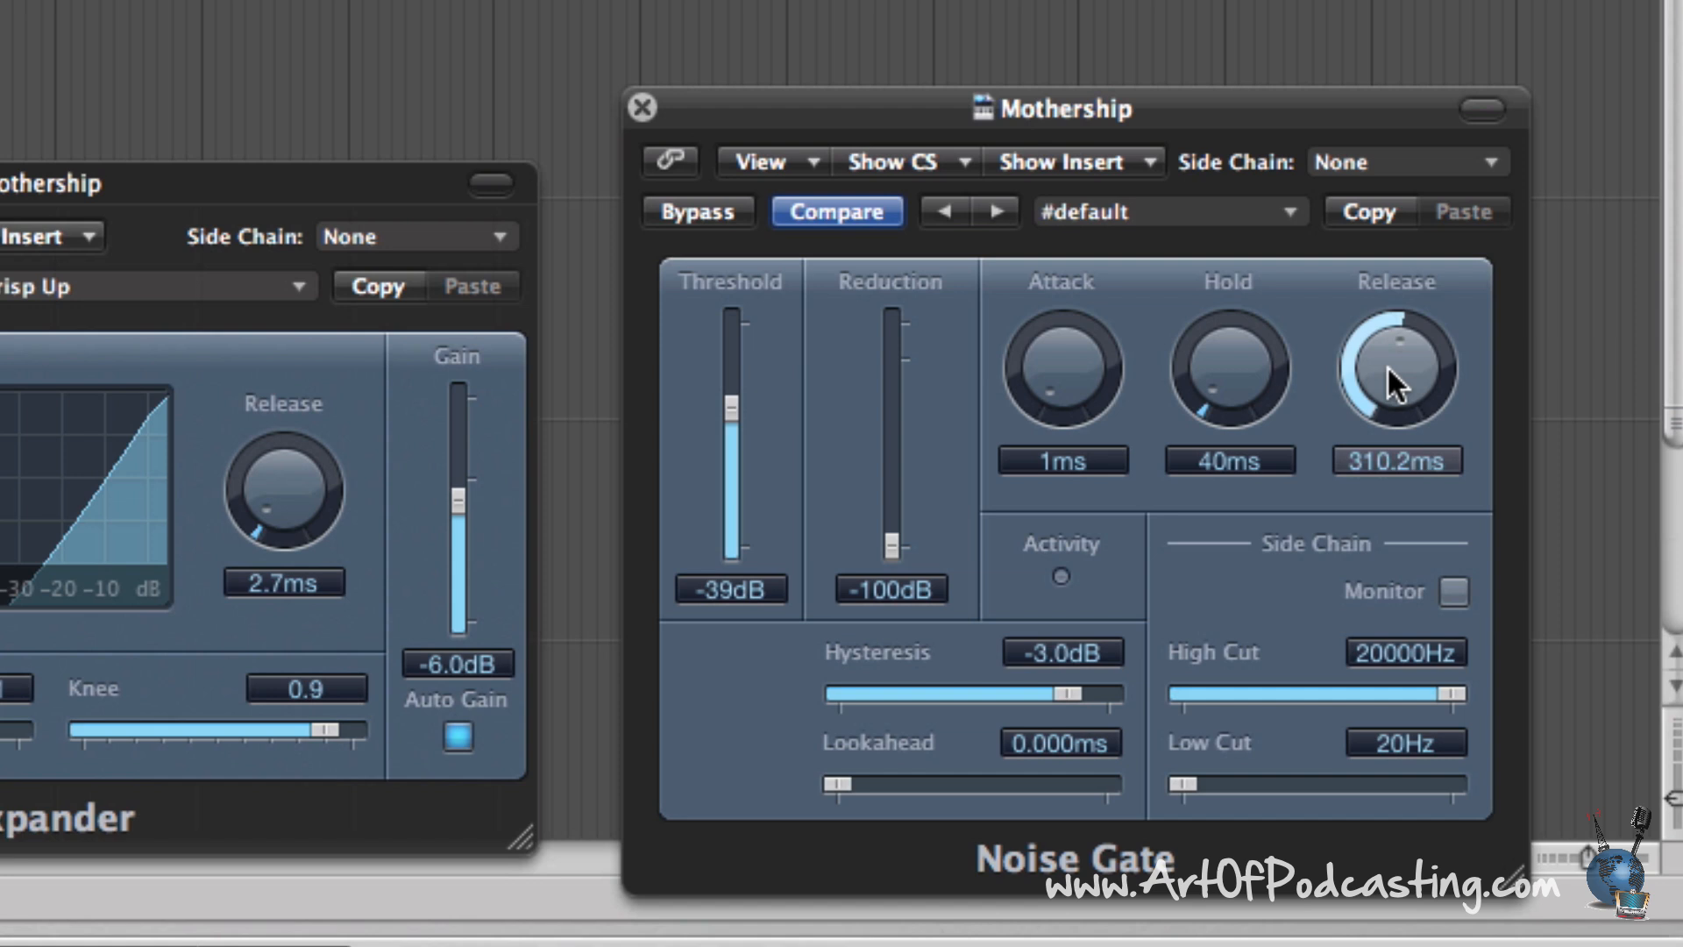
pyautogui.moveTo(1404, 395)
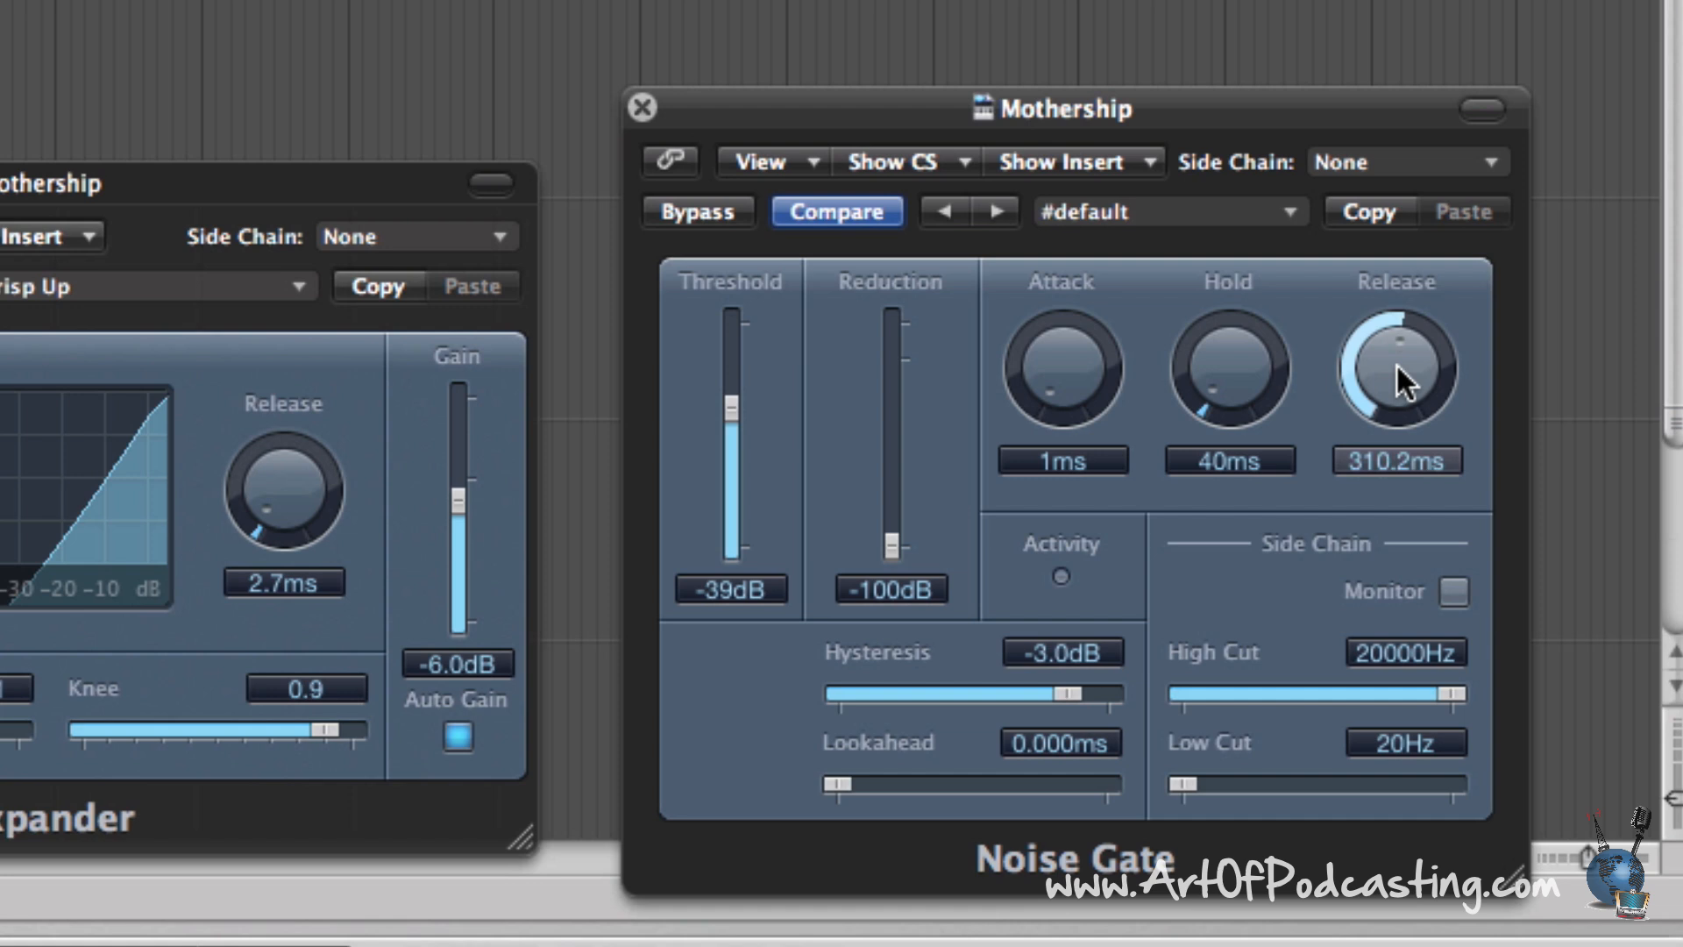
pyautogui.moveTo(1397, 370); pyautogui.dragTo(1404, 360)
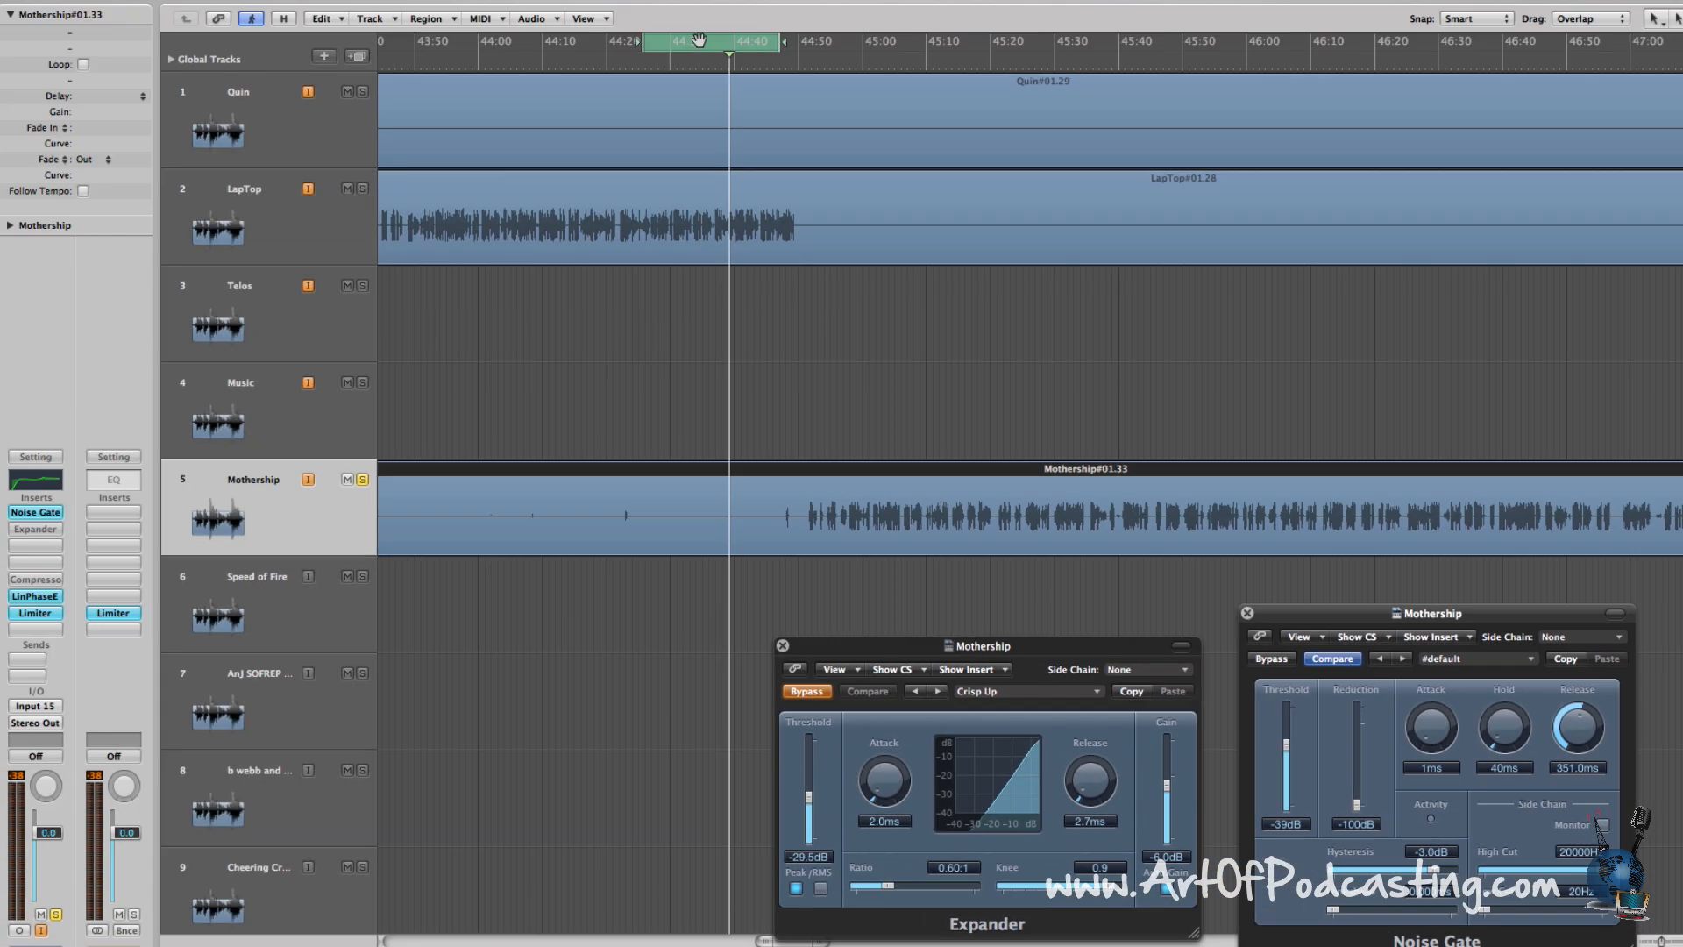
pyautogui.moveTo(731, 43); pyautogui.dragTo(913, 43)
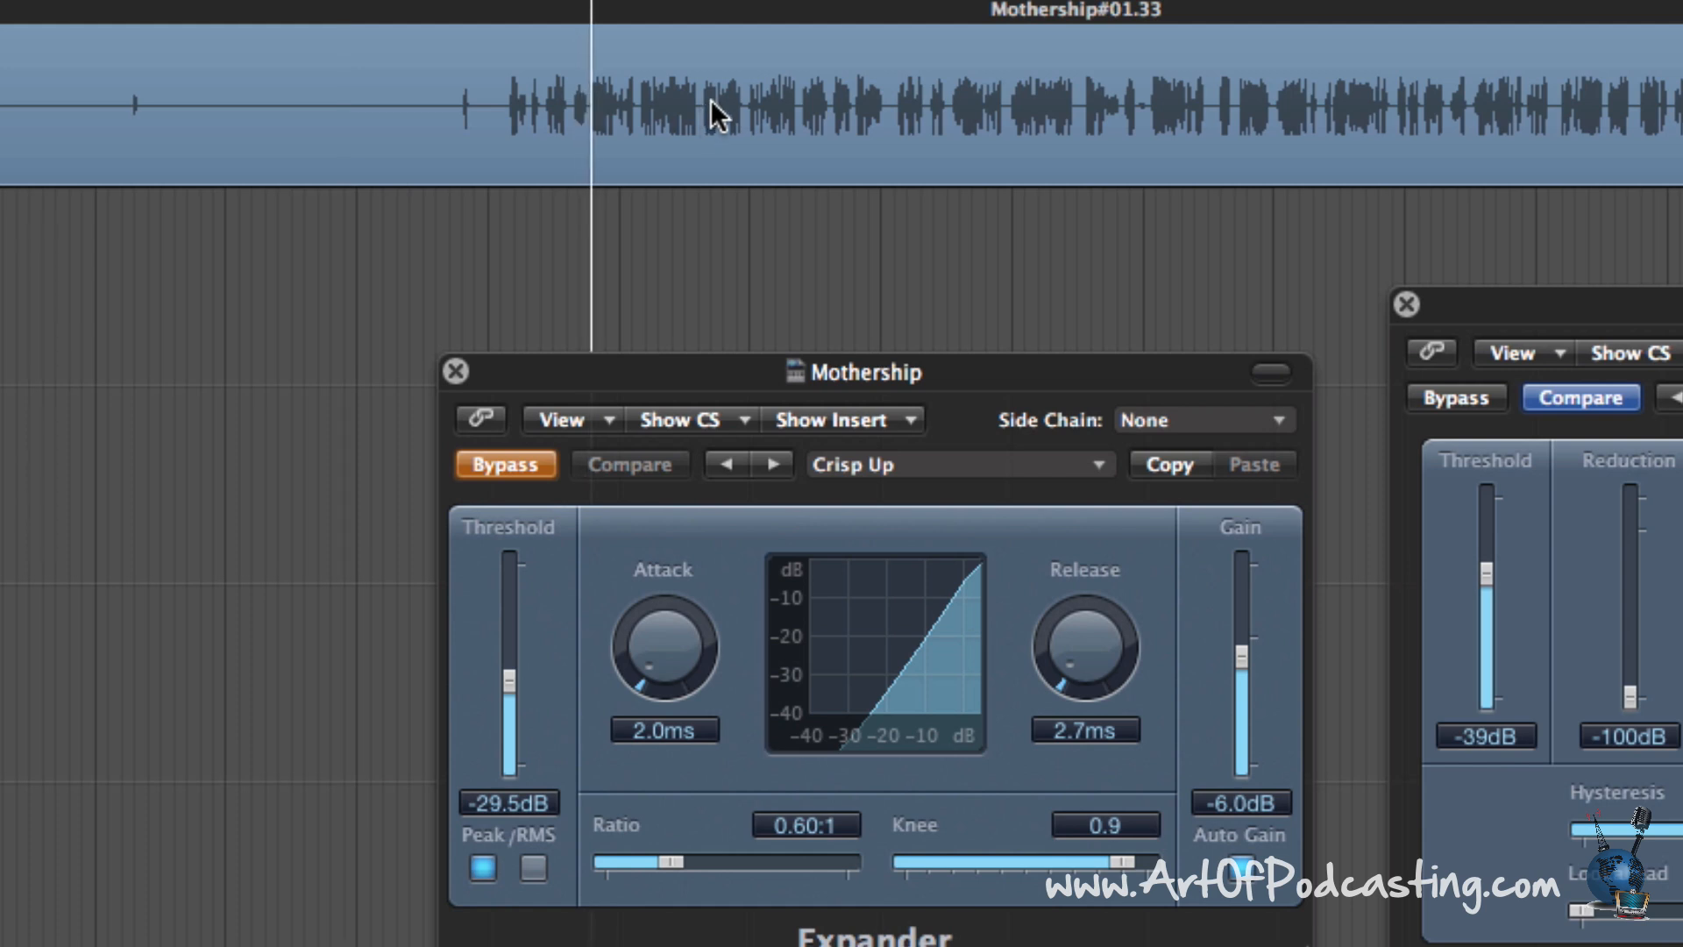
pyautogui.moveTo(699, 101)
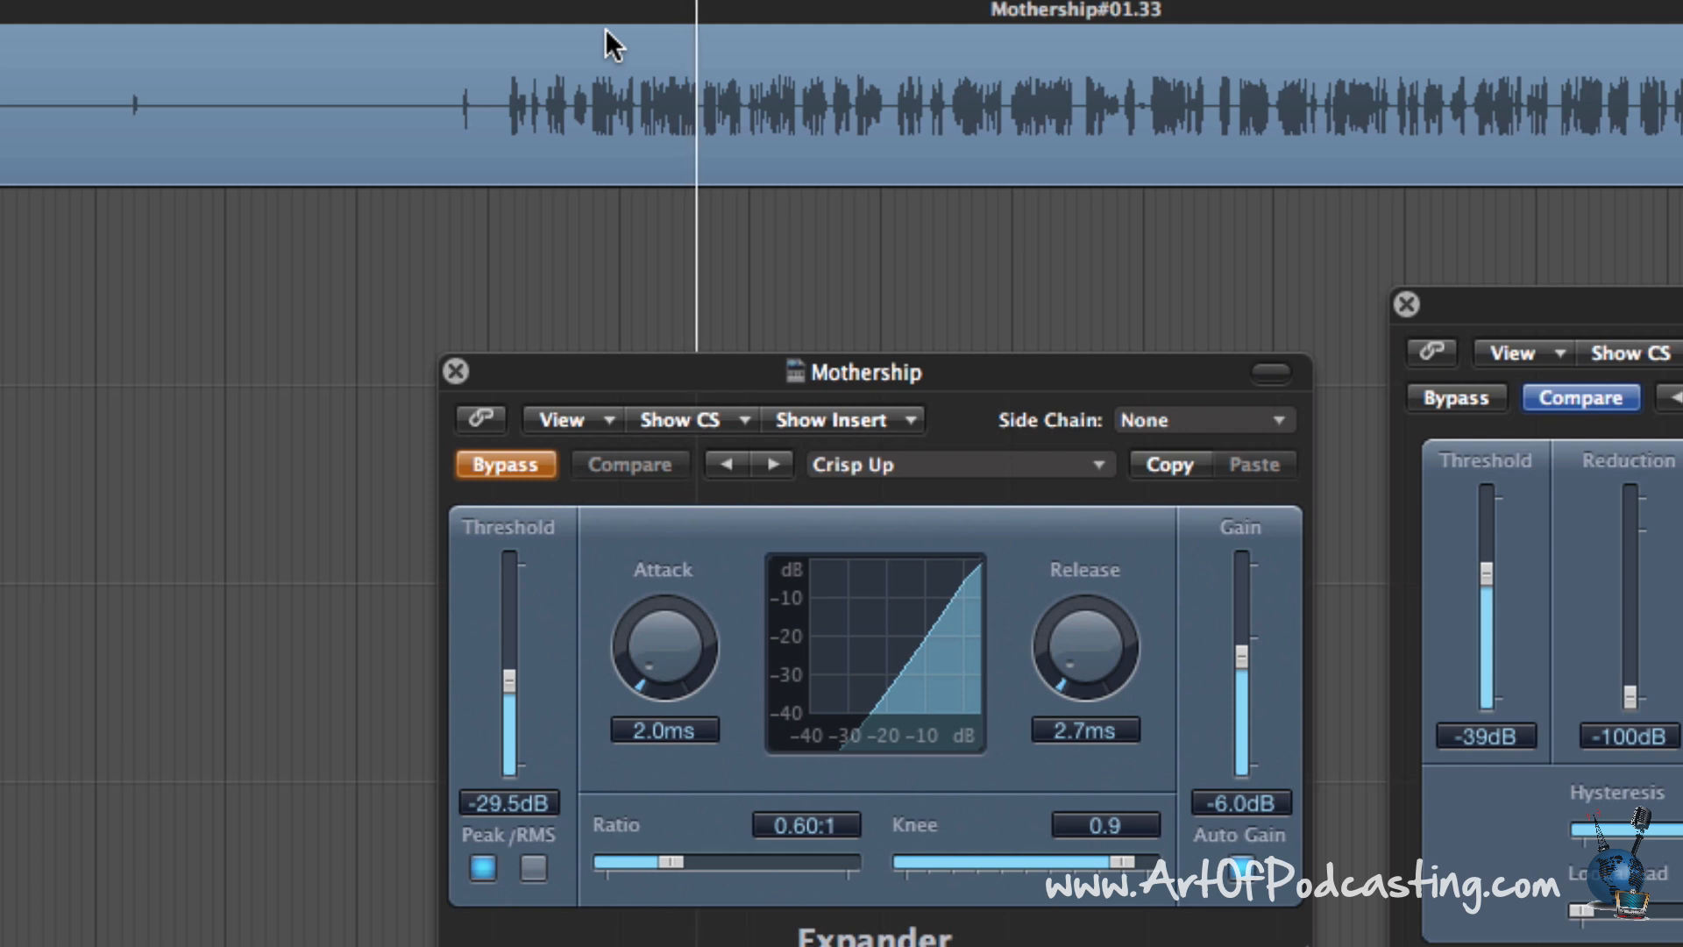
pyautogui.moveTo(689, 60)
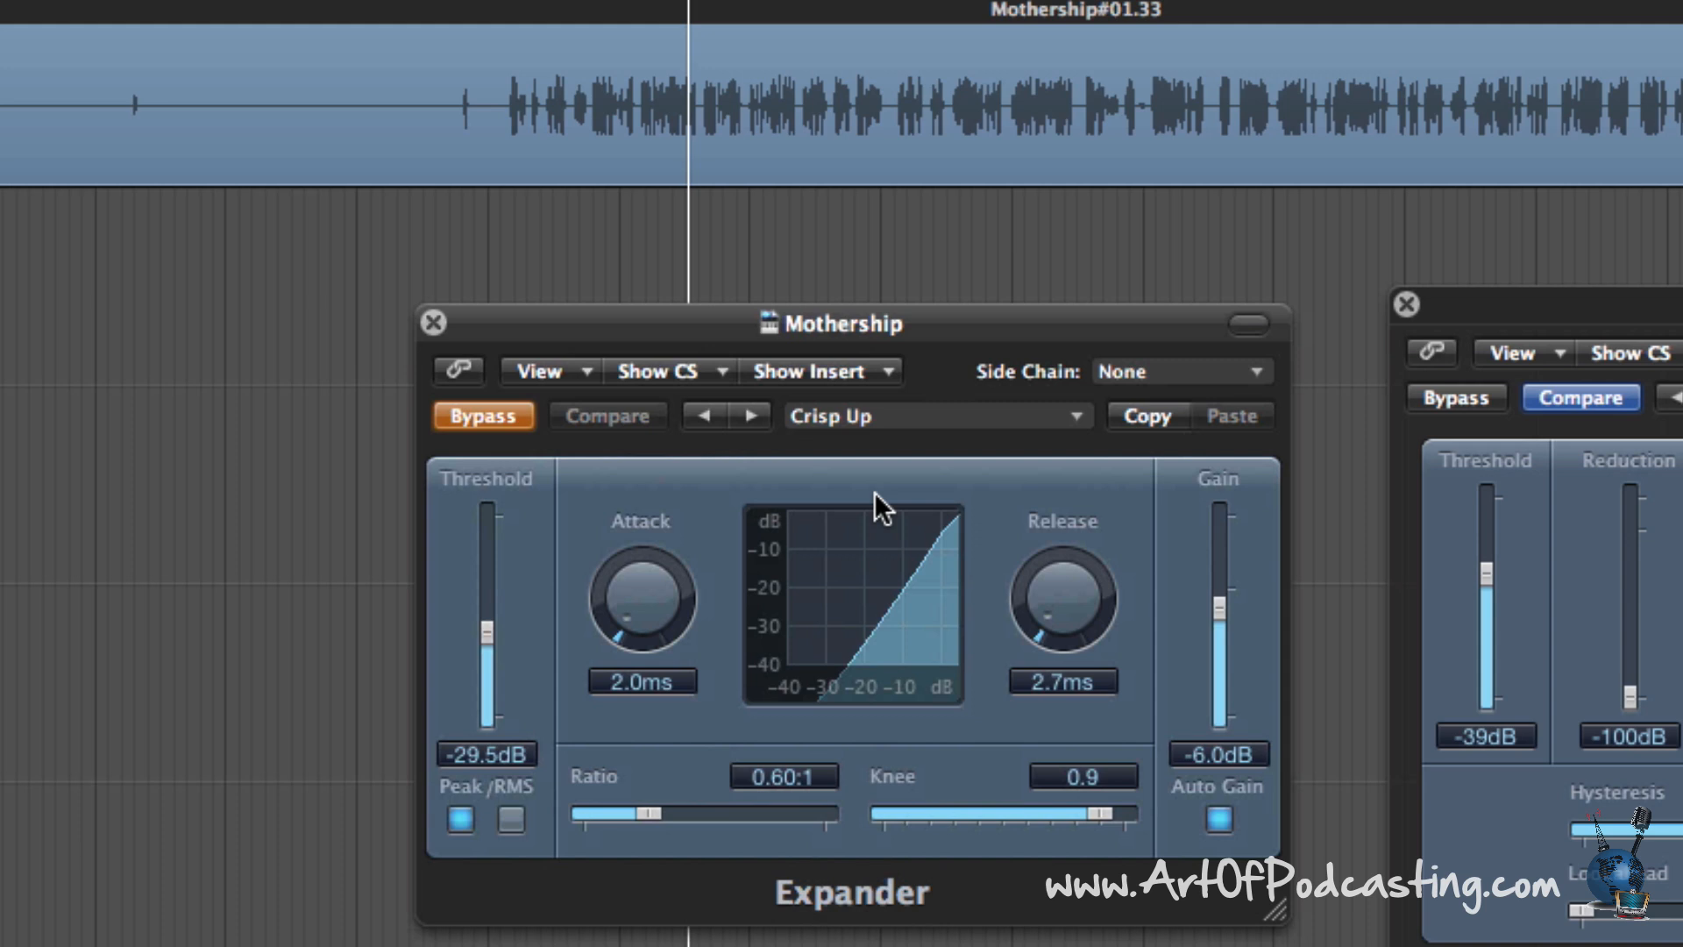
pyautogui.moveTo(916, 643)
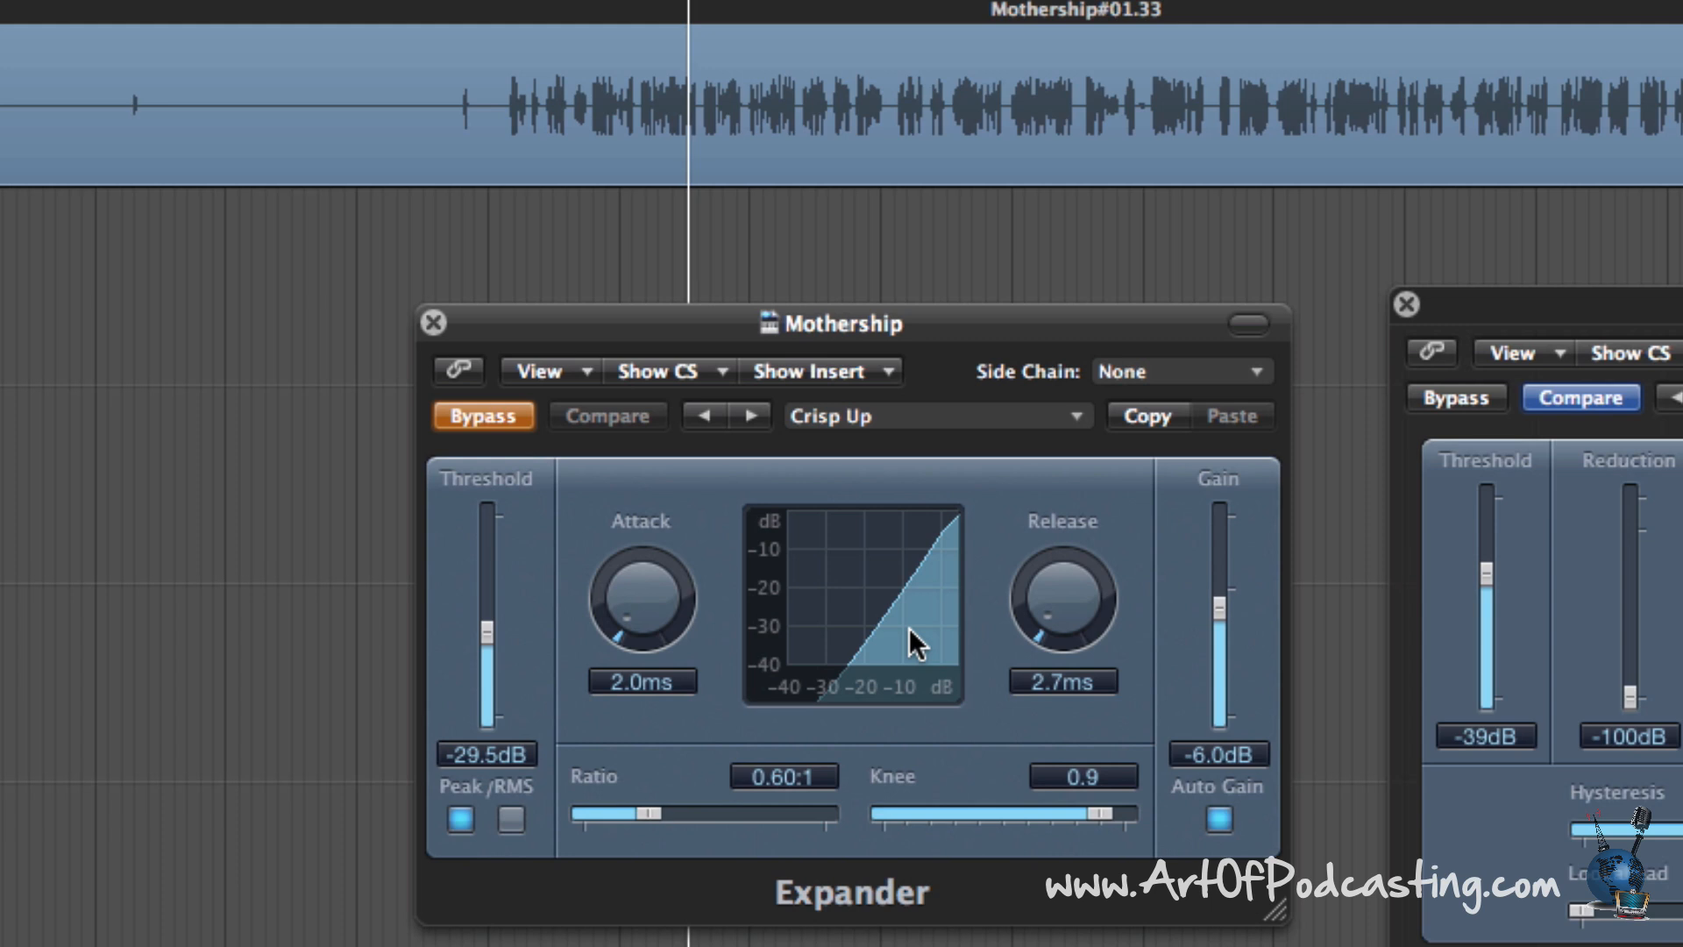
pyautogui.moveTo(1204, 641)
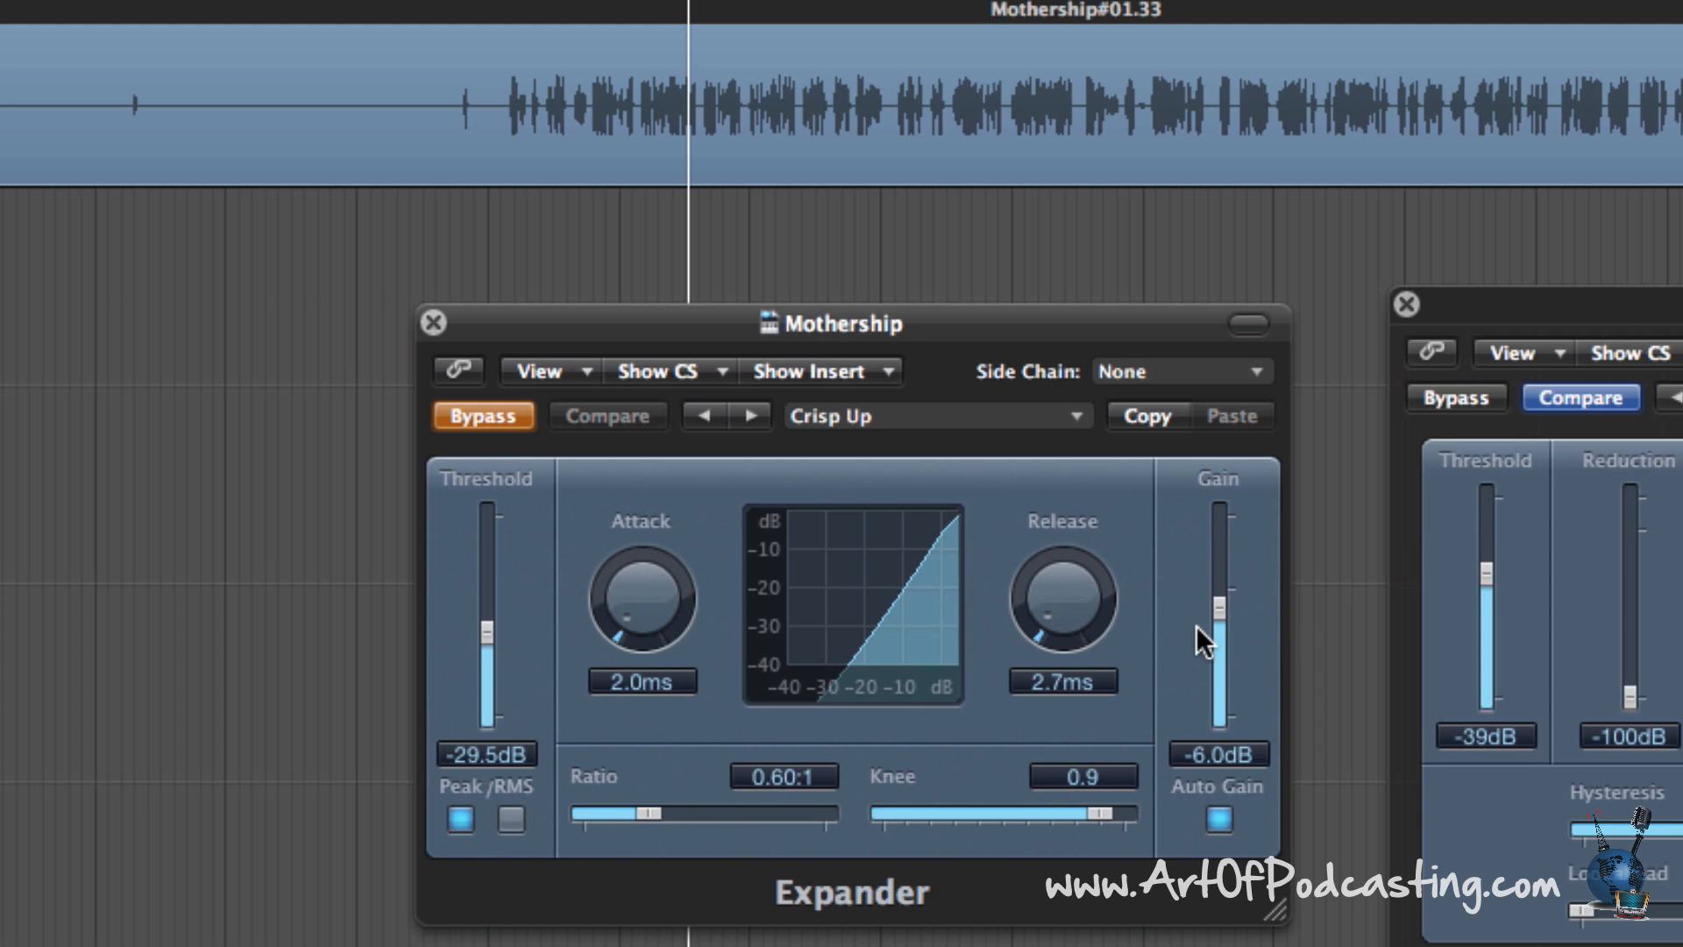
pyautogui.moveTo(815, 392)
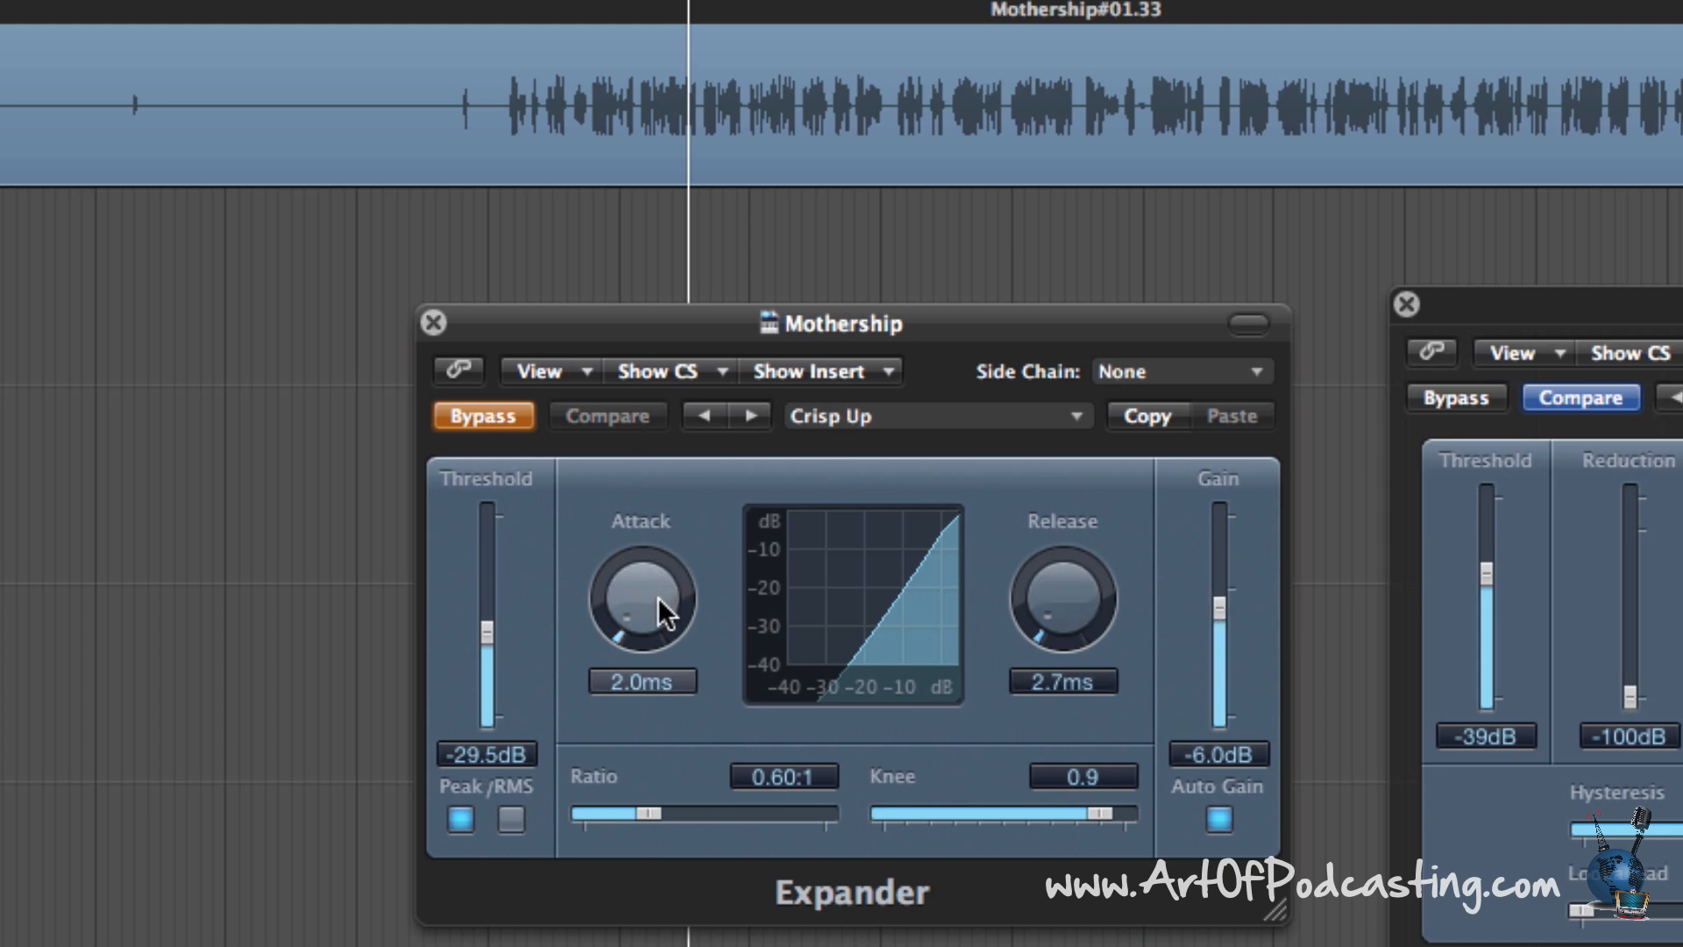
pyautogui.moveTo(655, 597)
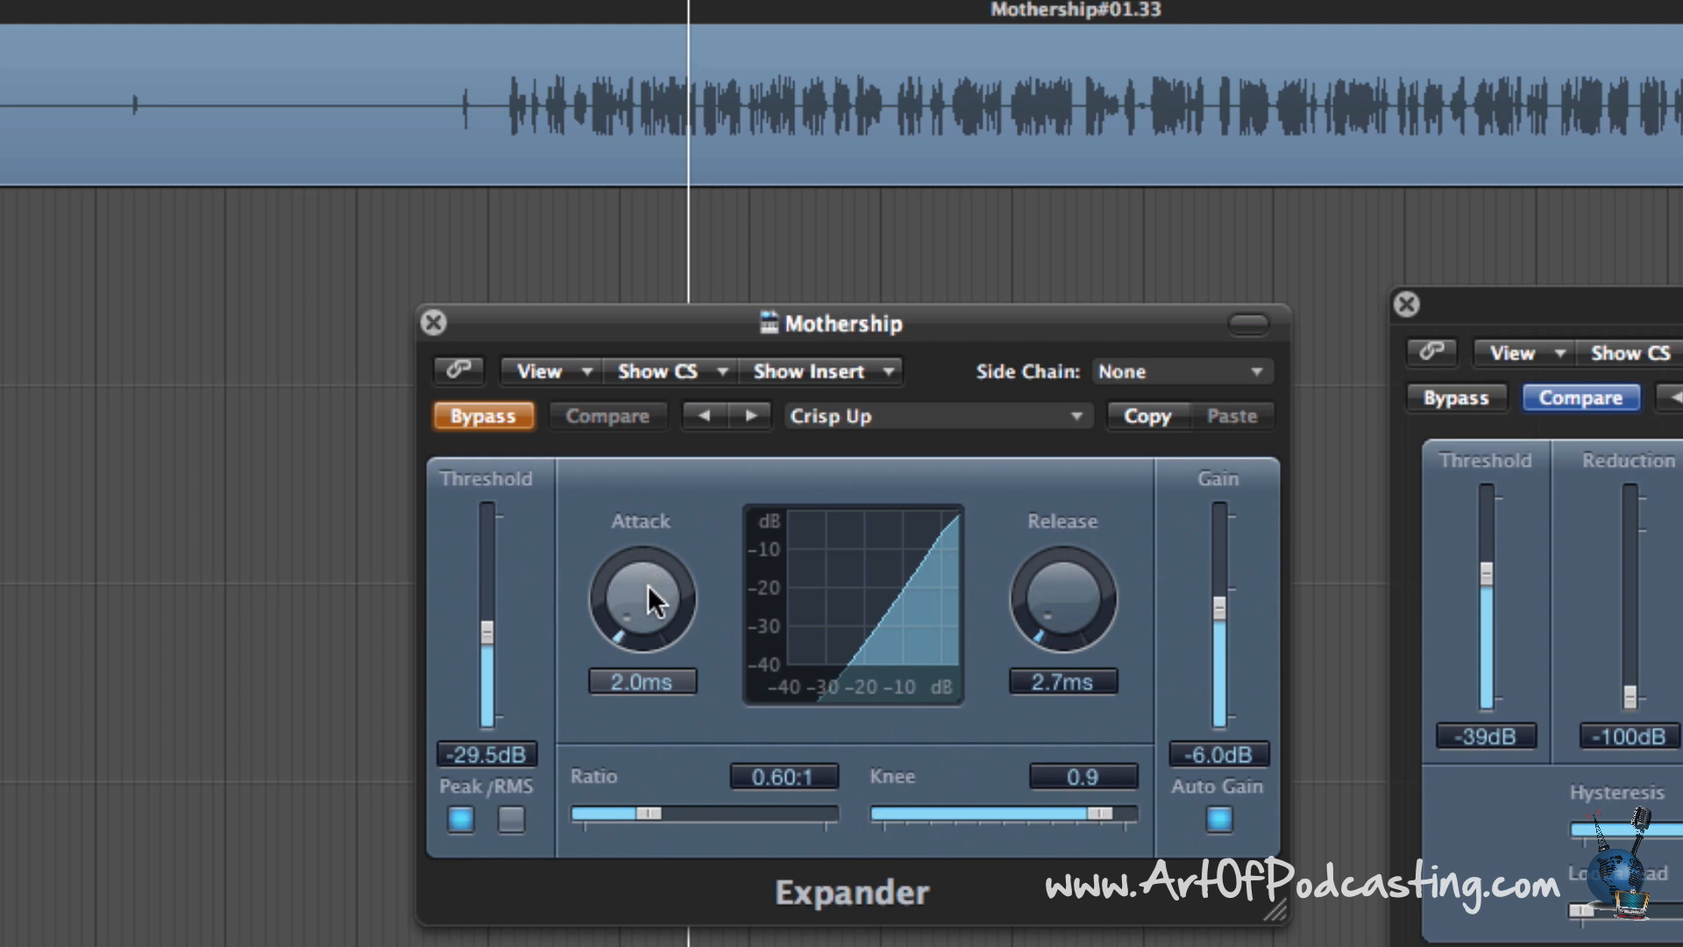
pyautogui.moveTo(1054, 604)
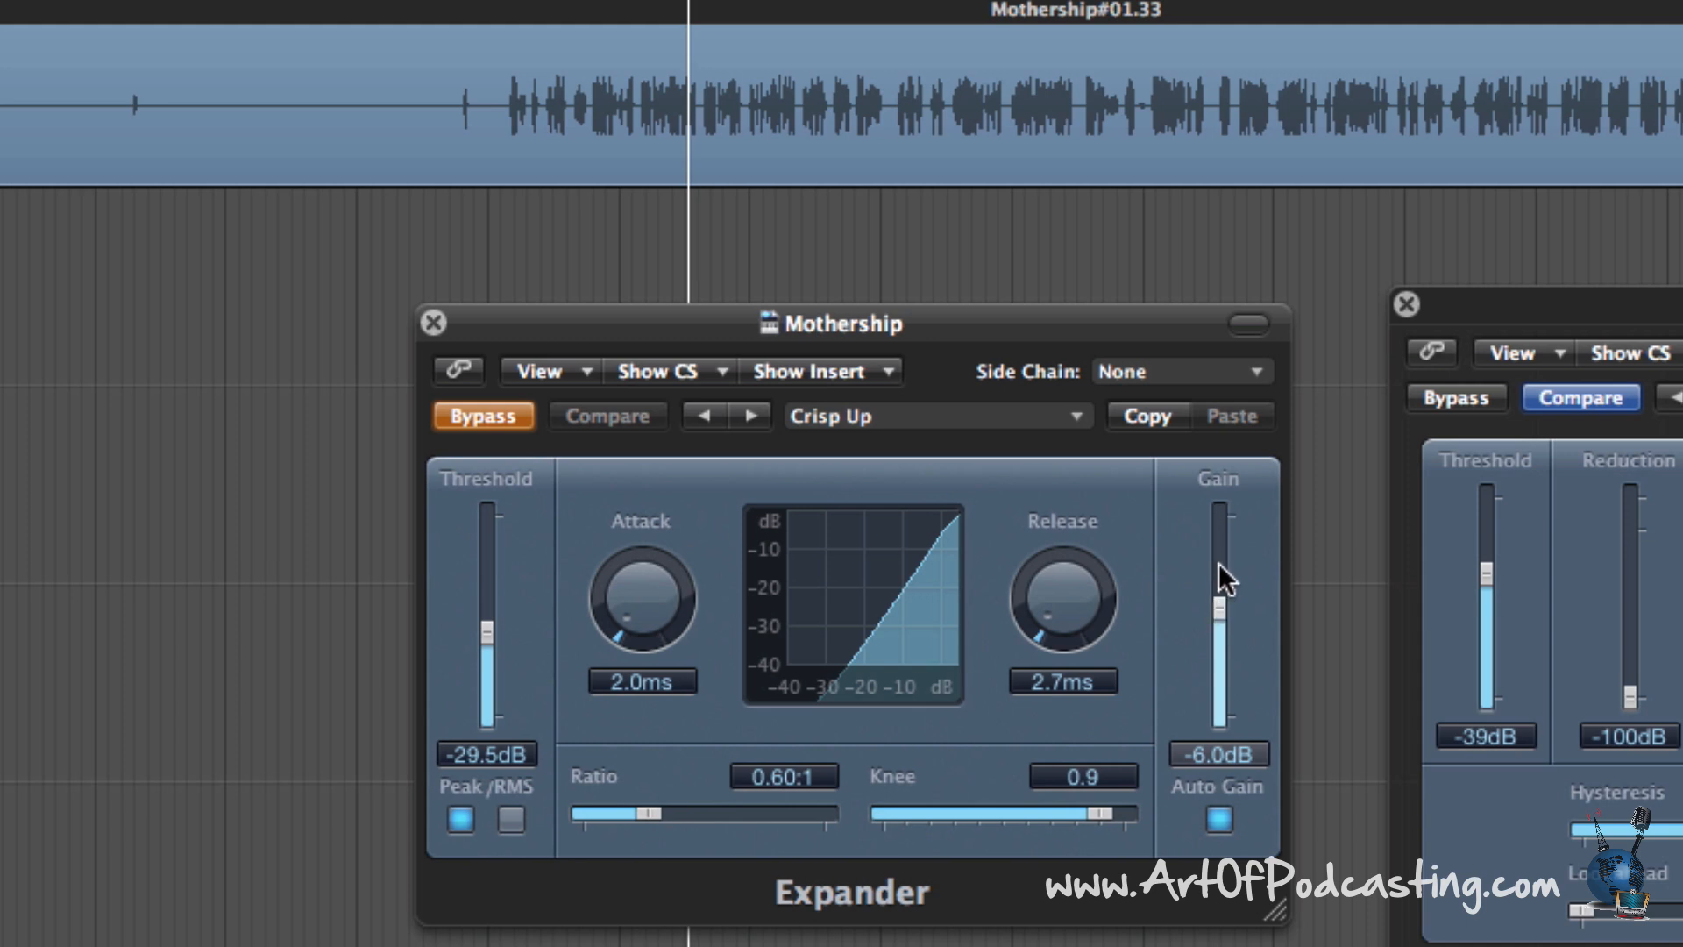
pyautogui.moveTo(1231, 618)
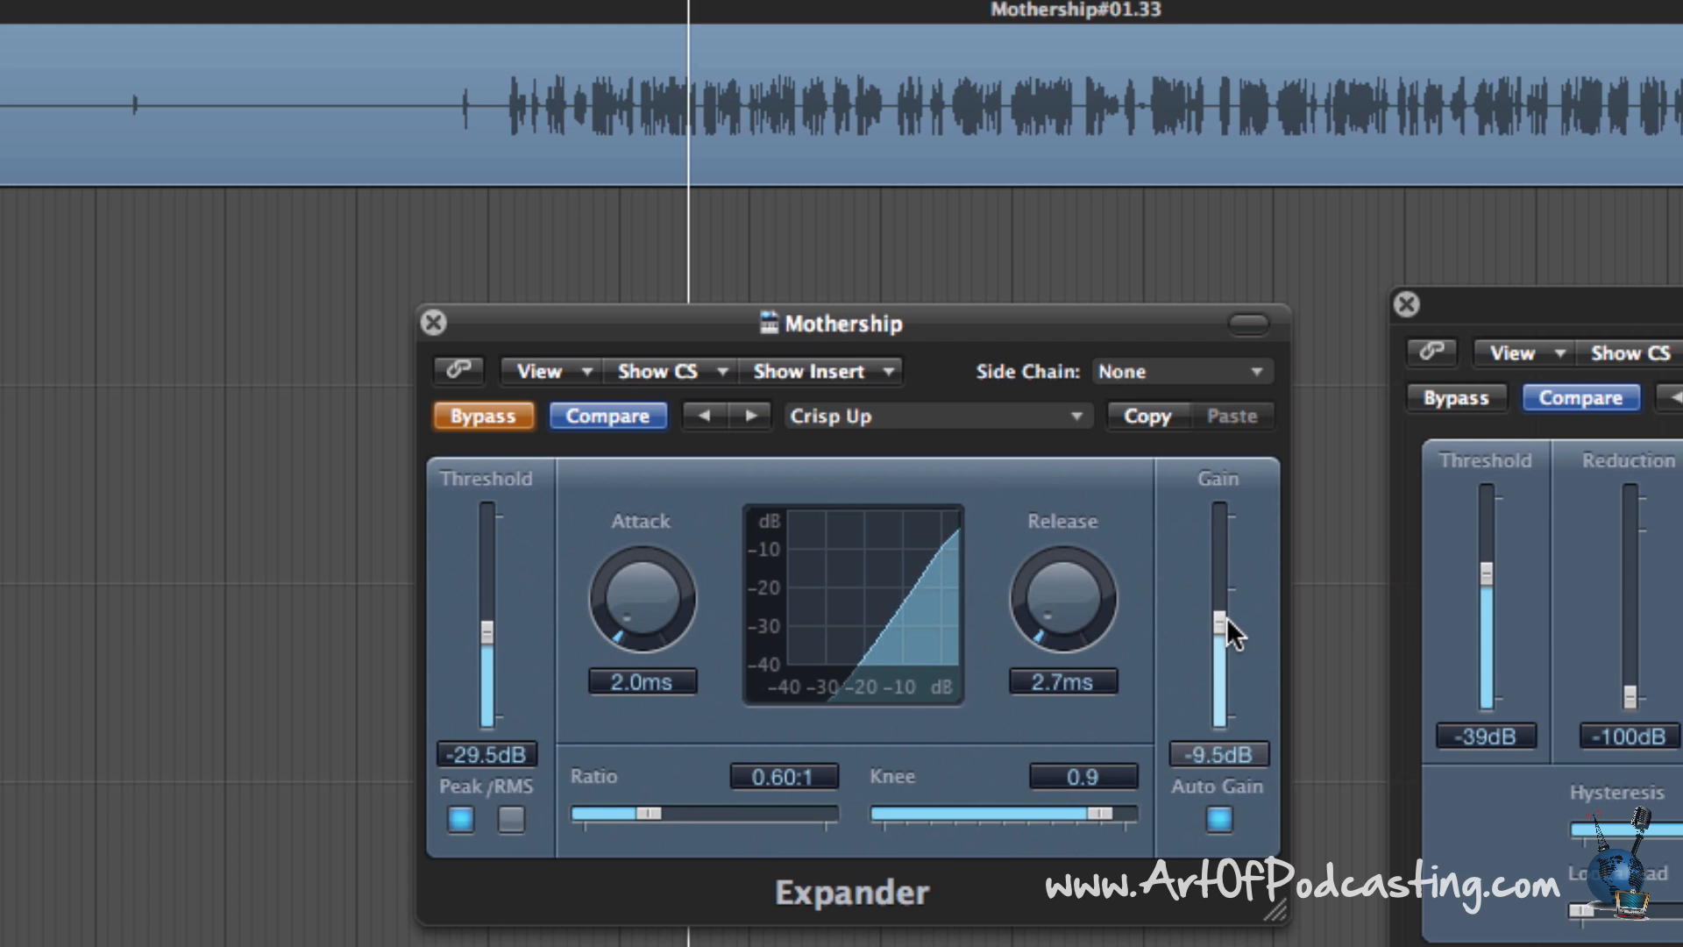
# Drop the bypassed Expander's gain from -6 to -8.0 dB and settle ratio at 0.62:1.
pyautogui.moveTo(1221, 626); pyautogui.dragTo(1221, 612)
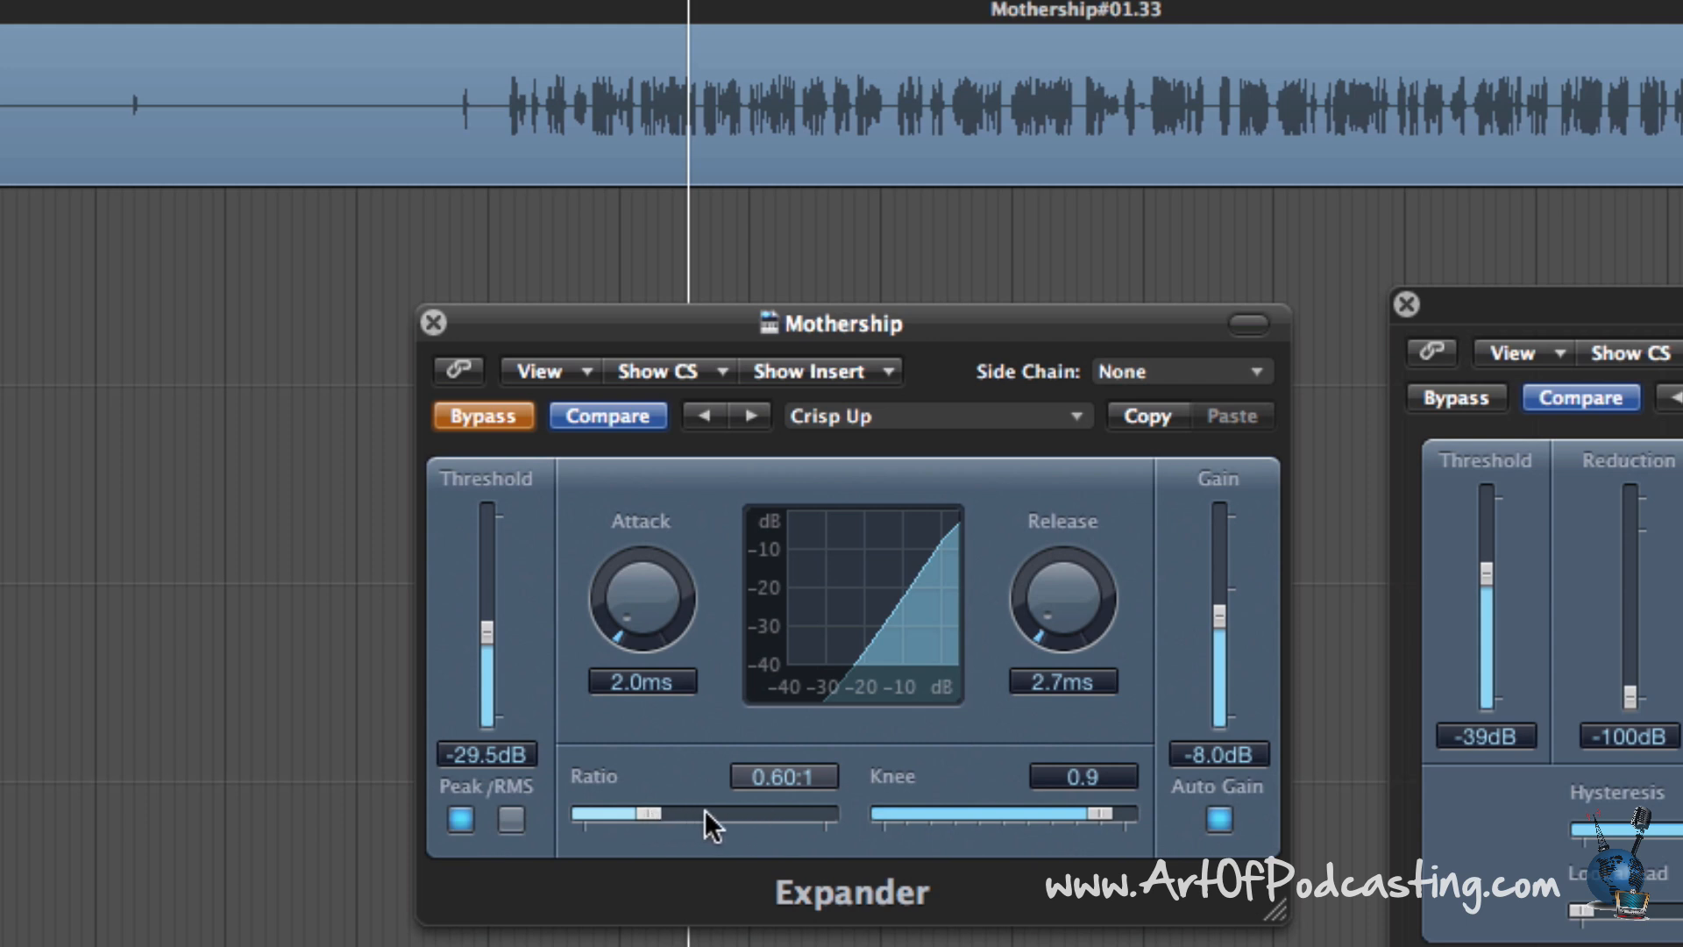
pyautogui.moveTo(645, 817); pyautogui.dragTo(709, 817)
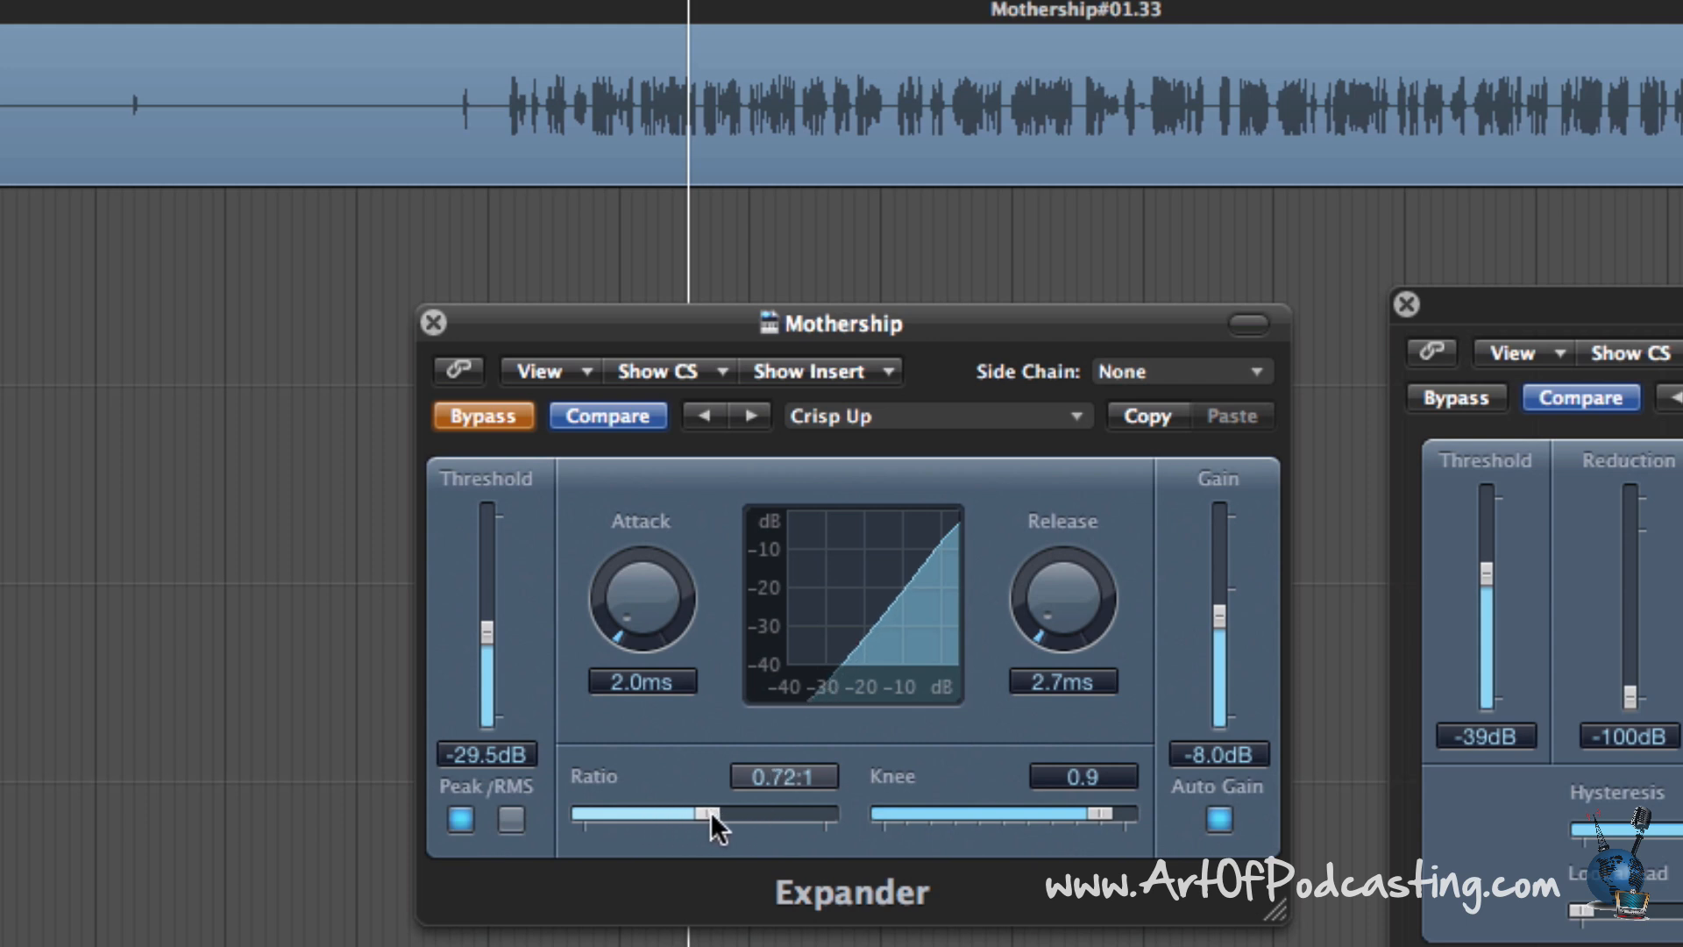
pyautogui.moveTo(709, 819); pyautogui.dragTo(660, 819)
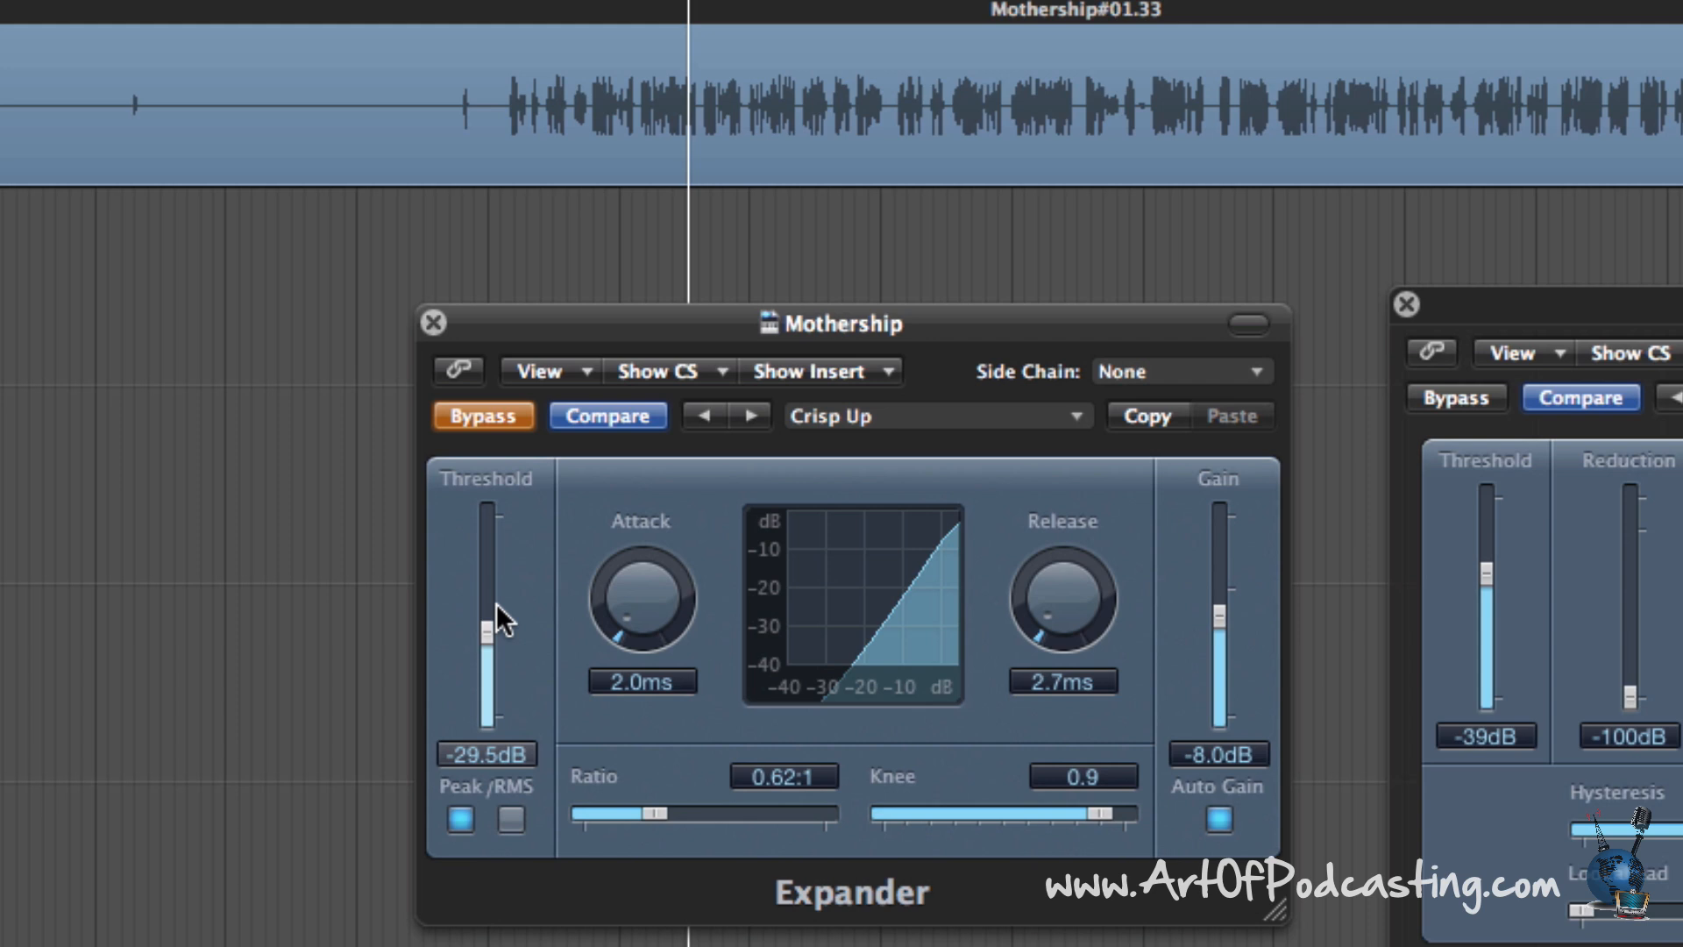
pyautogui.moveTo(531, 679)
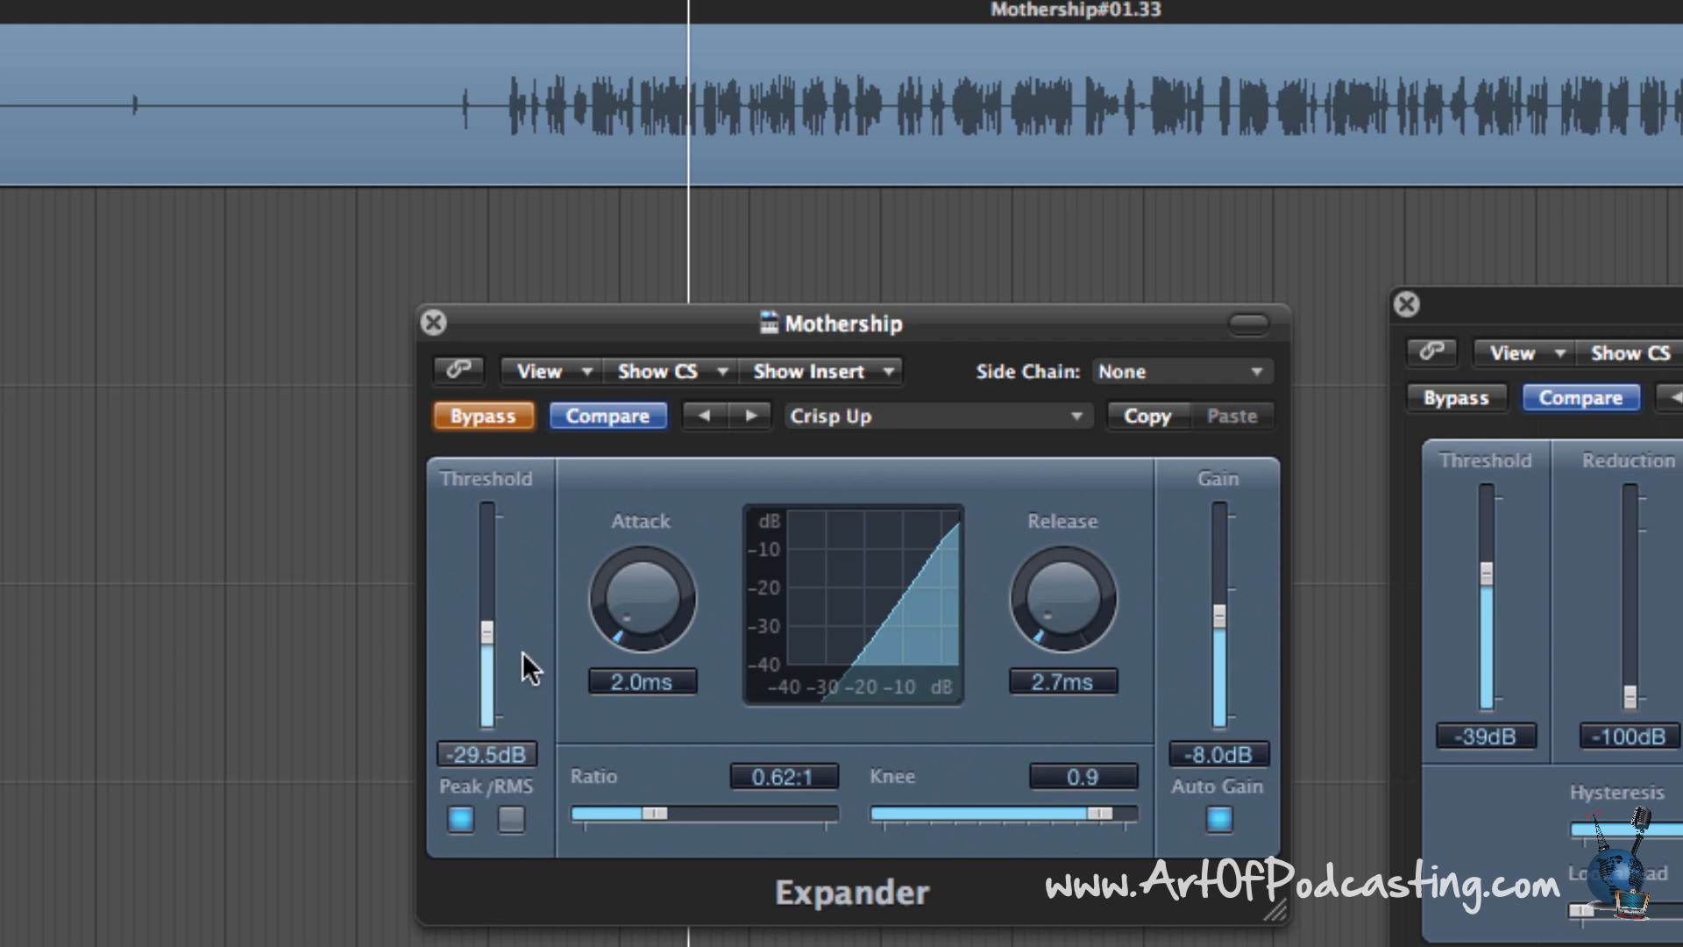
pyautogui.moveTo(573, 642)
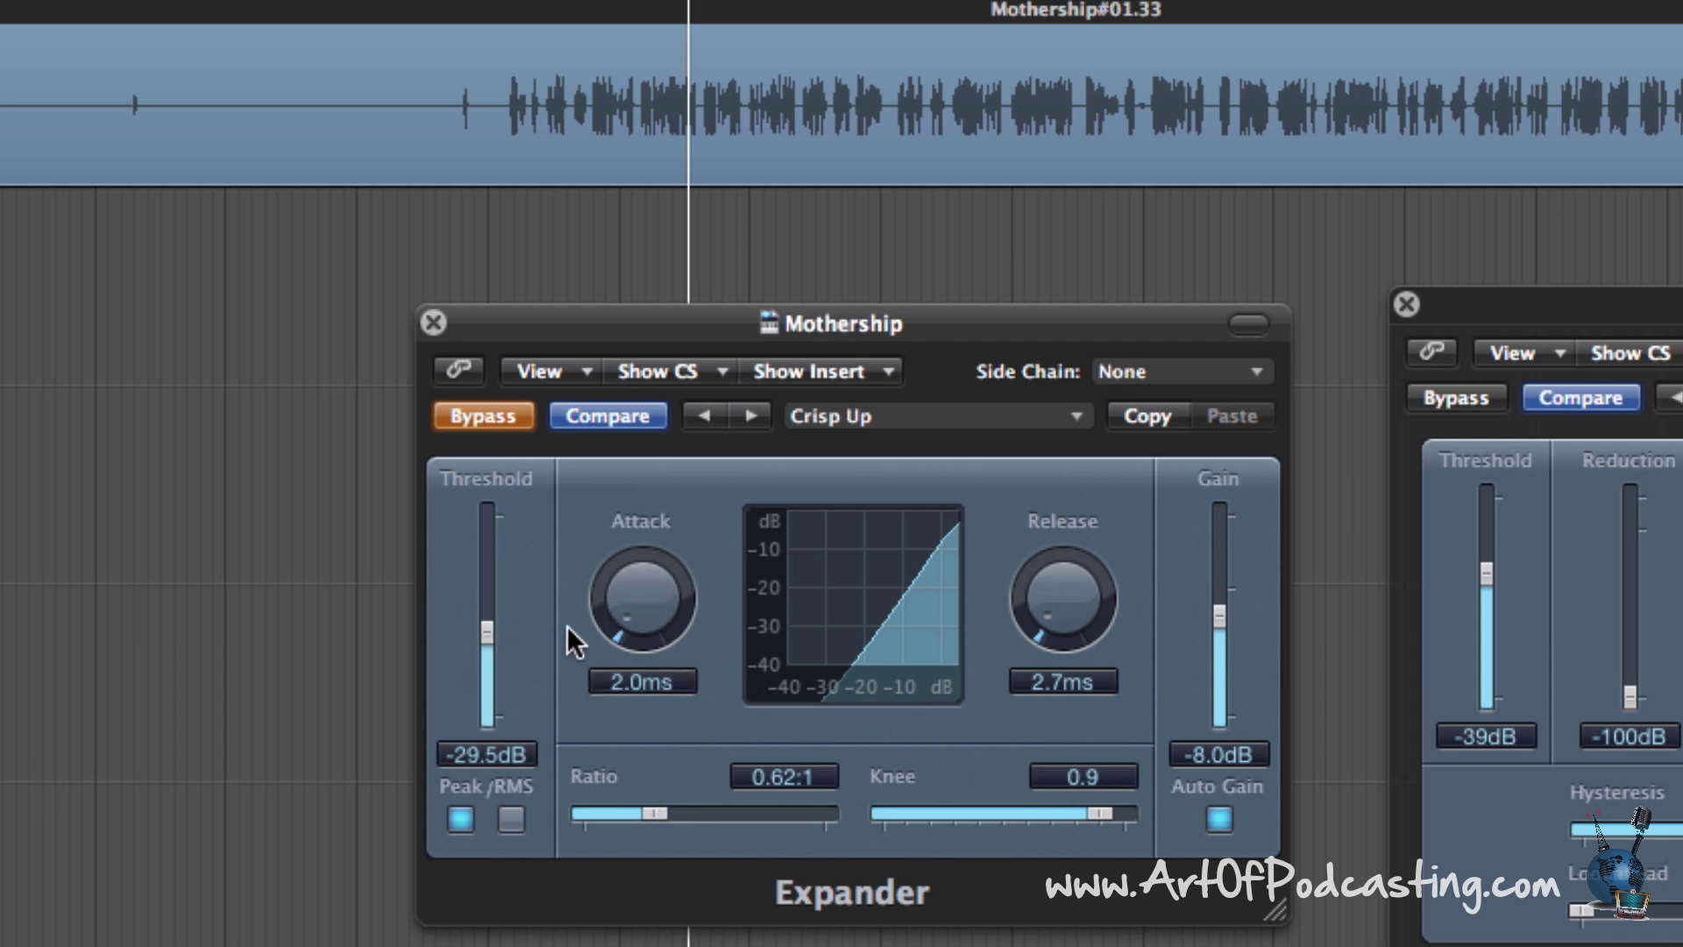
pyautogui.moveTo(601, 768)
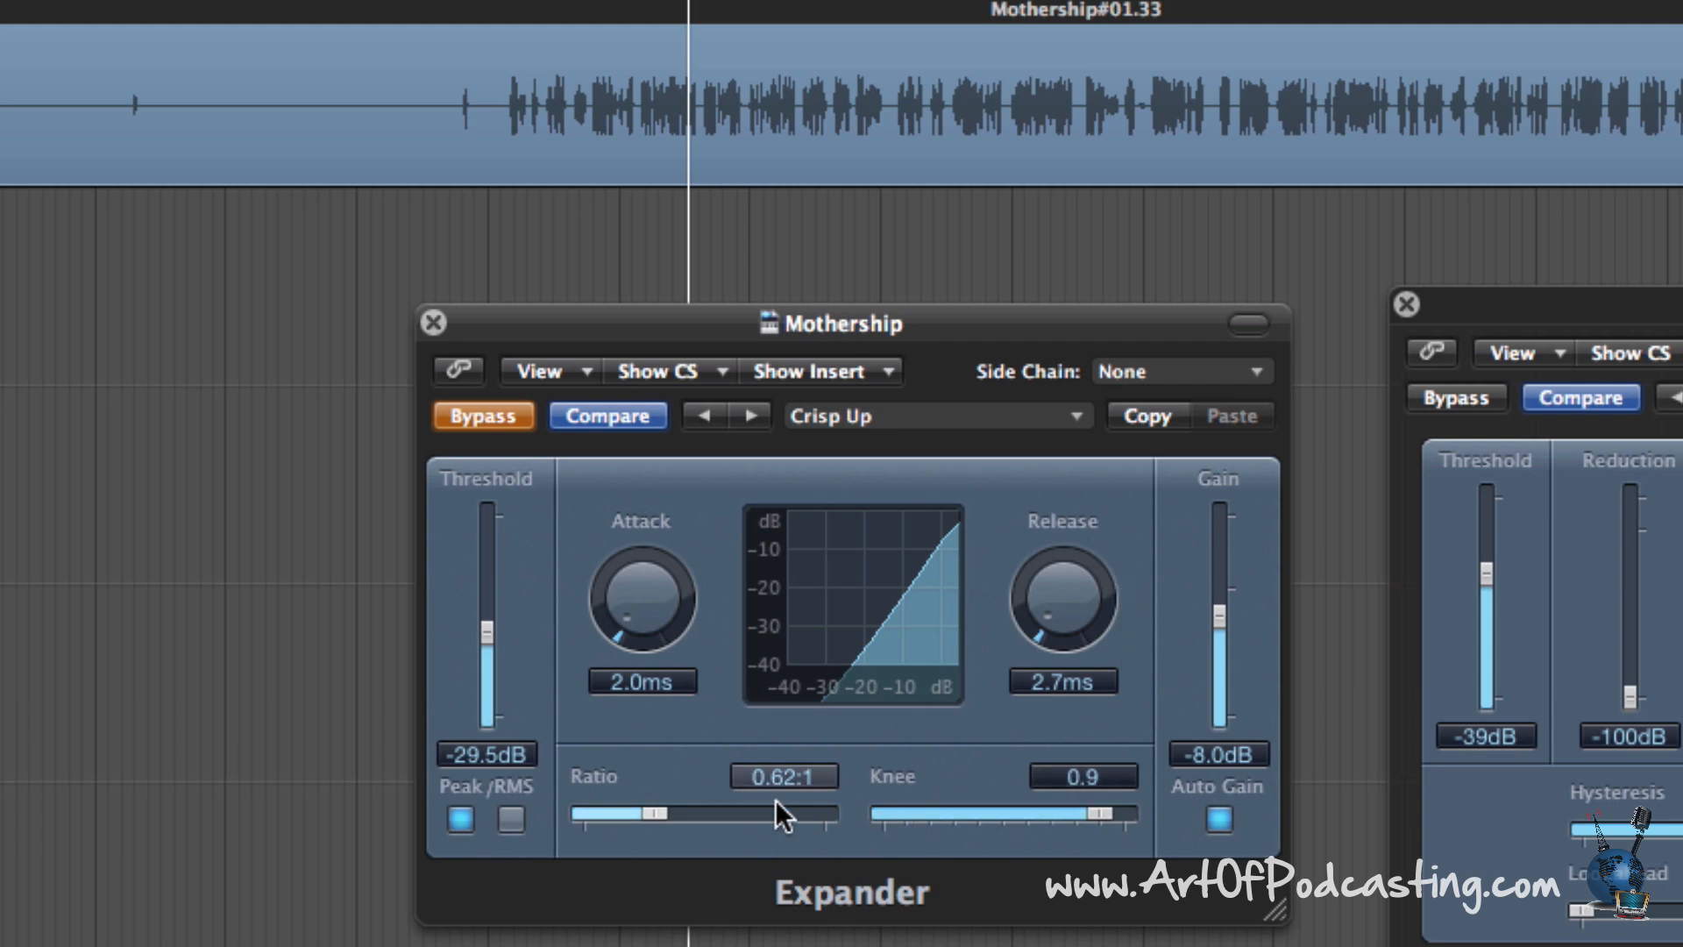
pyautogui.moveTo(797, 836)
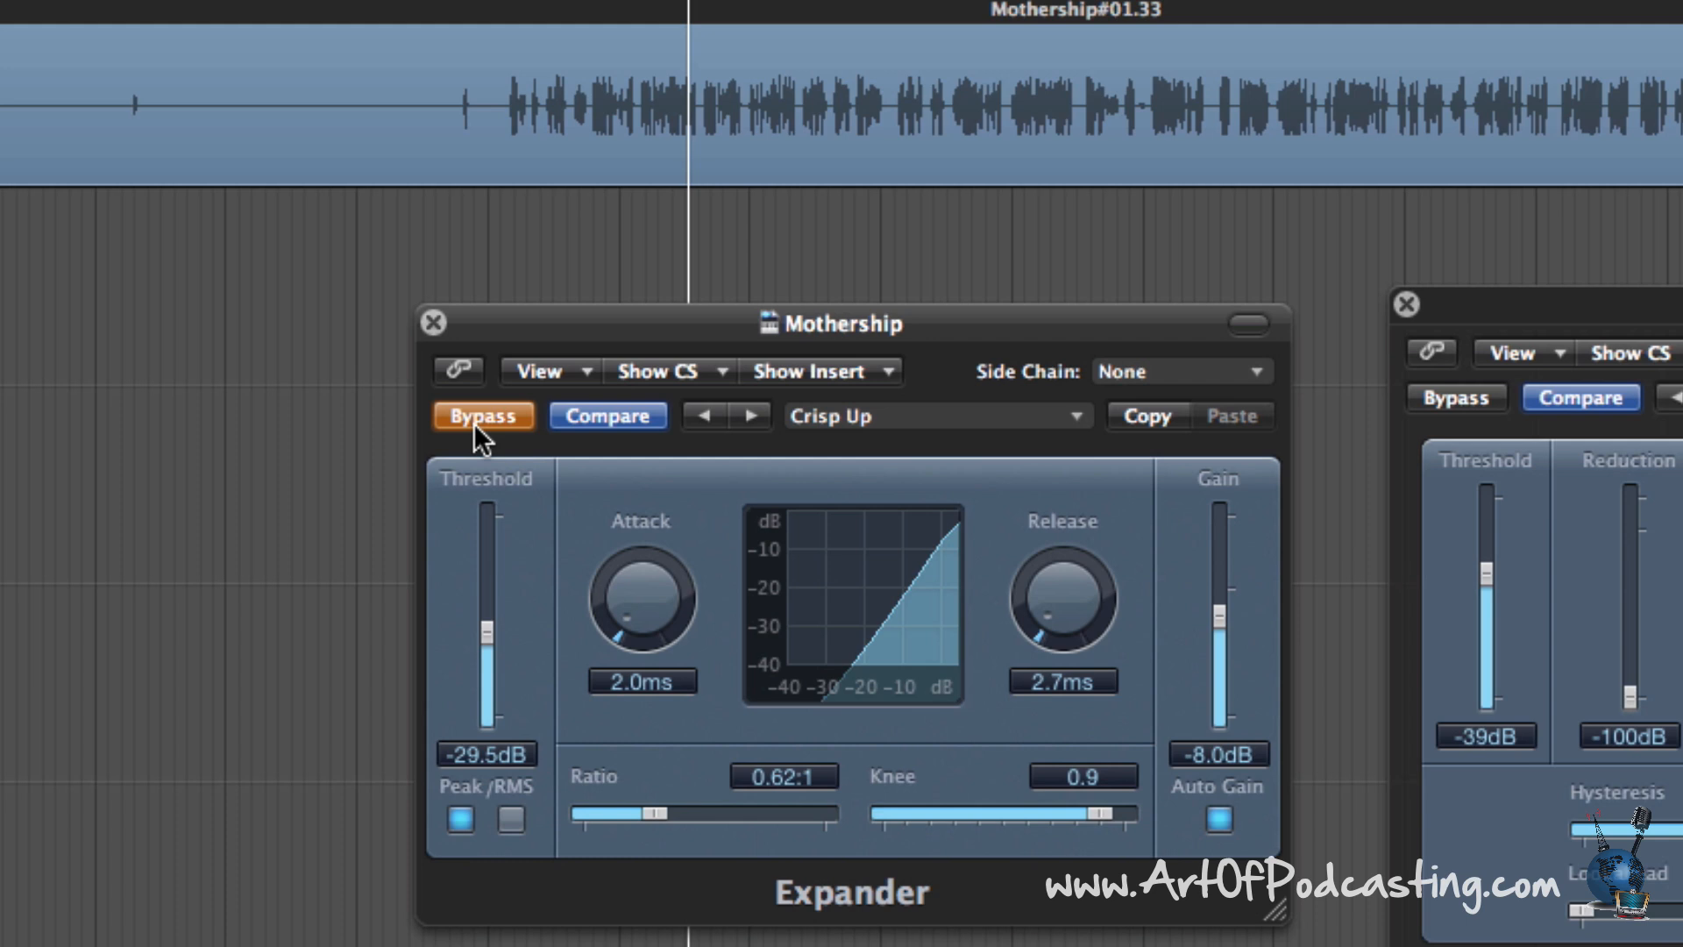
pyautogui.moveTo(464, 437)
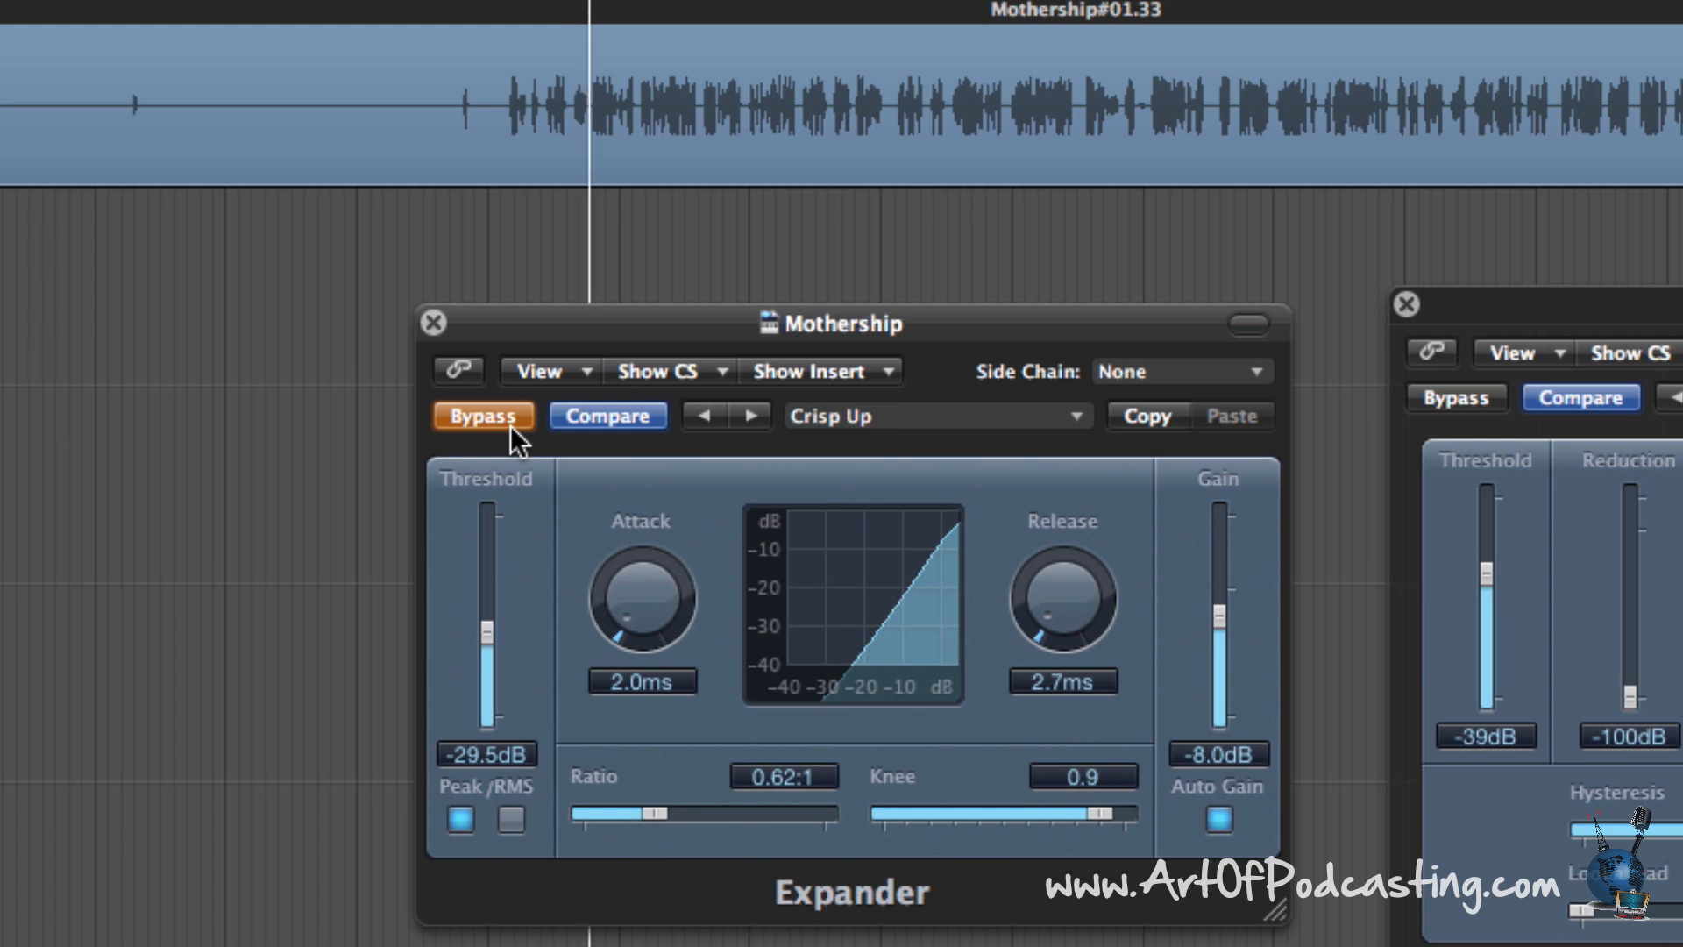
pyautogui.moveTo(488, 430)
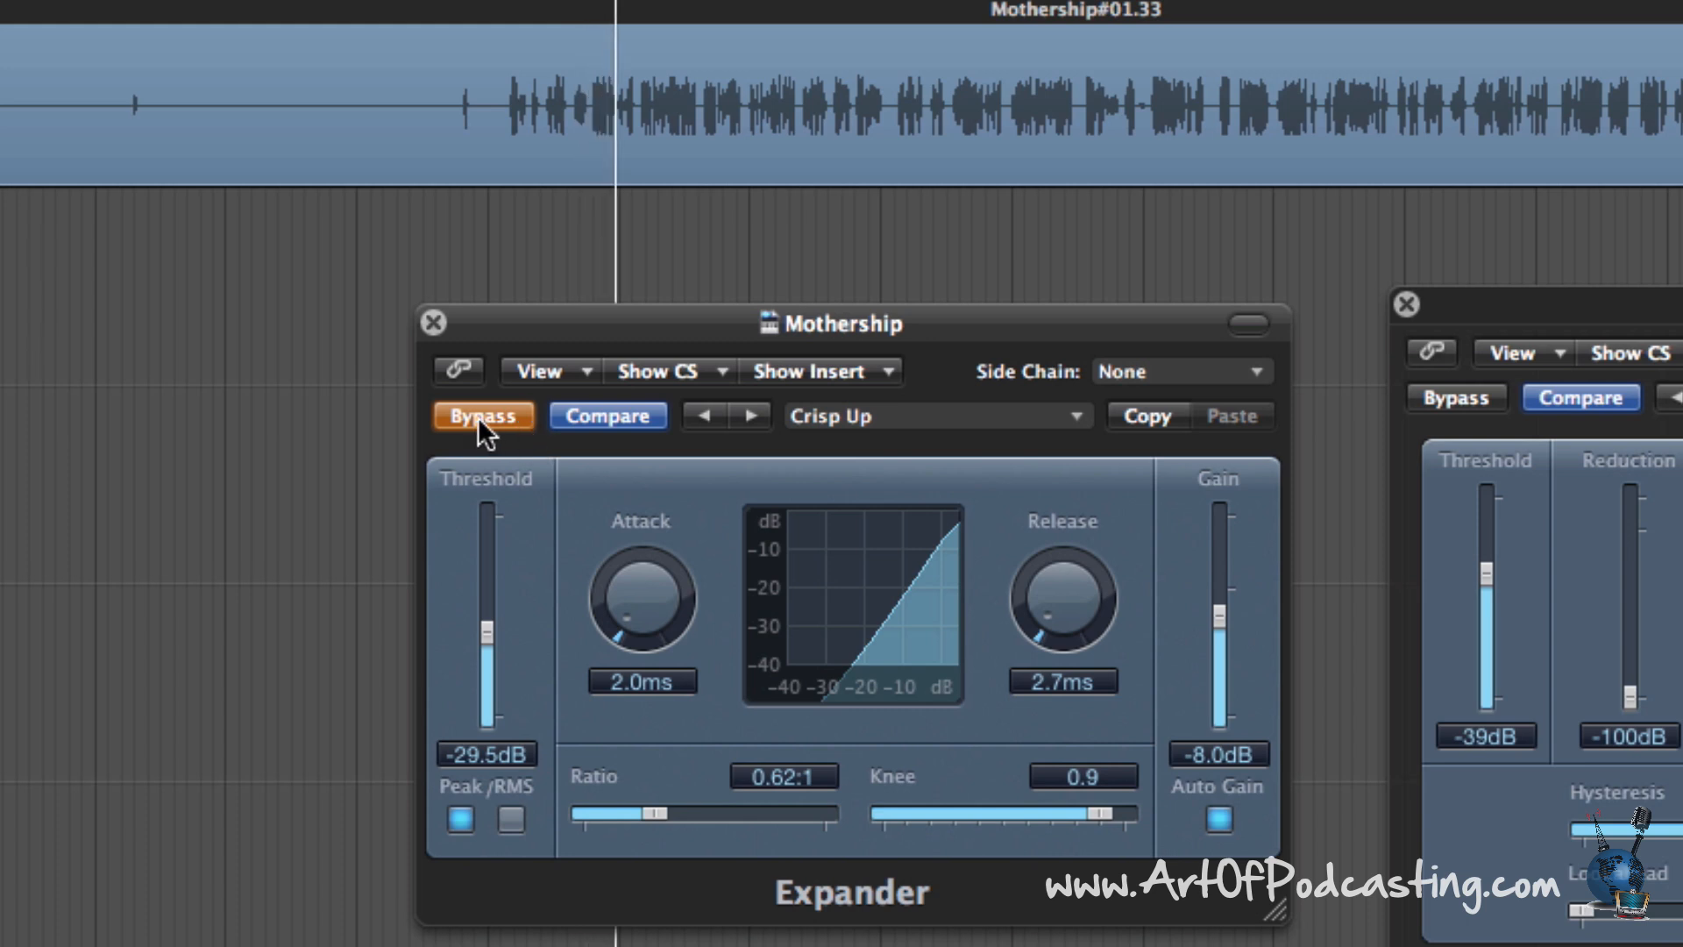
# Enable the Expander and lower its gain to -9.5 dB.
pyautogui.click(483, 416)
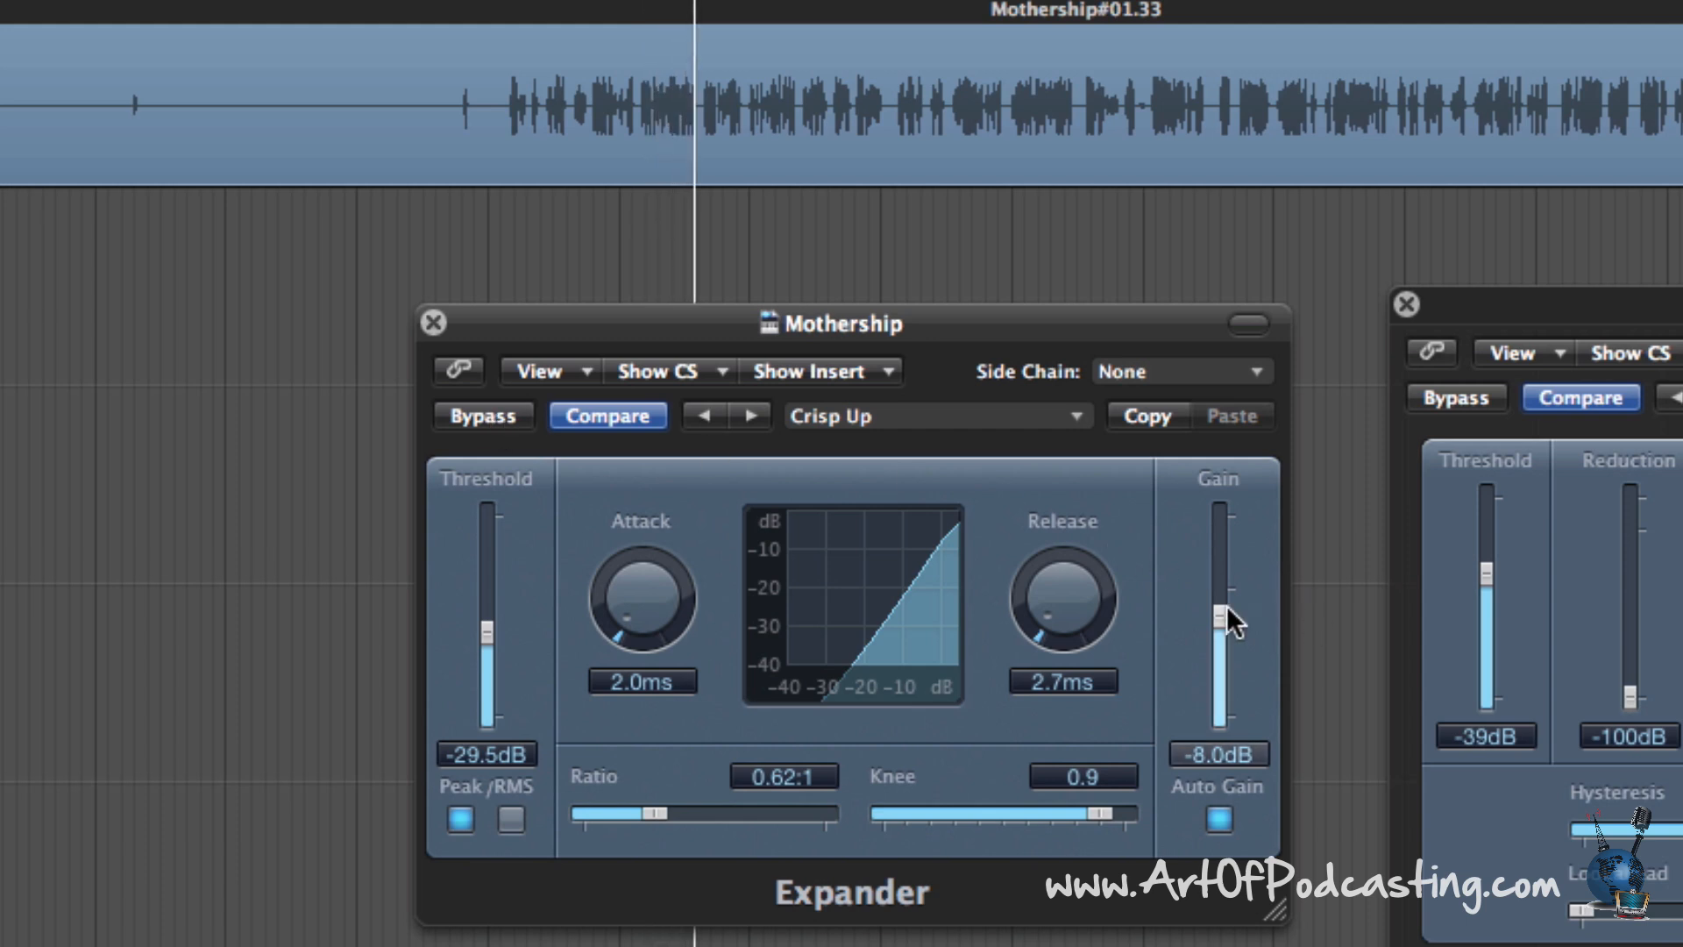
pyautogui.moveTo(1218, 617); pyautogui.dragTo(1219, 633)
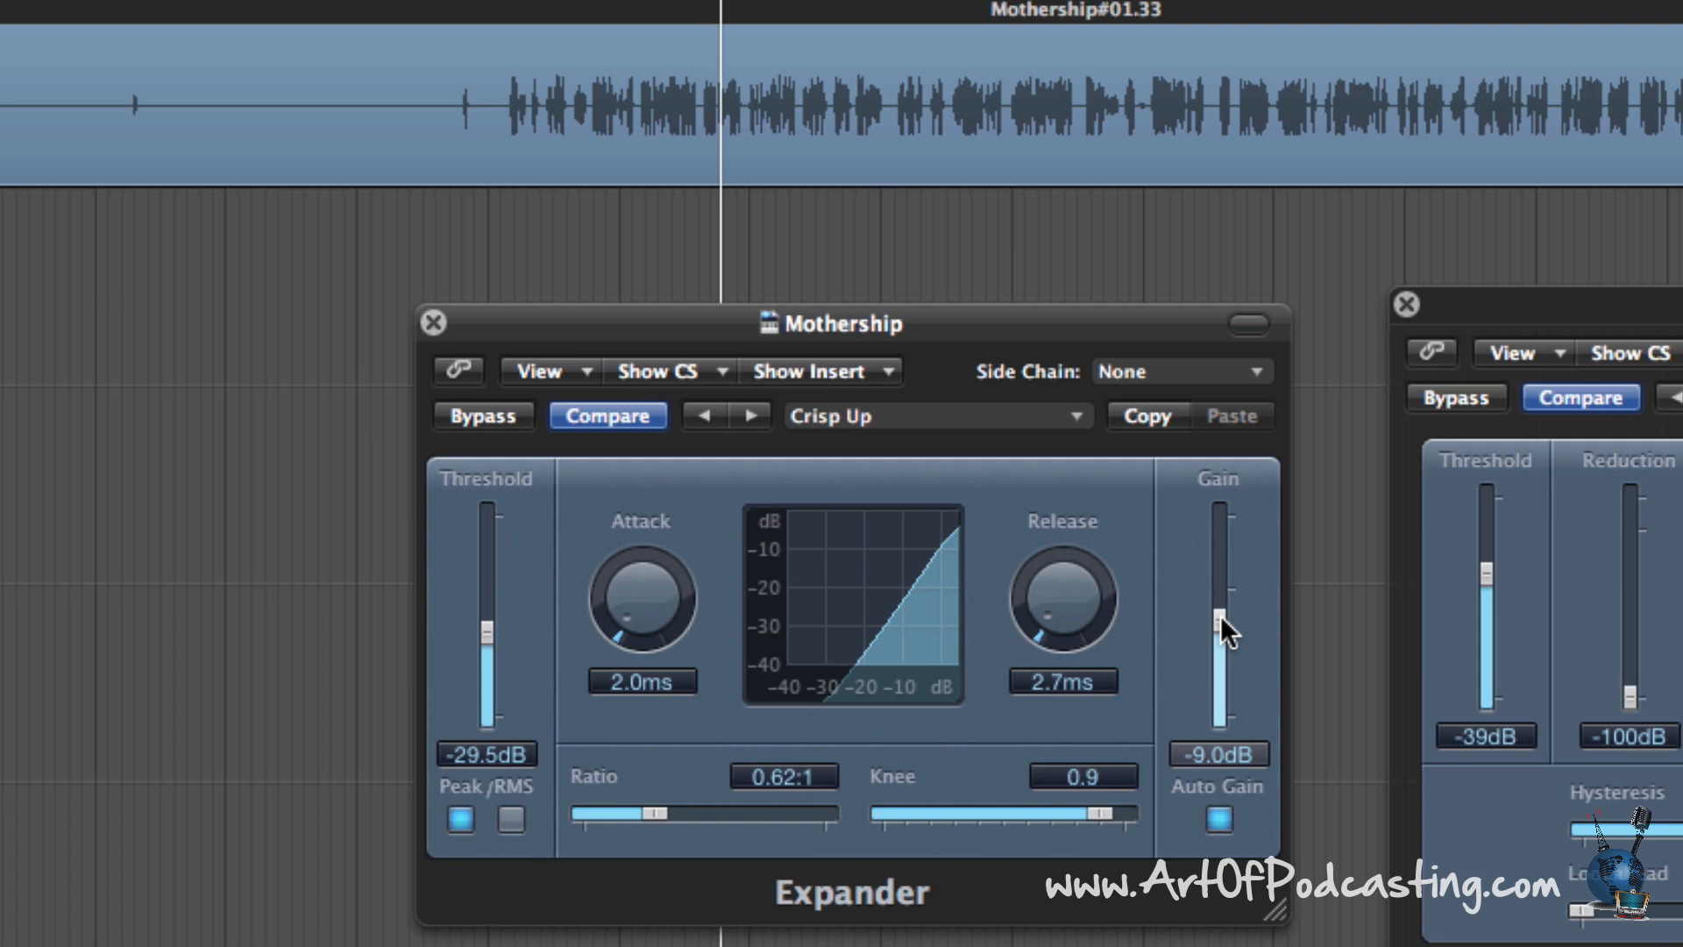
pyautogui.moveTo(1219, 627); pyautogui.dragTo(1219, 639)
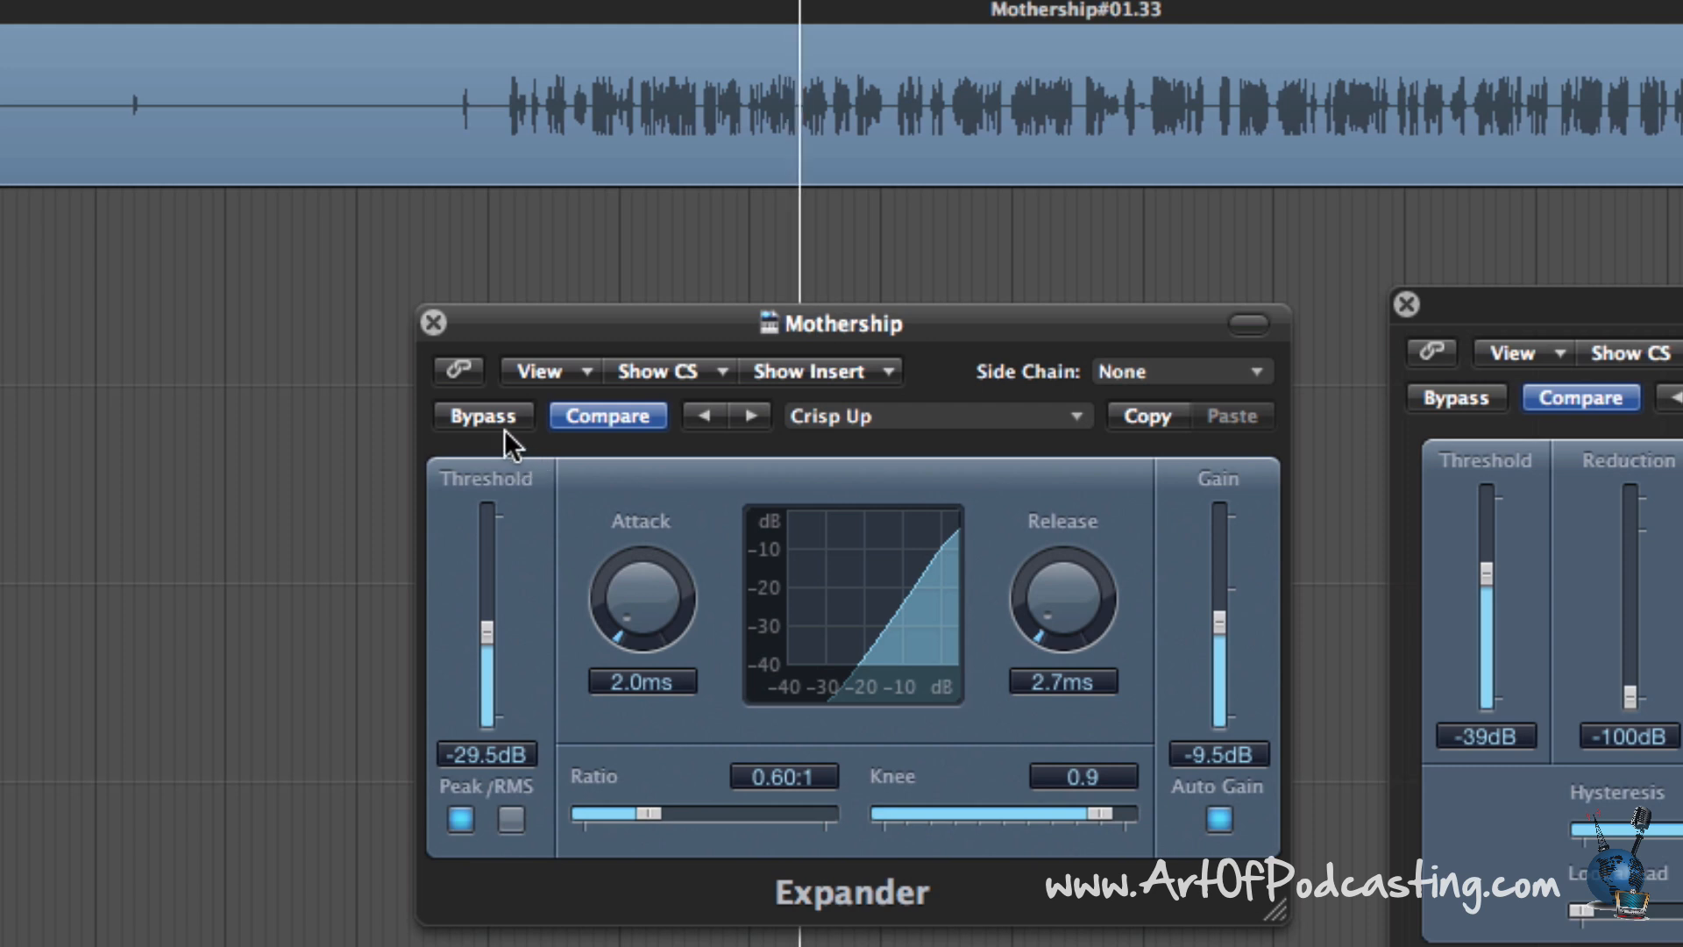
pyautogui.moveTo(473, 437)
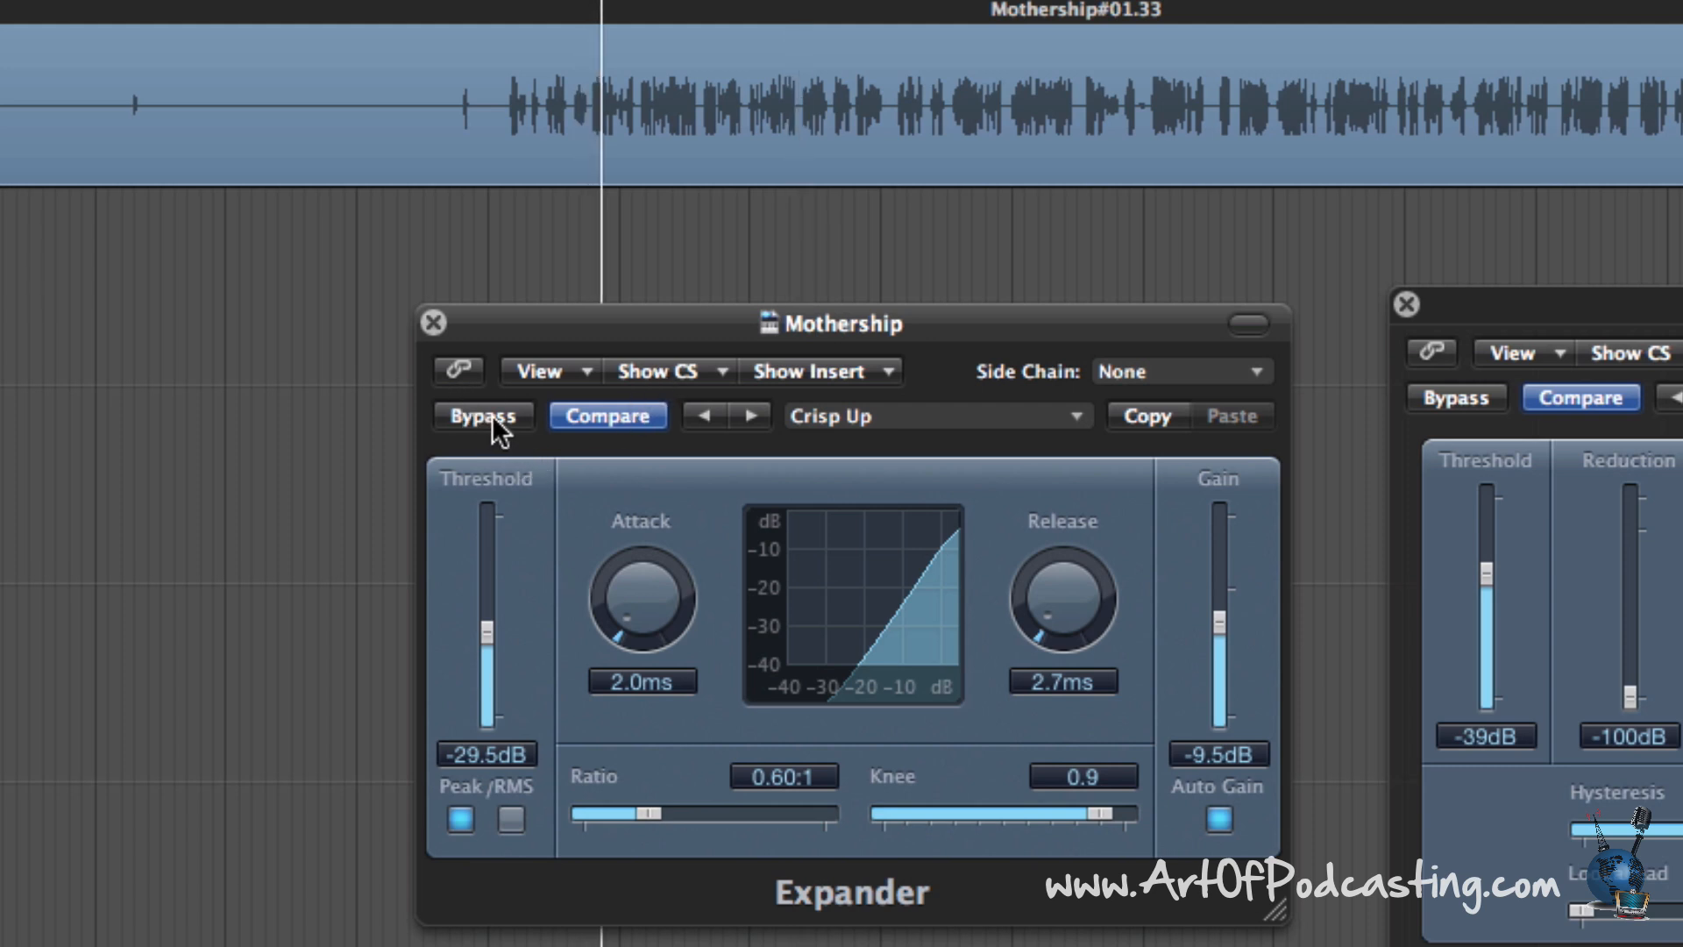
# Toggle the Expander bypass repeatedly to A/B against the original, ending bypassed.
pyautogui.click(483, 415)
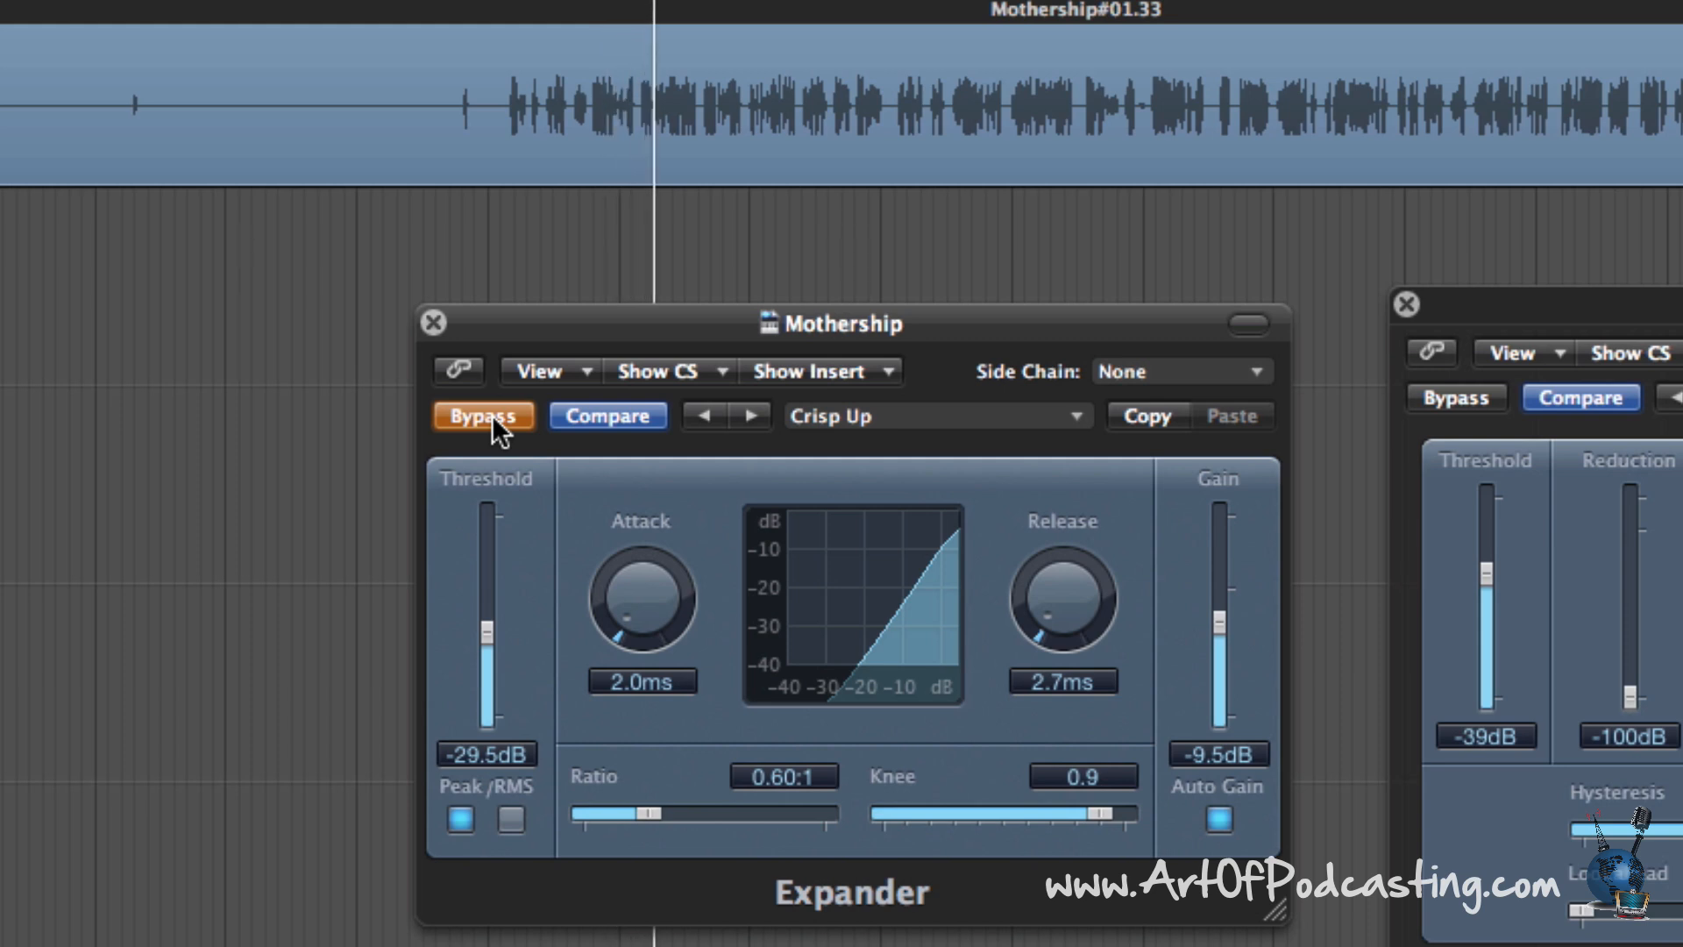
pyautogui.click(483, 415)
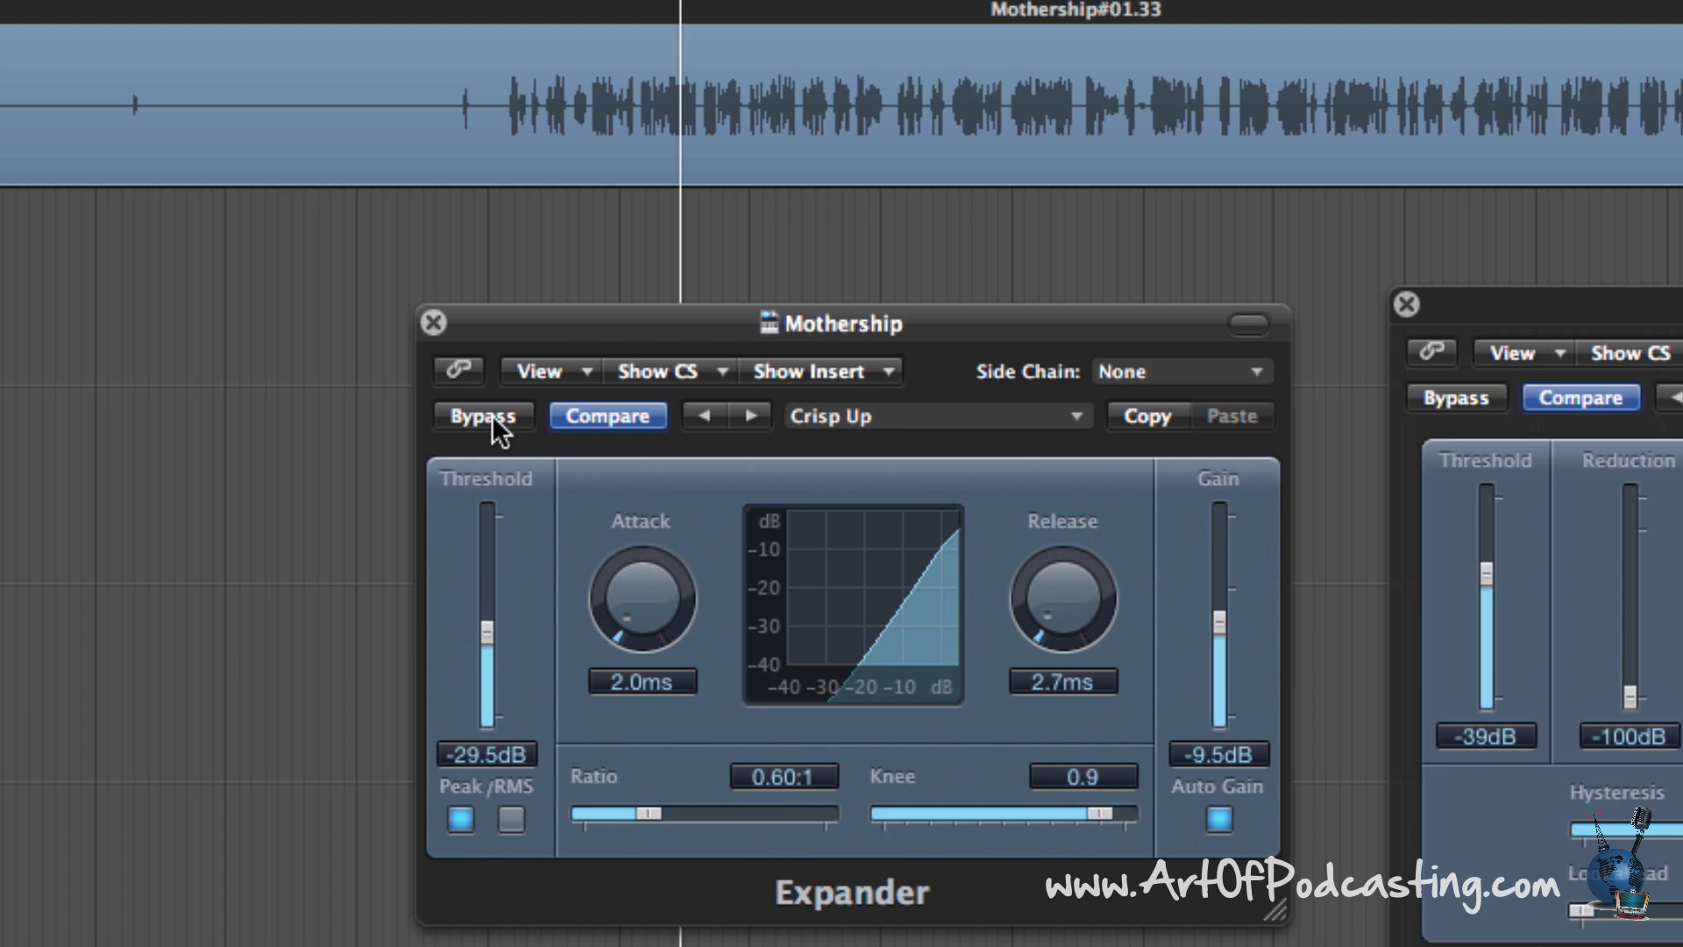
pyautogui.click(483, 415)
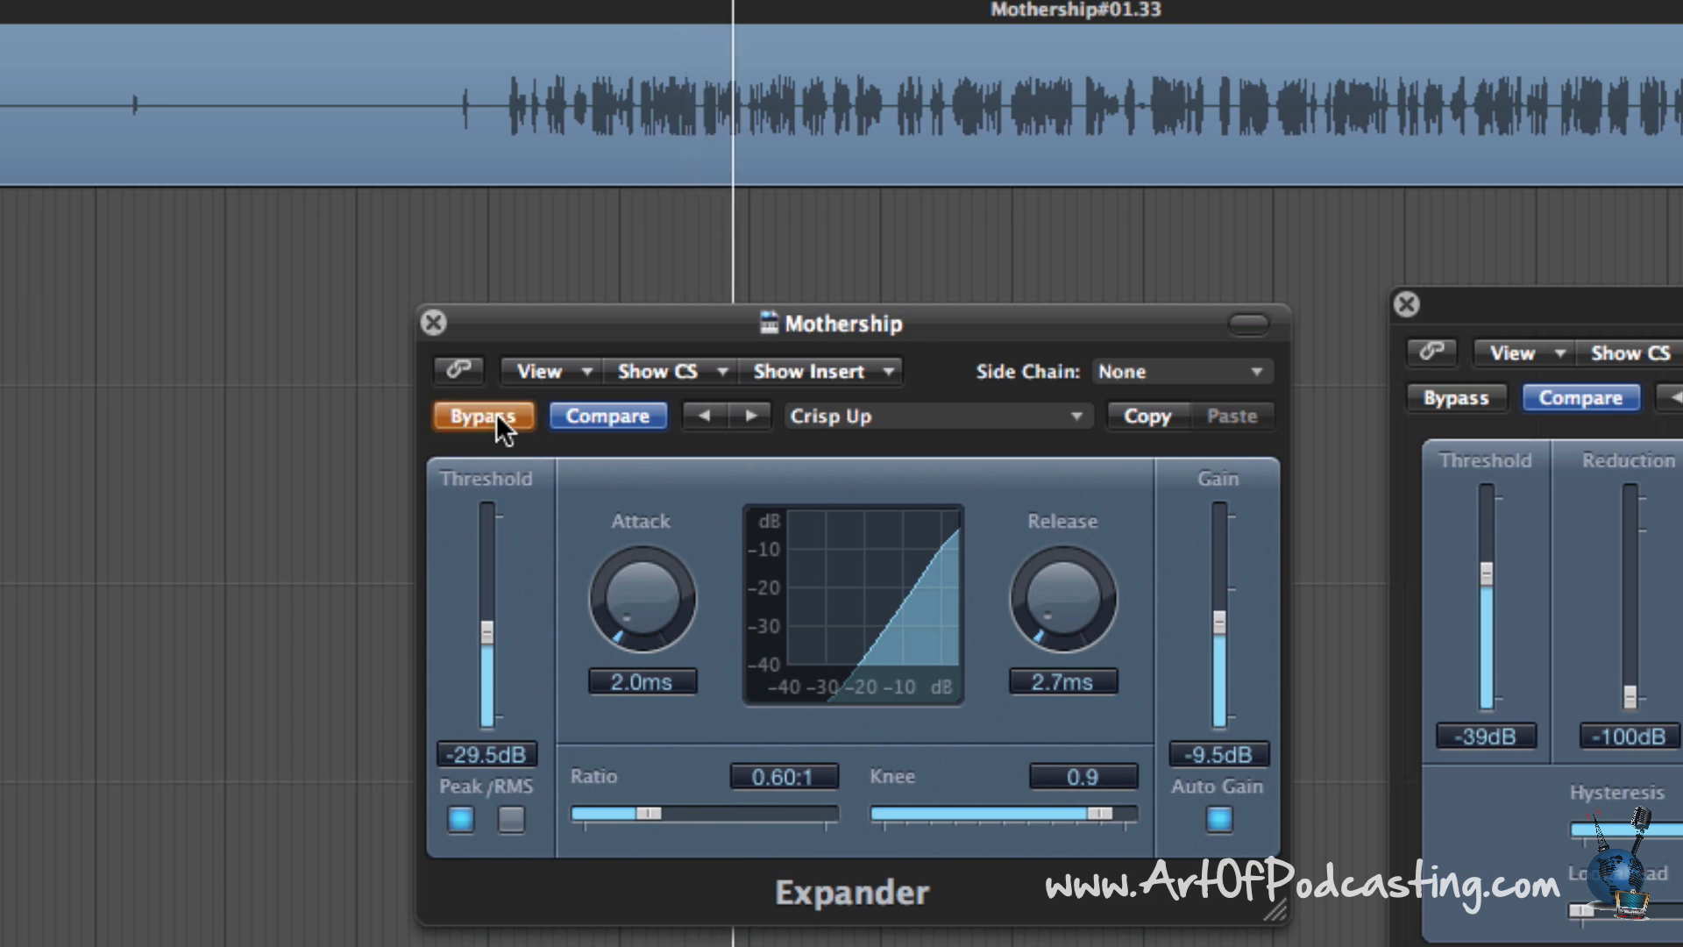
pyautogui.click(483, 416)
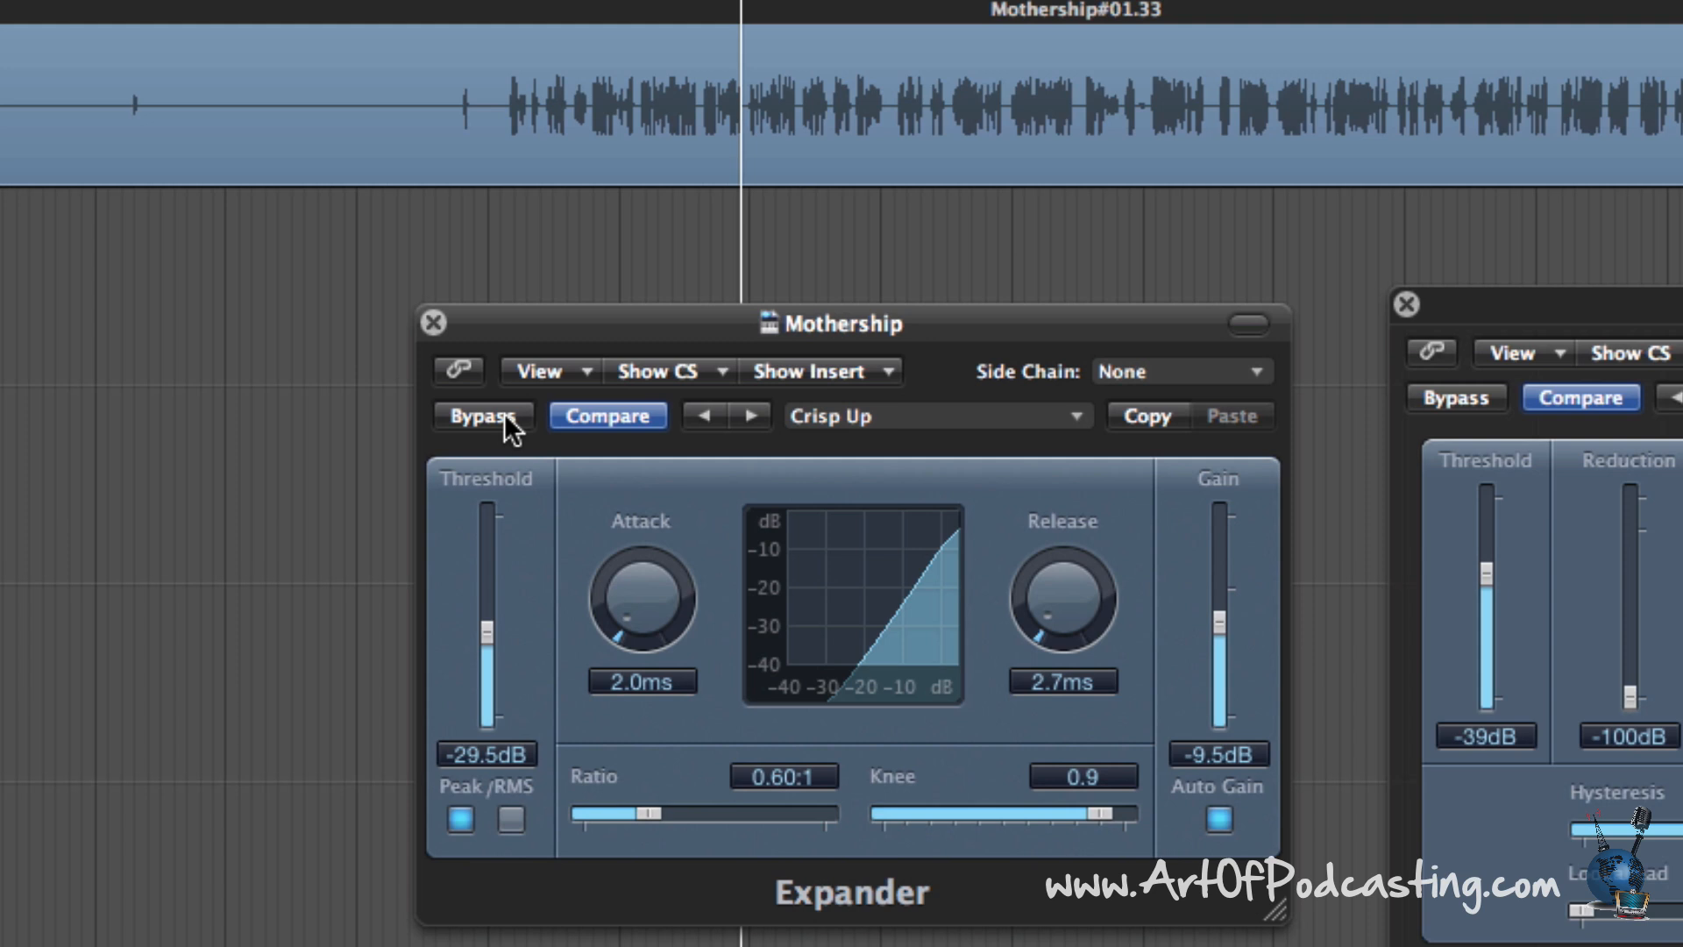
pyautogui.moveTo(532, 445)
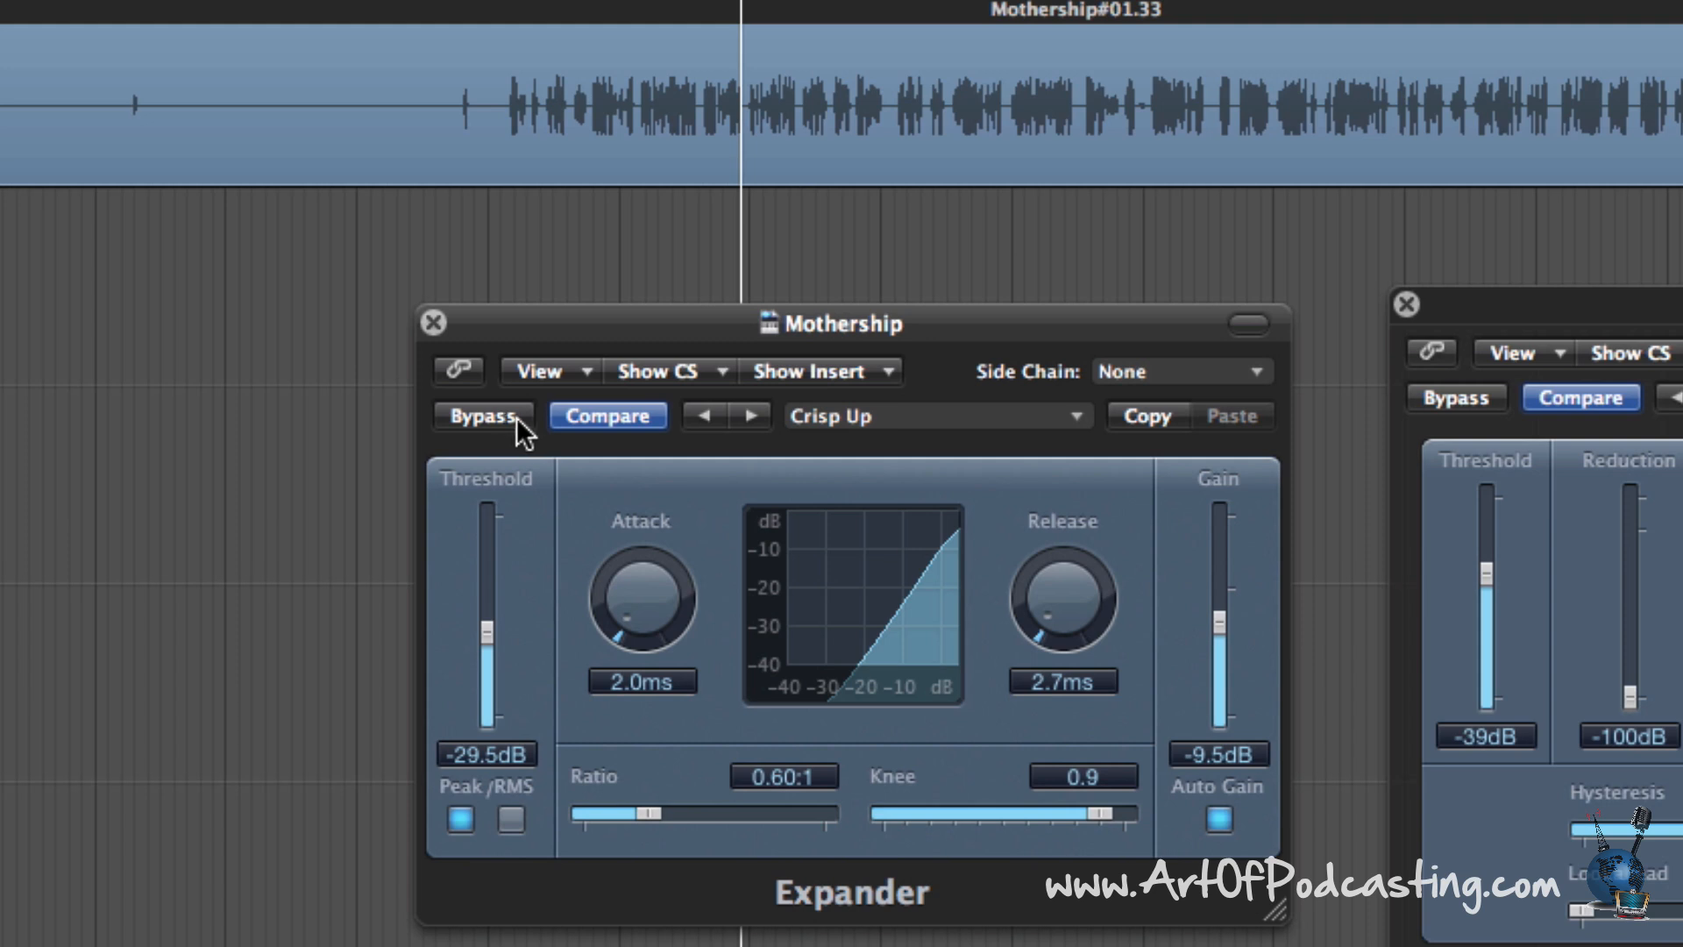
pyautogui.click(482, 415)
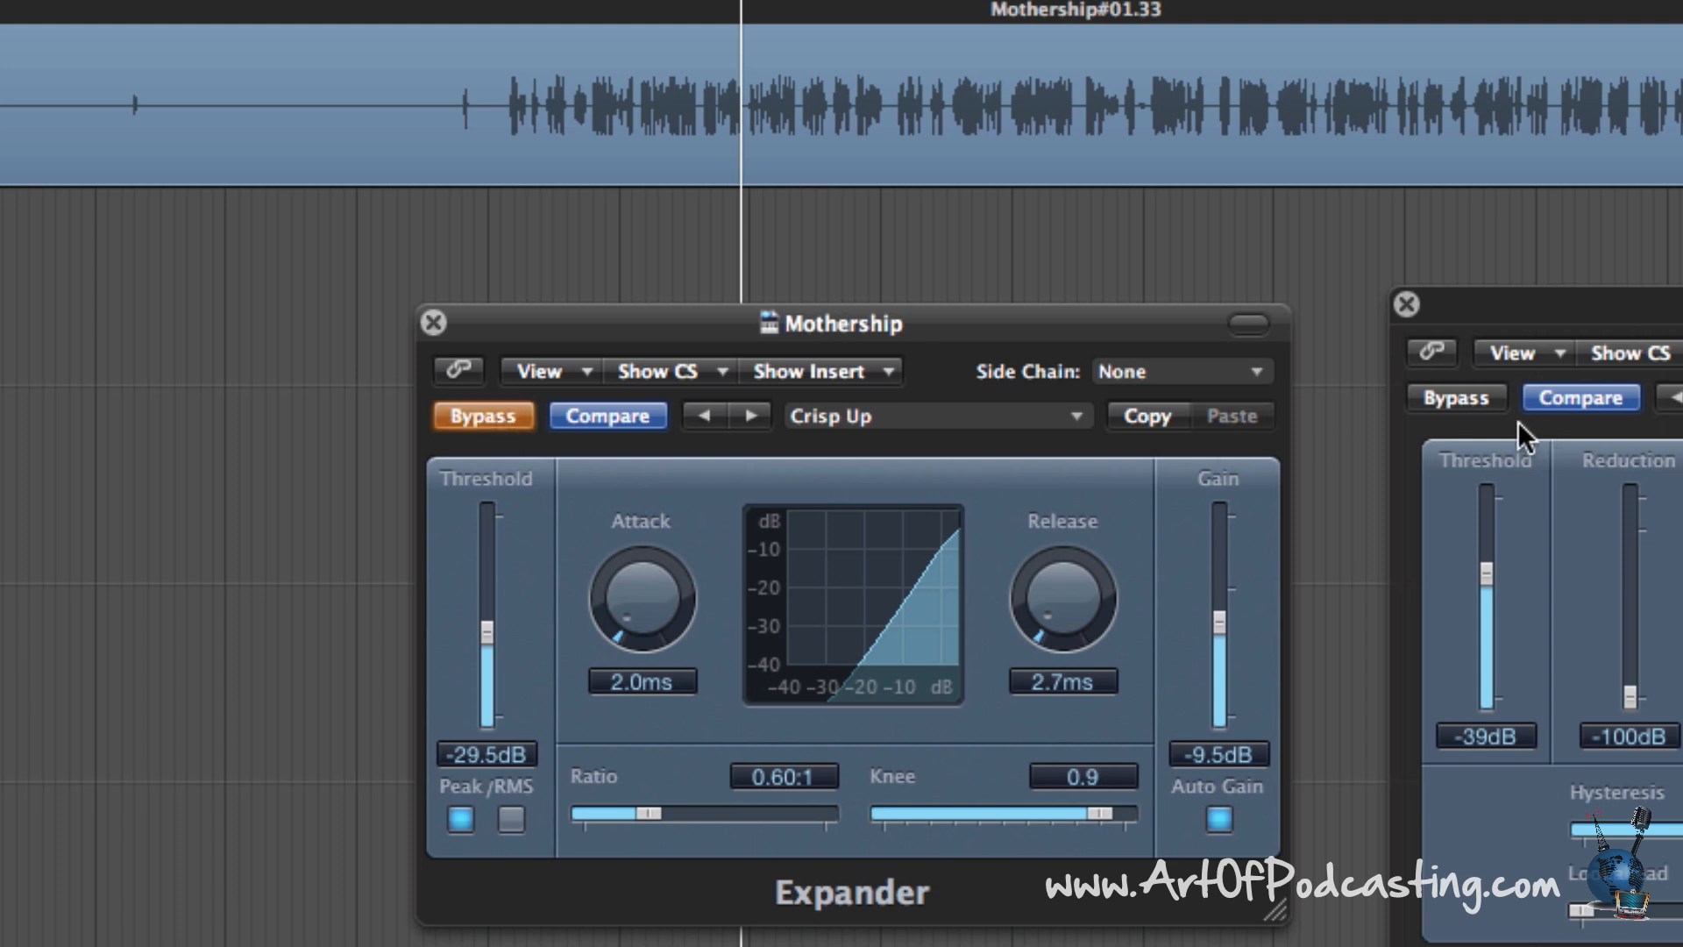
# Bypass the Noise Gate to hear the raw track, then re-enable Expander processing.
pyautogui.click(1456, 397)
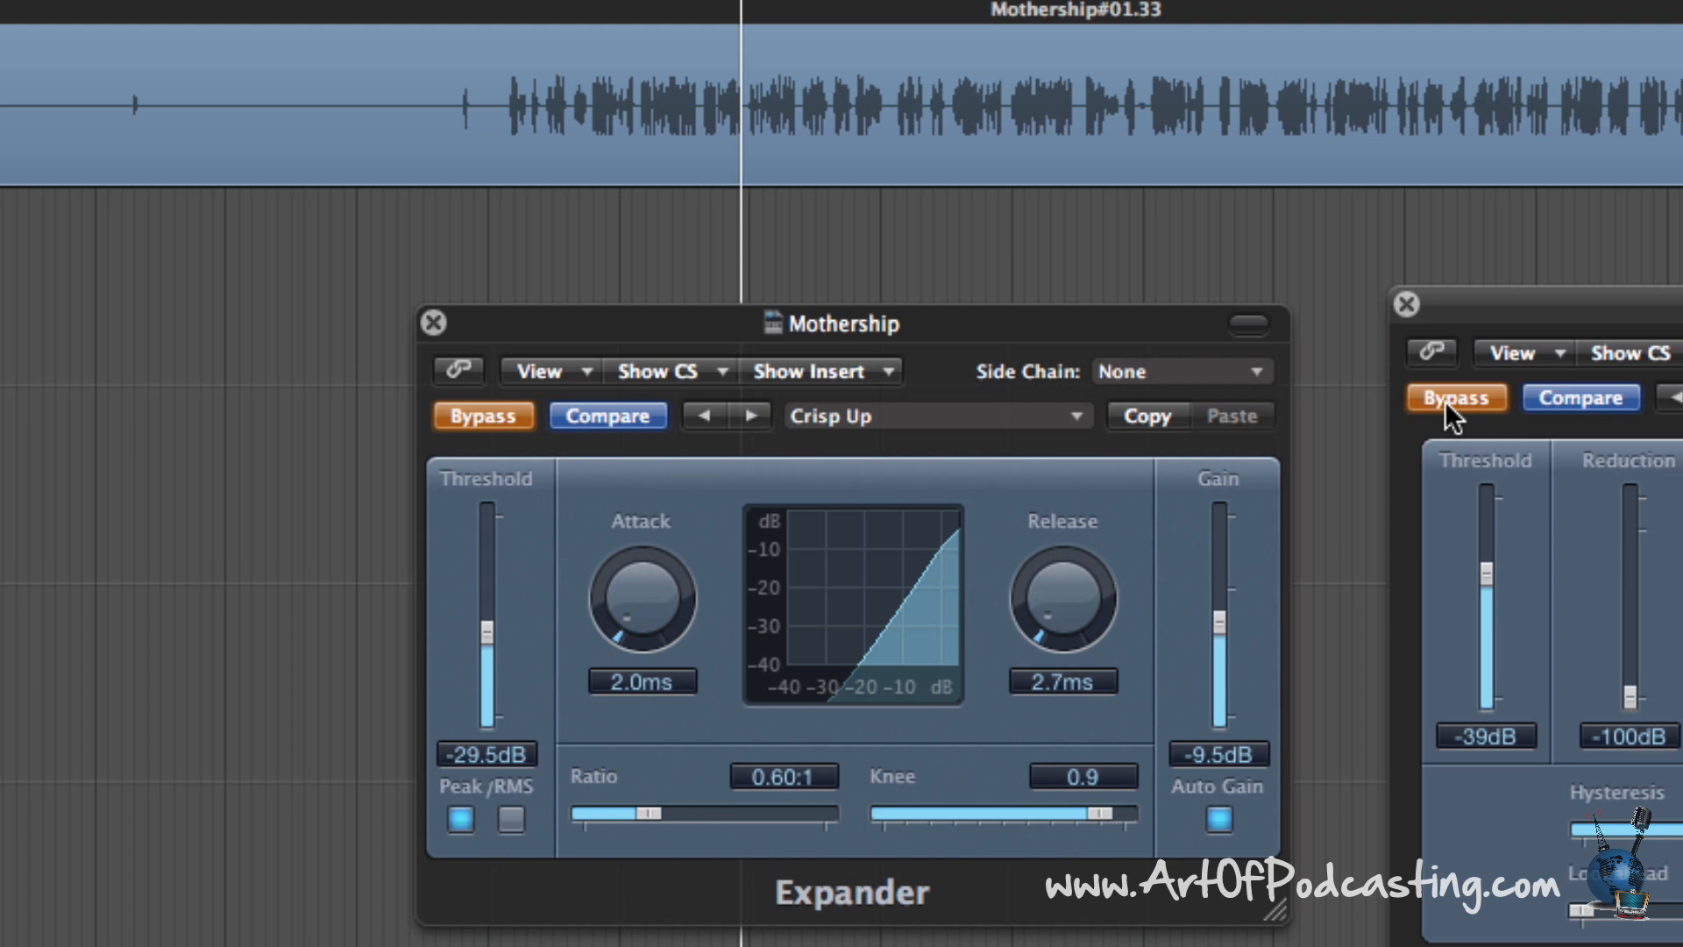
pyautogui.moveTo(691, 503)
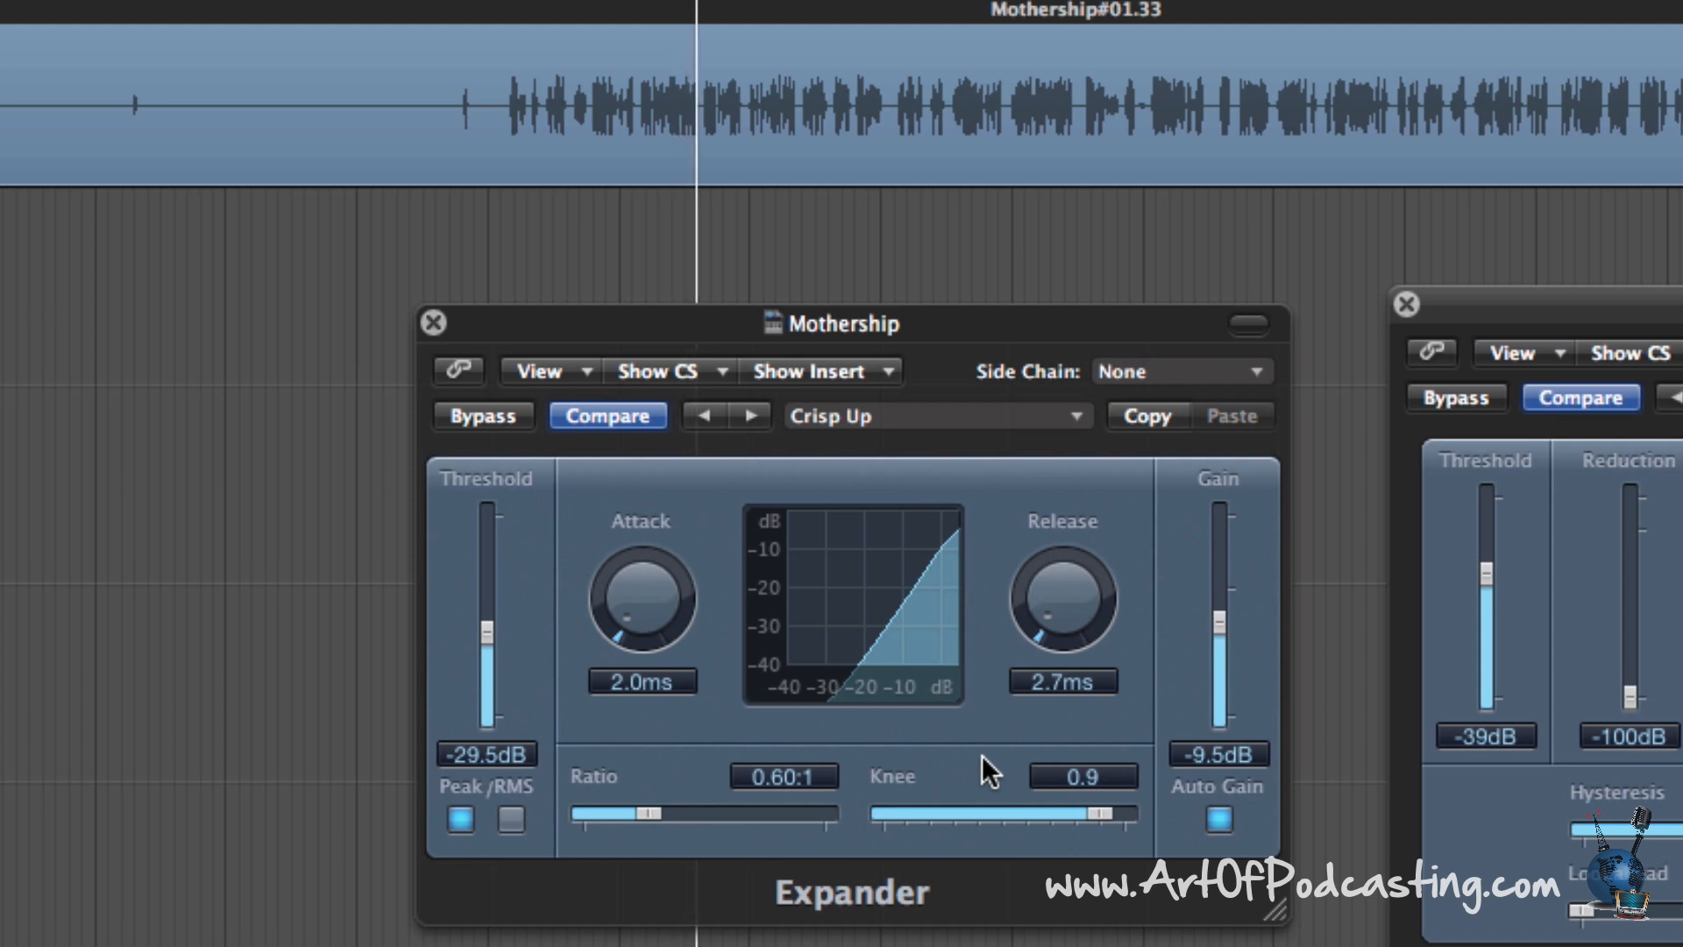
pyautogui.moveTo(970, 673)
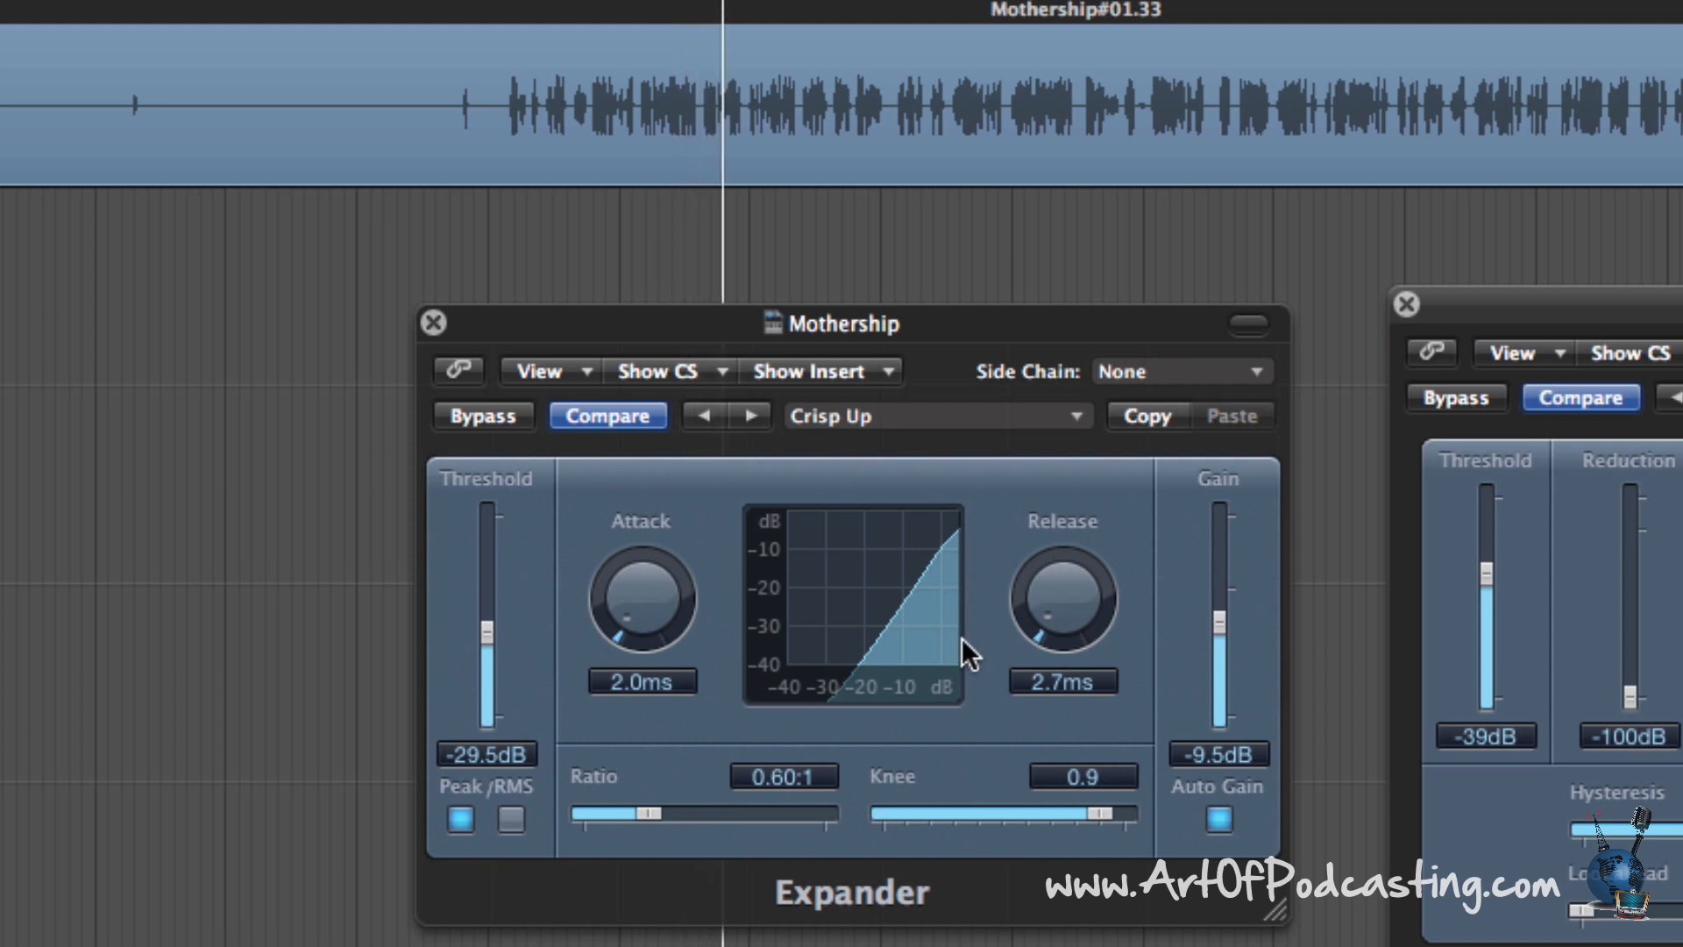
pyautogui.click(482, 415)
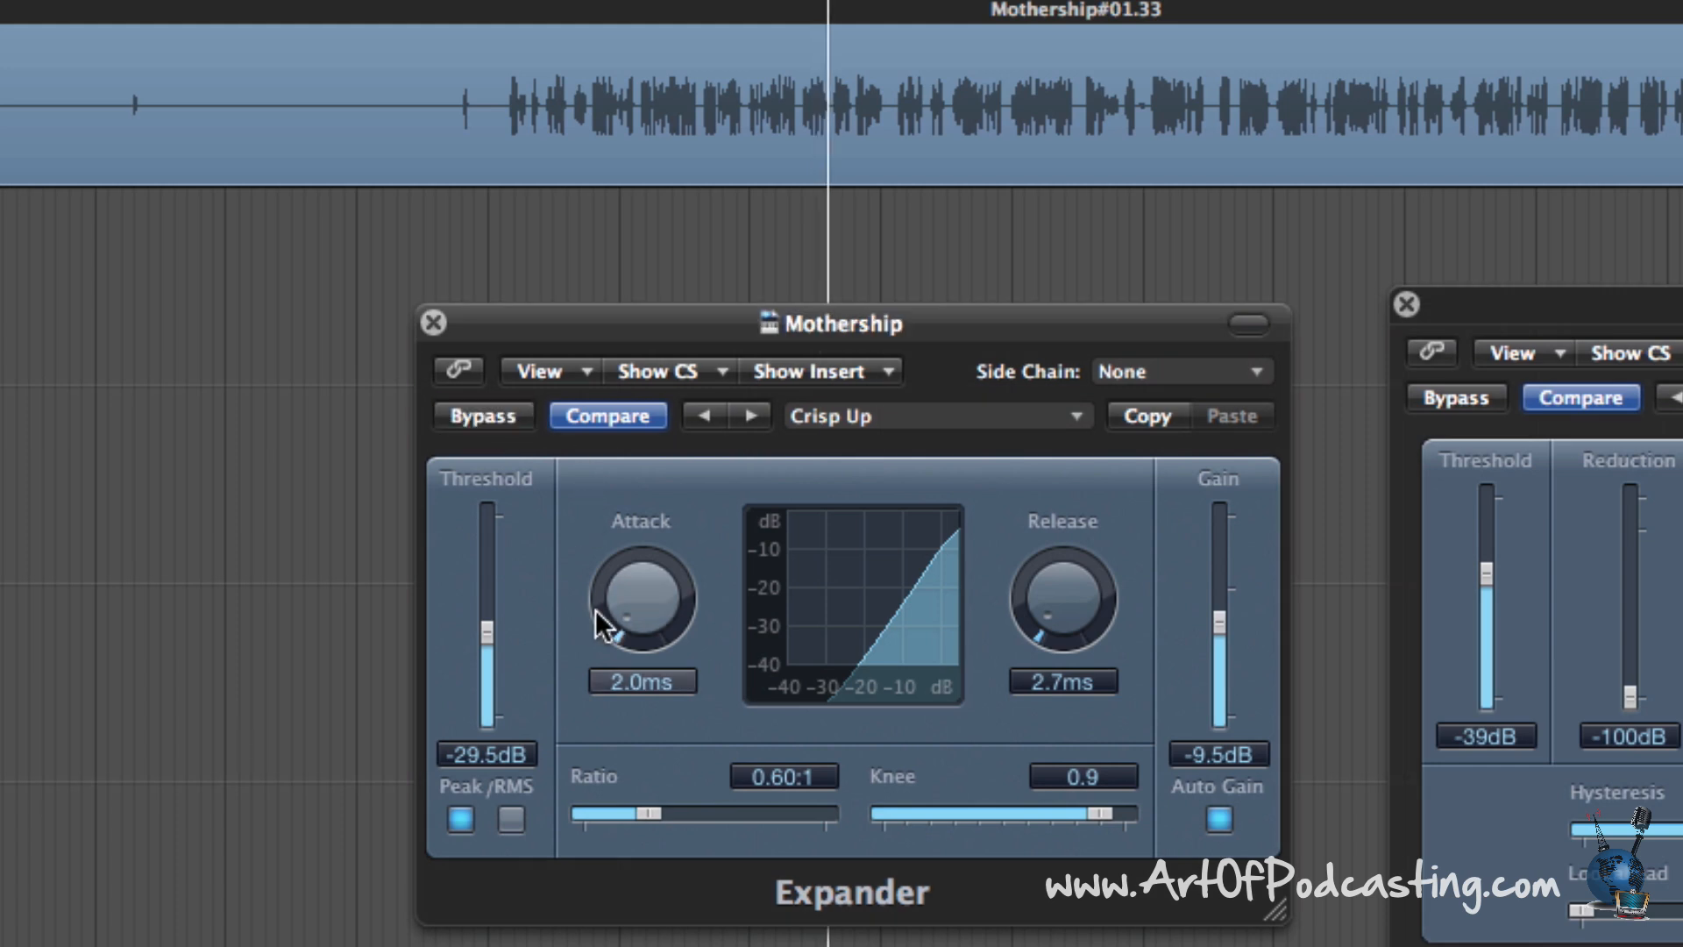
pyautogui.moveTo(1110, 623)
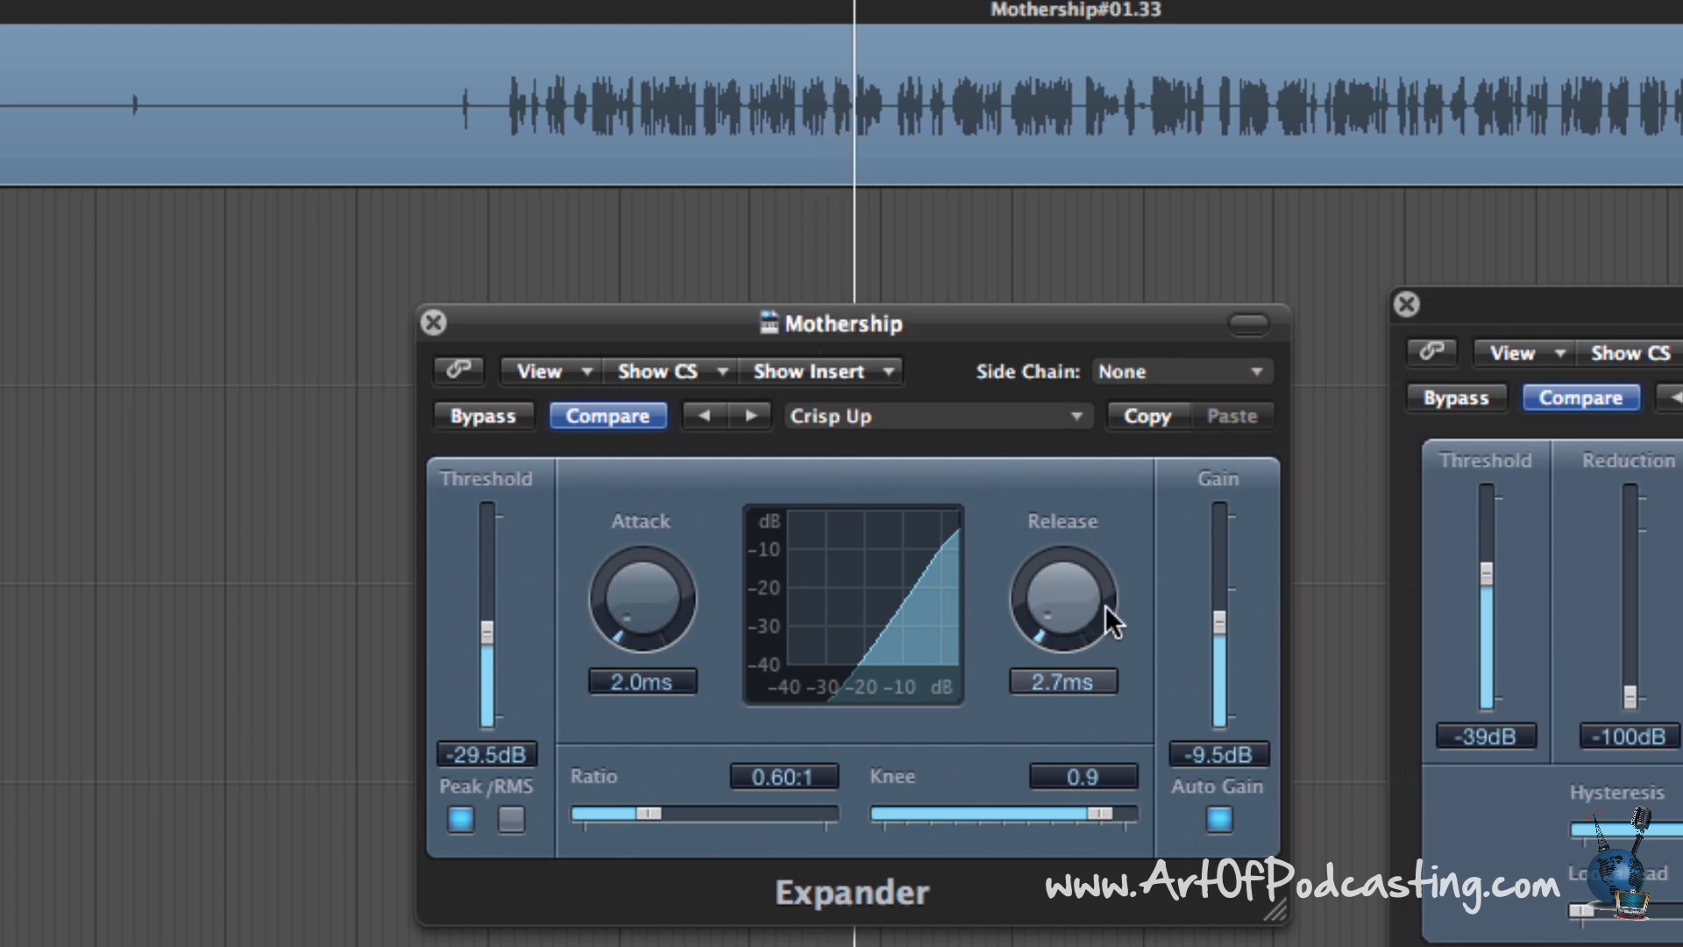
pyautogui.moveTo(674, 377)
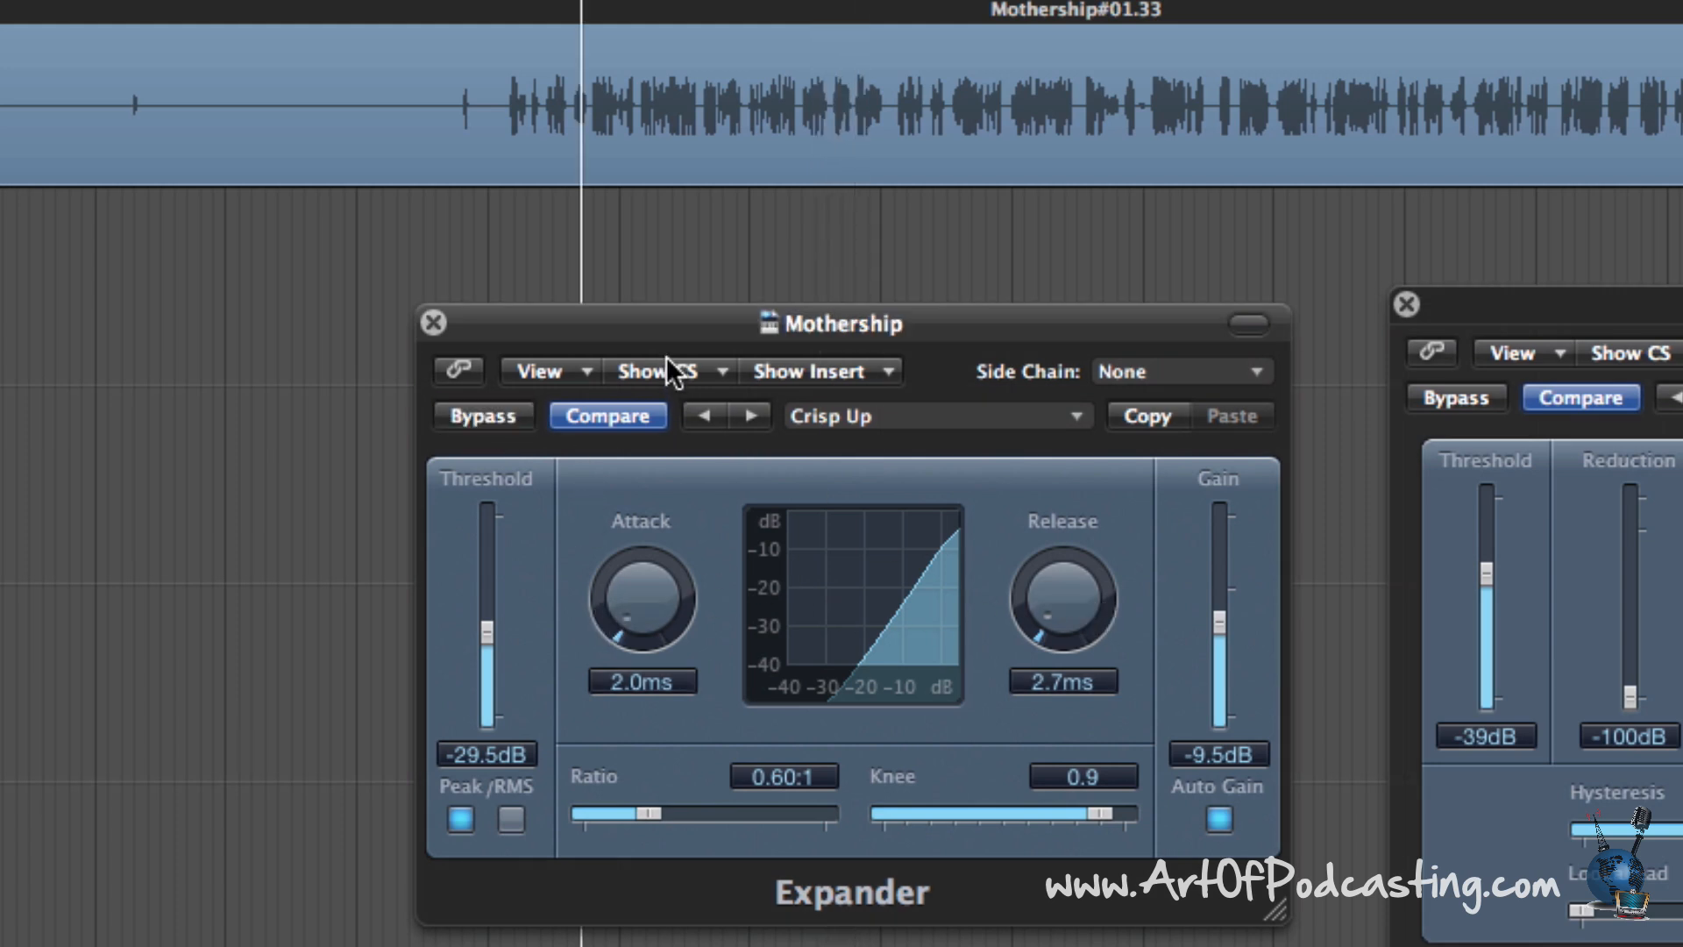
pyautogui.moveTo(673, 338)
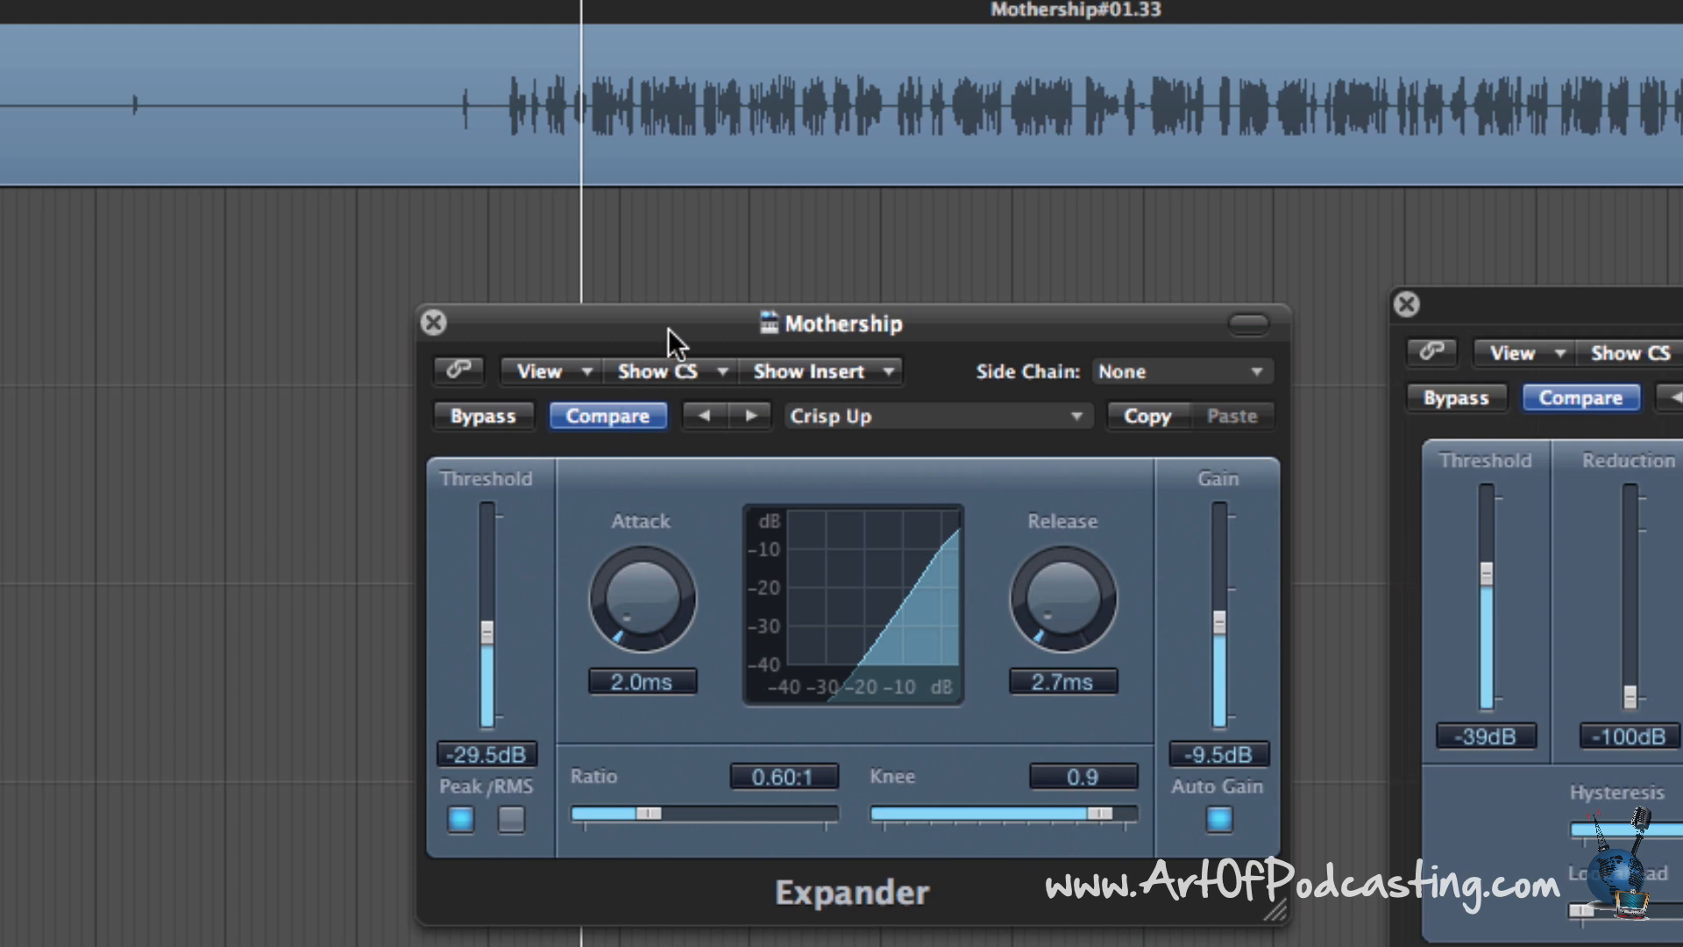
pyautogui.moveTo(658, 344)
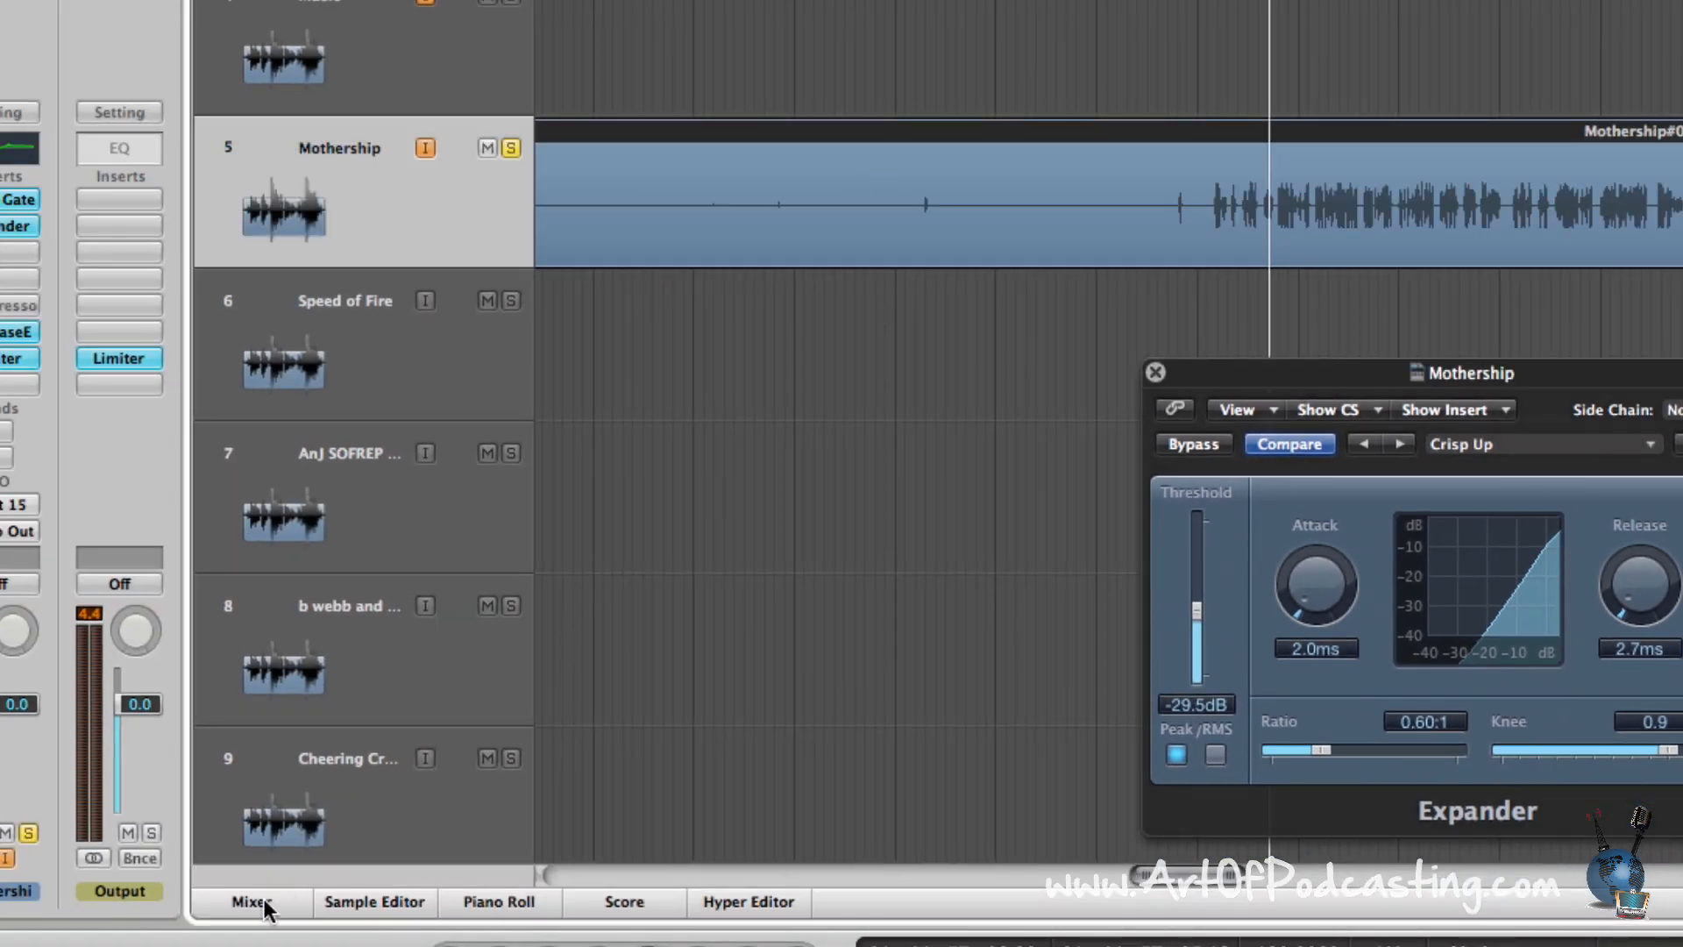
# Show the mixer and bypass the Mothership channel's Limiter for comparison.
pyautogui.click(250, 926)
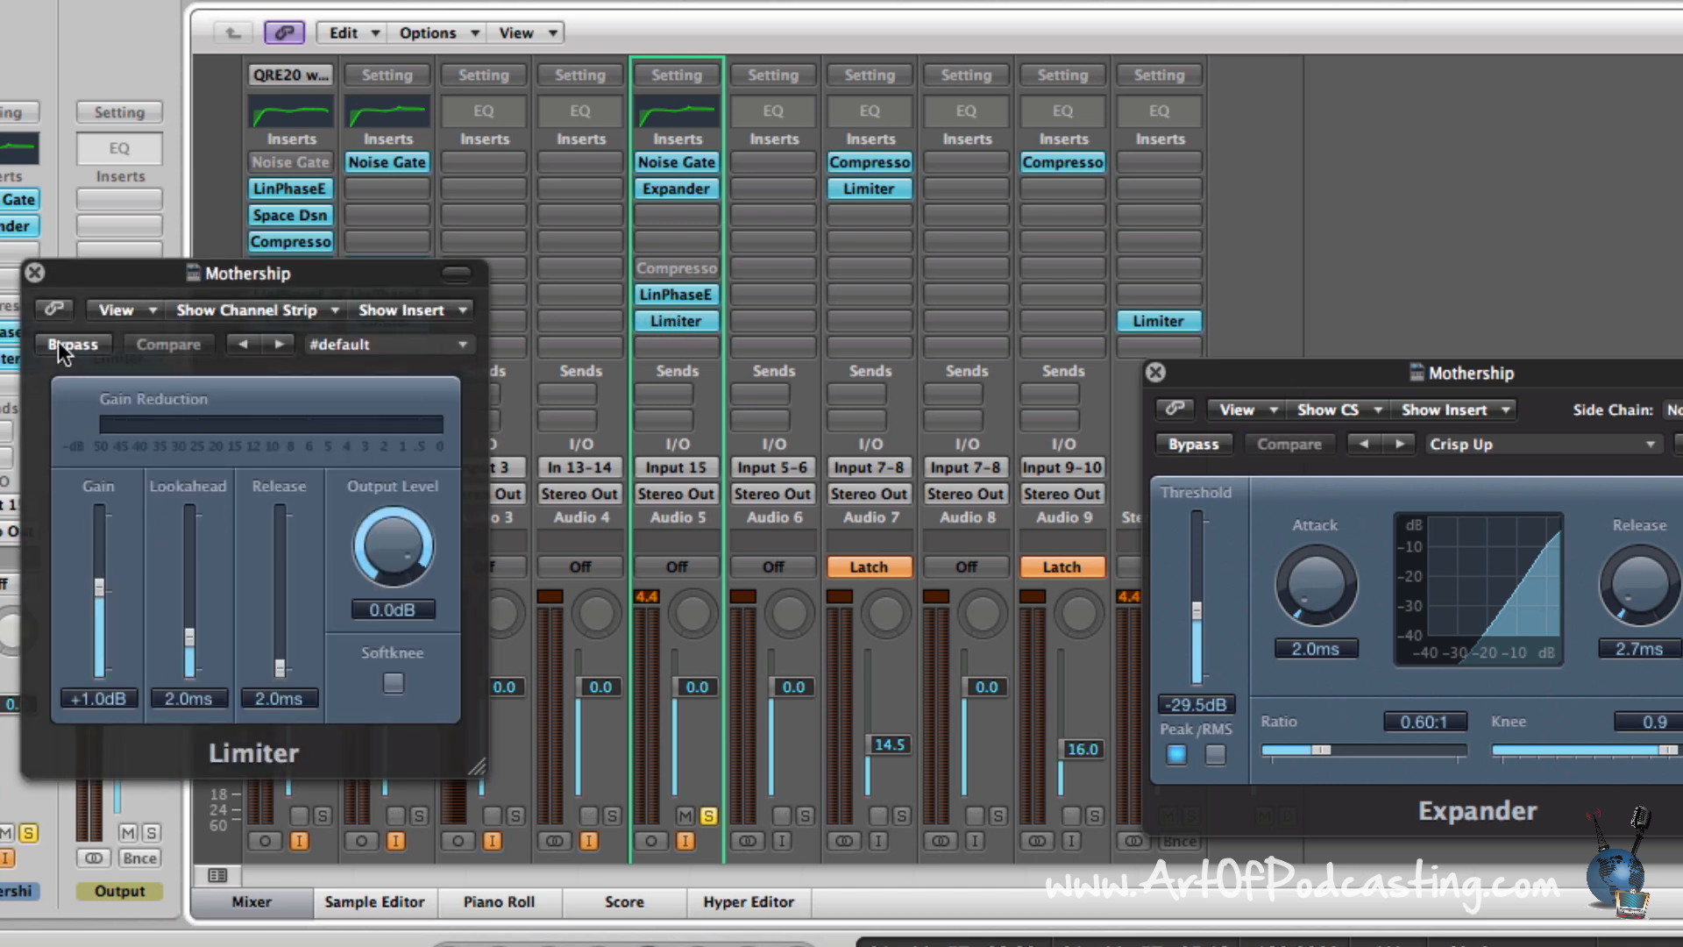
pyautogui.click(34, 274)
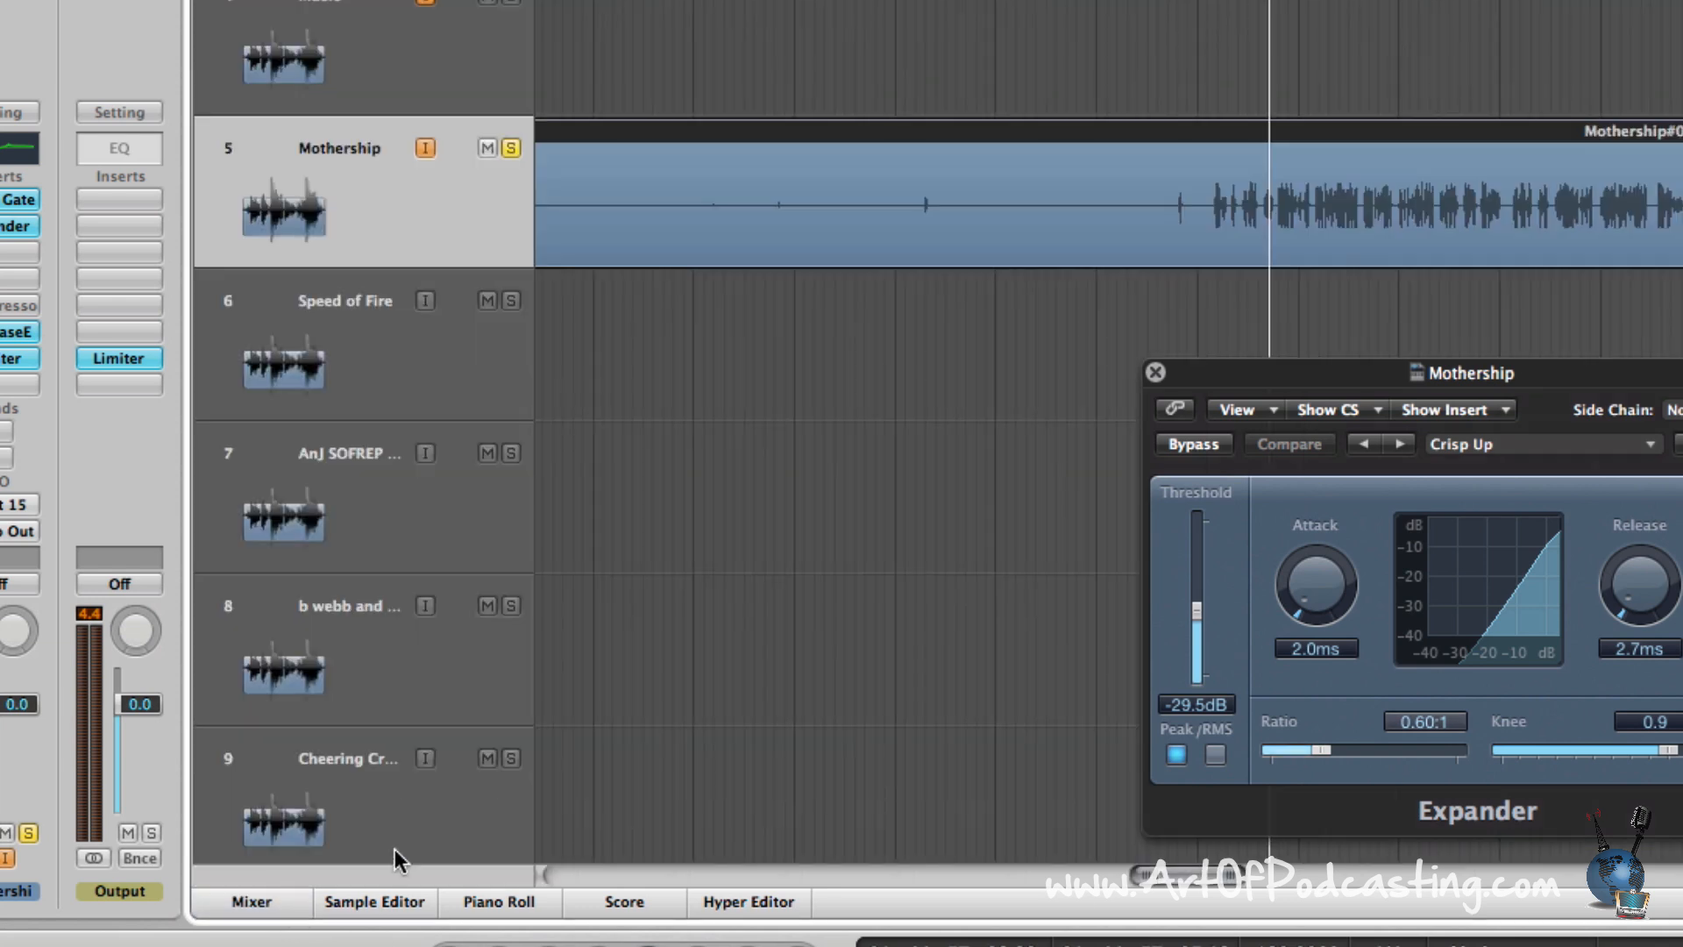
pyautogui.moveTo(804, 664)
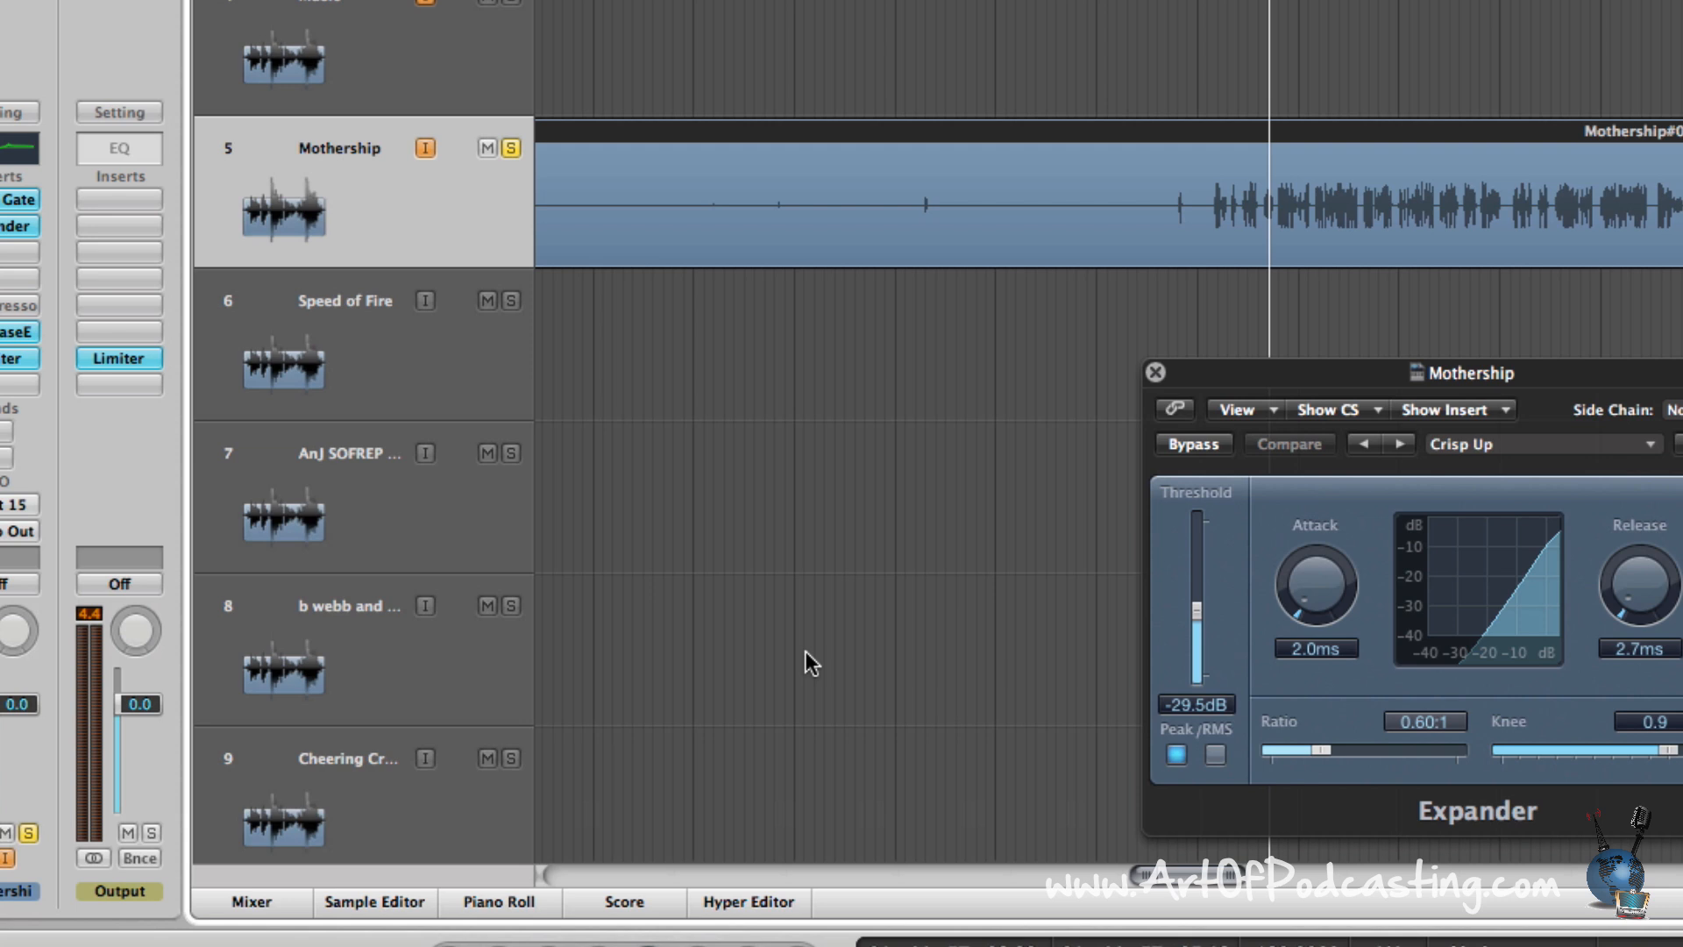
pyautogui.moveTo(811, 655)
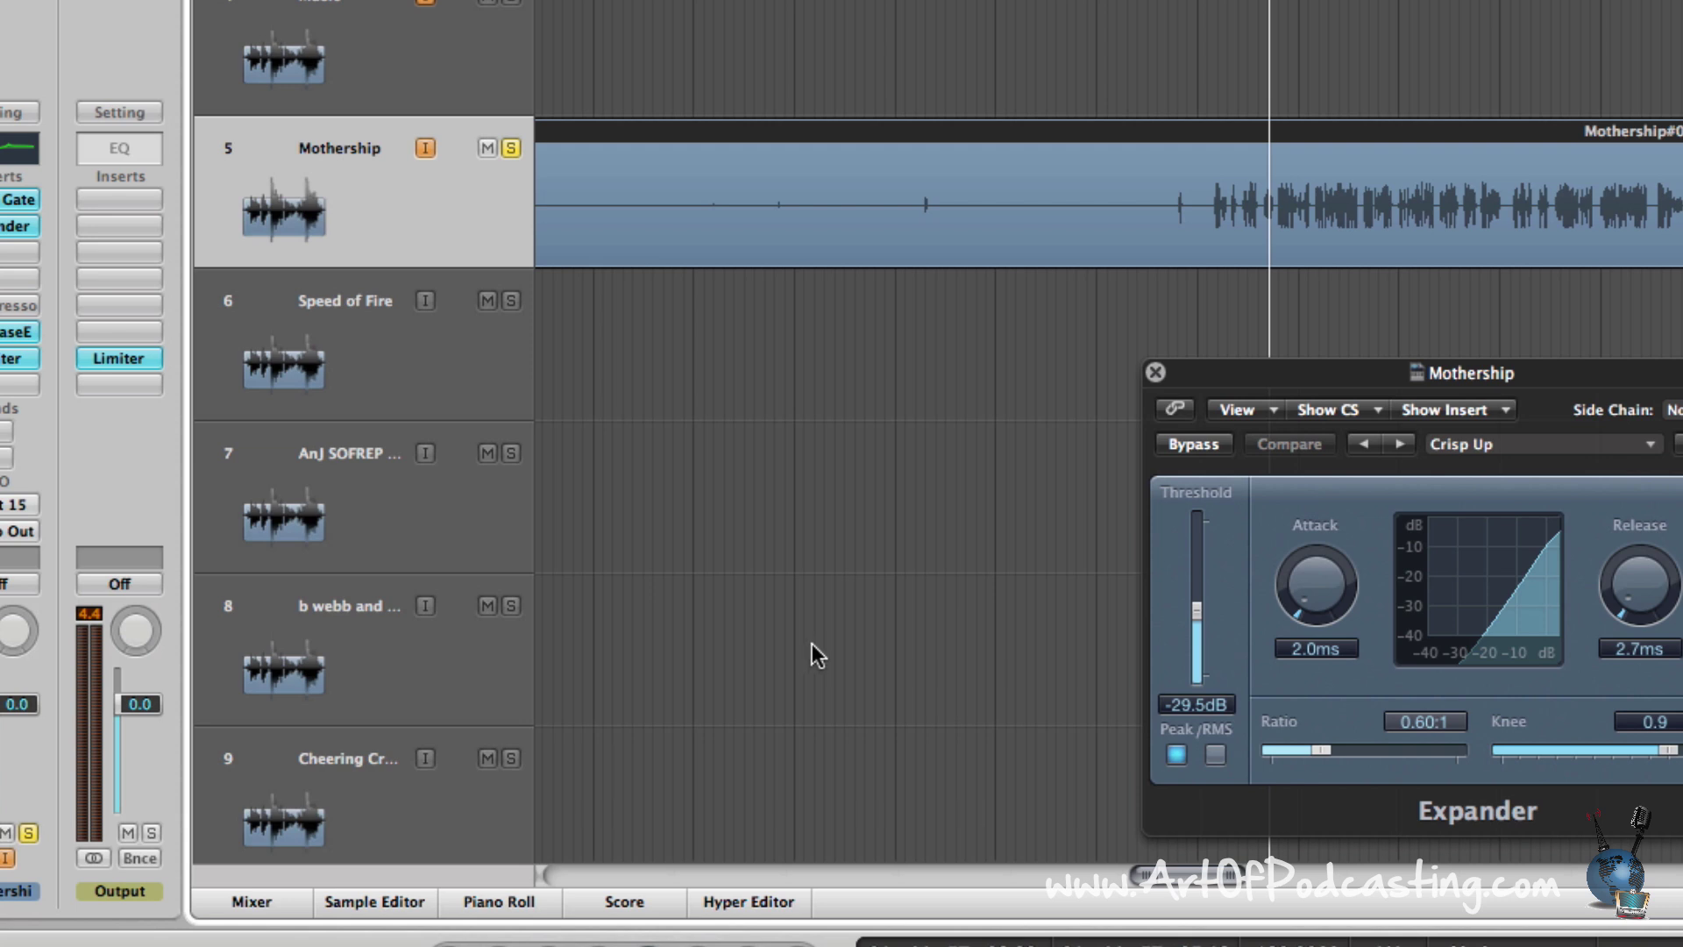